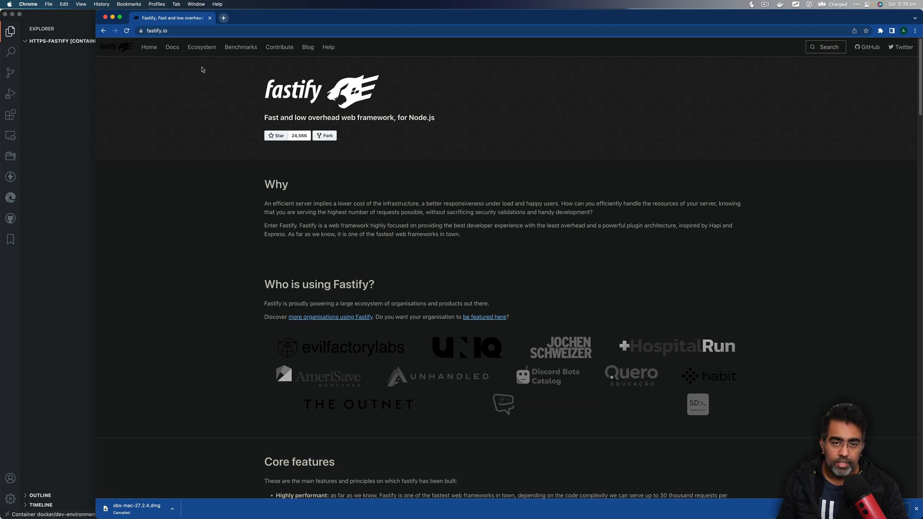
pyautogui.moveTo(310, 136)
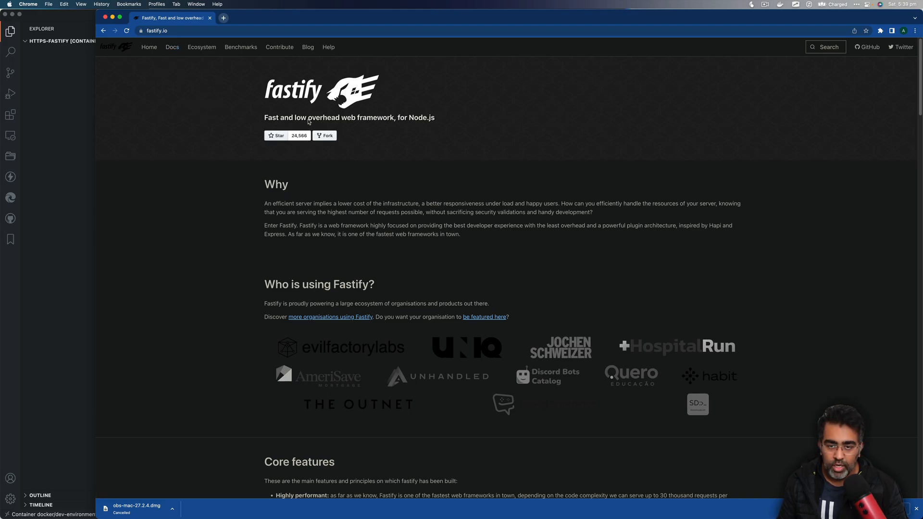
pyautogui.moveTo(334, 150)
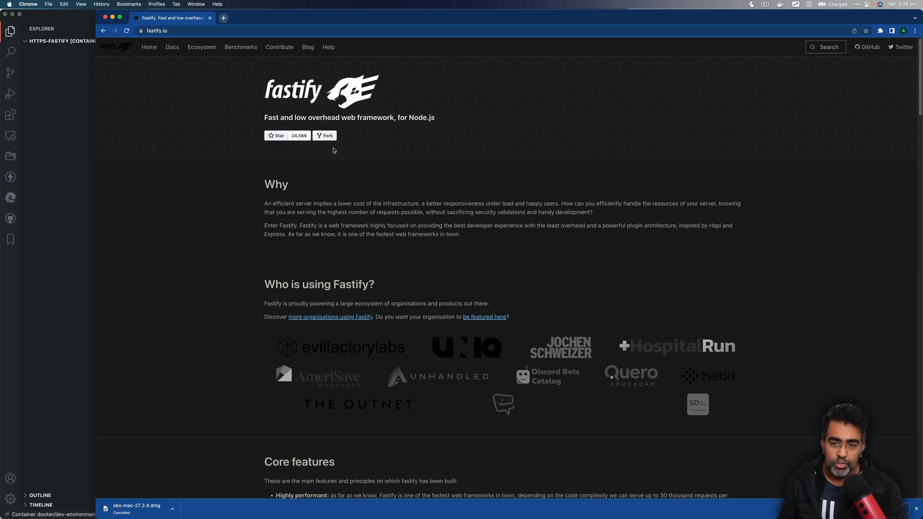
pyautogui.moveTo(224, 101)
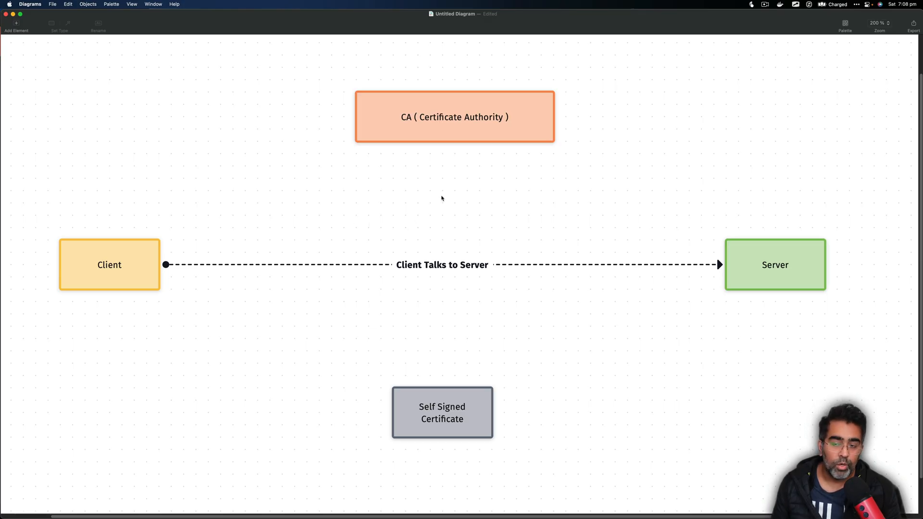
pyautogui.moveTo(475, 244)
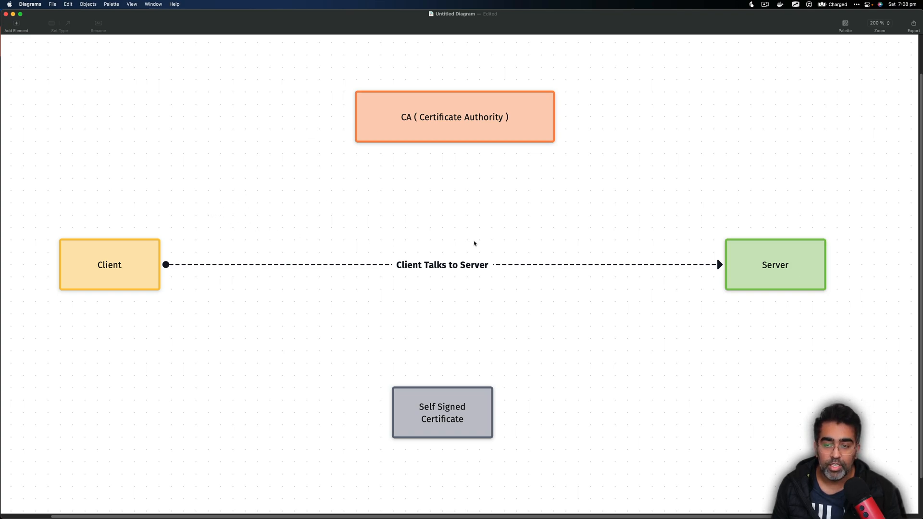
pyautogui.moveTo(253, 233)
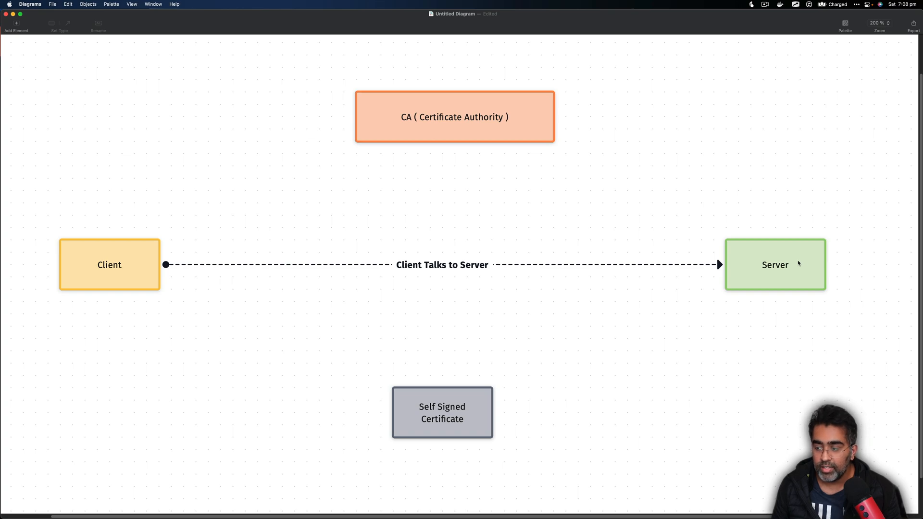
# Select the Client box and sketch requests flowing between Client and Server.
pyautogui.click(775, 266)
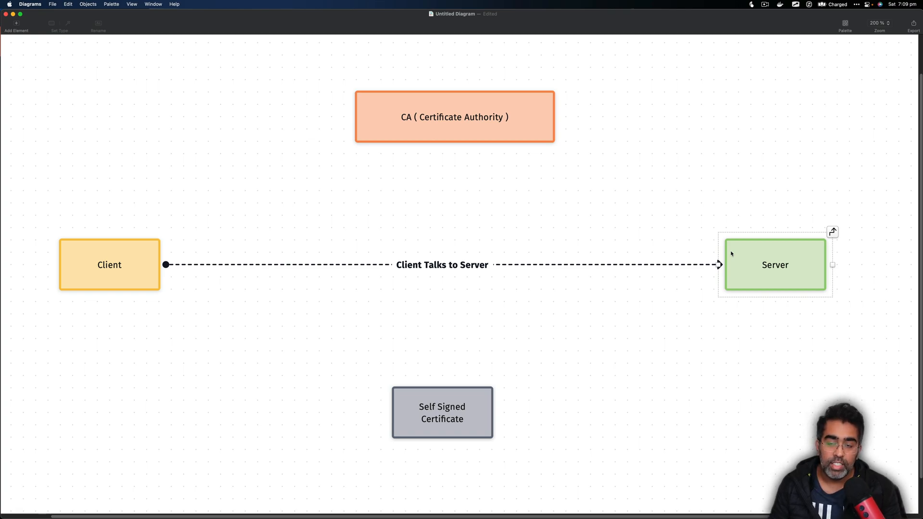
pyautogui.click(318, 226)
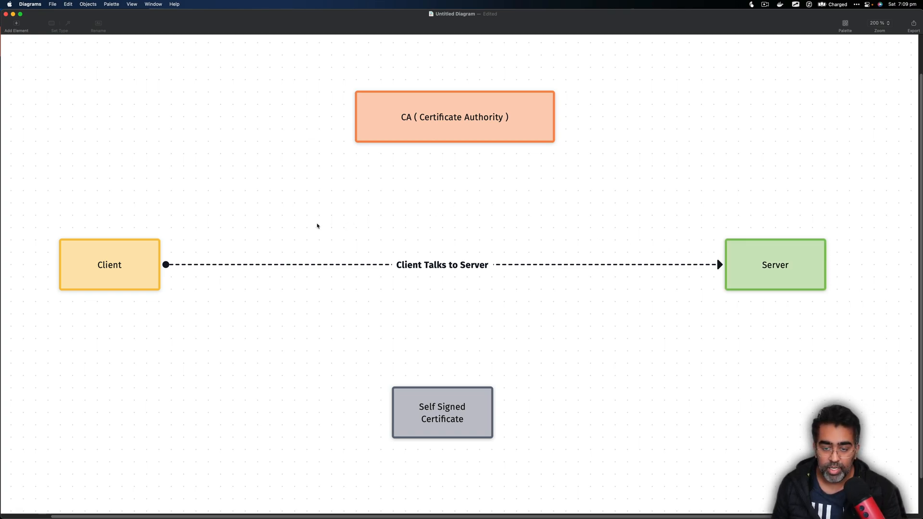
pyautogui.moveTo(259, 239)
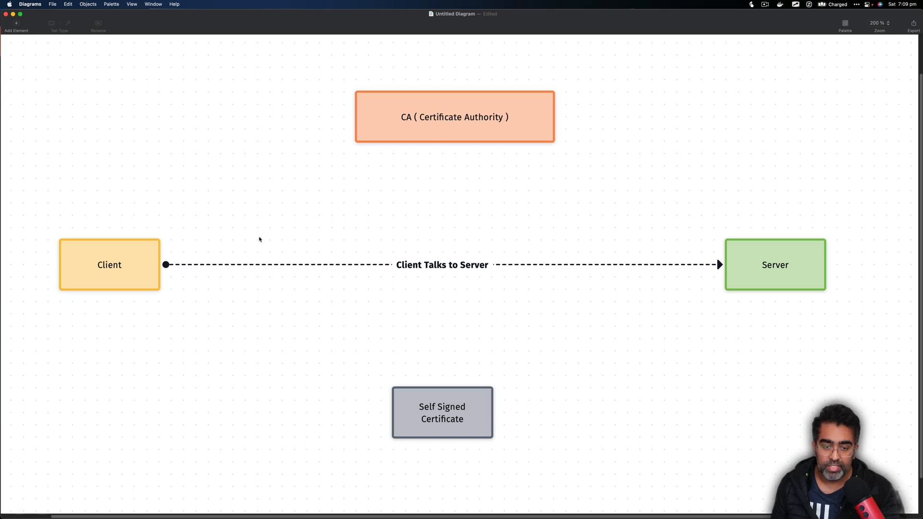
pyautogui.click(109, 265)
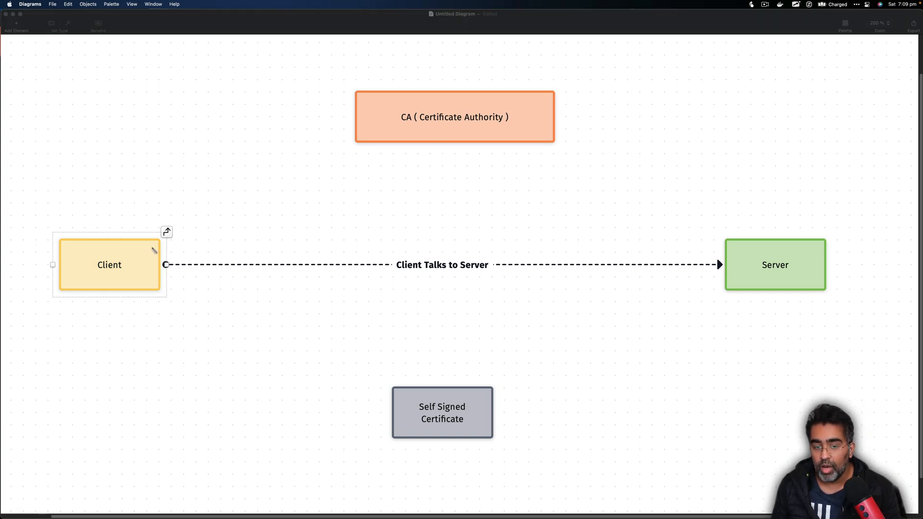
pyautogui.moveTo(152, 250); pyautogui.dragTo(386, 256)
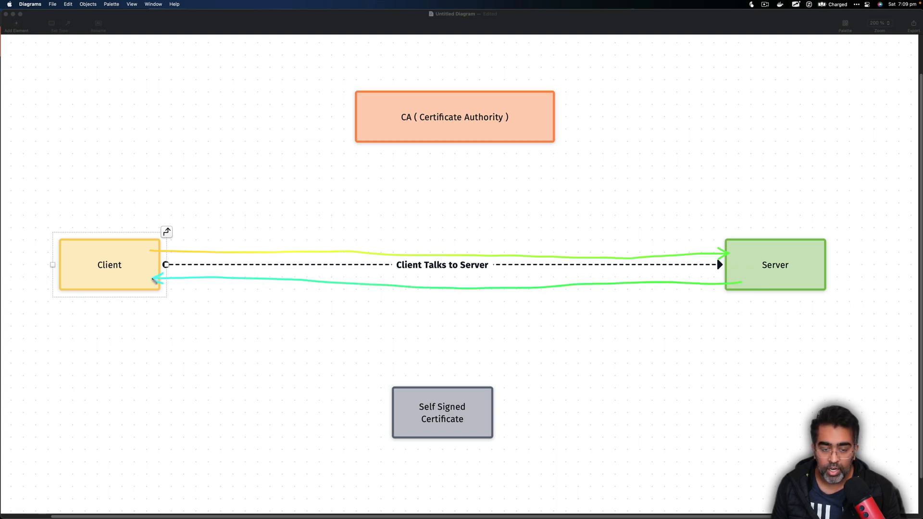
pyautogui.moveTo(166, 285)
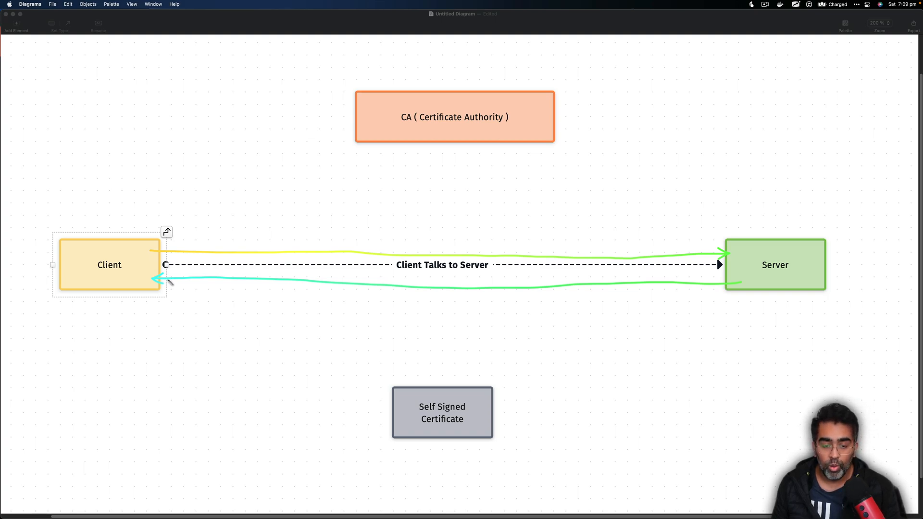
pyautogui.moveTo(838, 241)
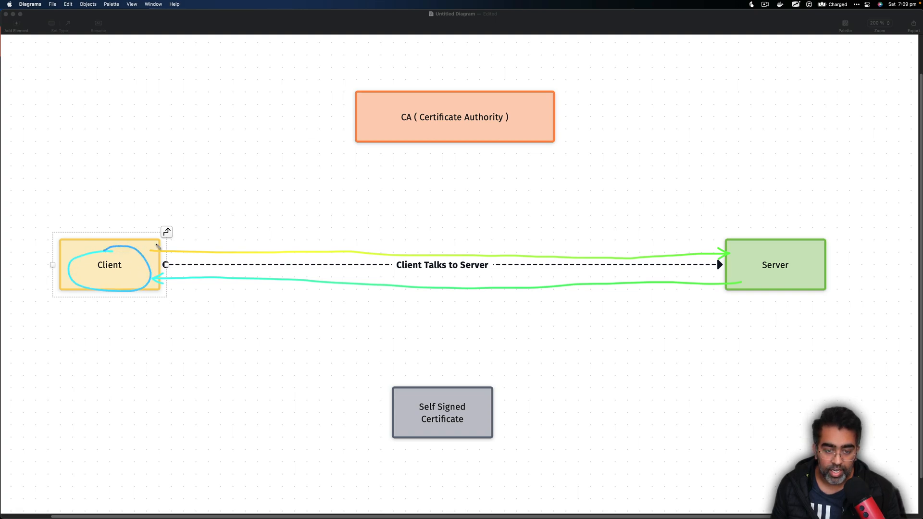
# Sketch the client's route to the CA, CA to Server, and along the Client Talks to Server arrow.
pyautogui.moveTo(109, 248); pyautogui.dragTo(374, 121)
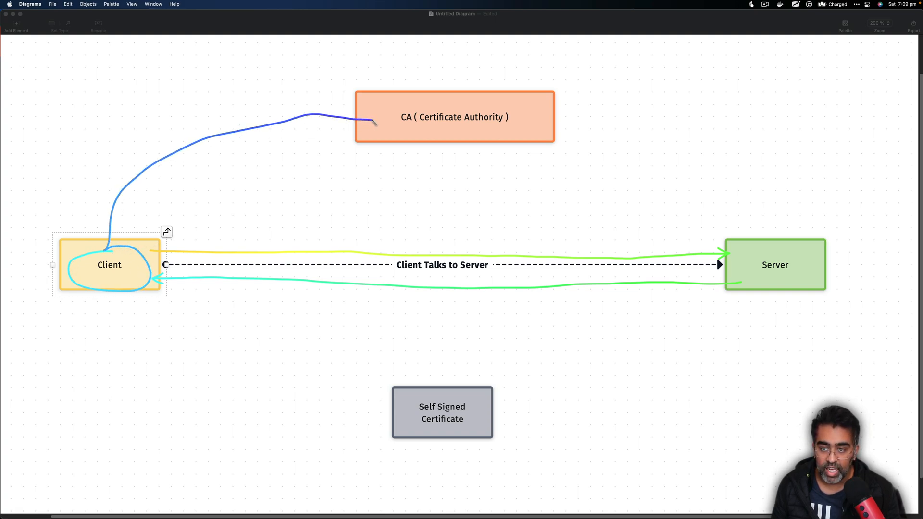
pyautogui.moveTo(427, 135)
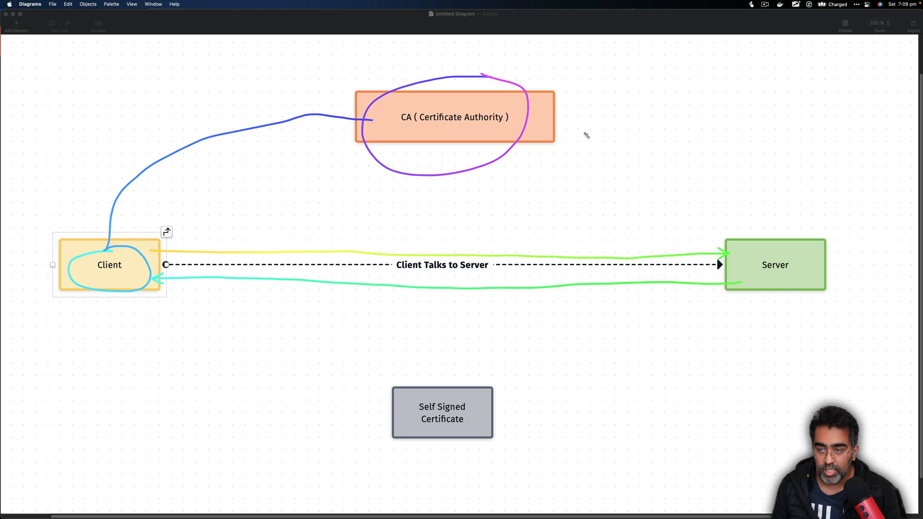
pyautogui.moveTo(554, 121); pyautogui.dragTo(774, 245)
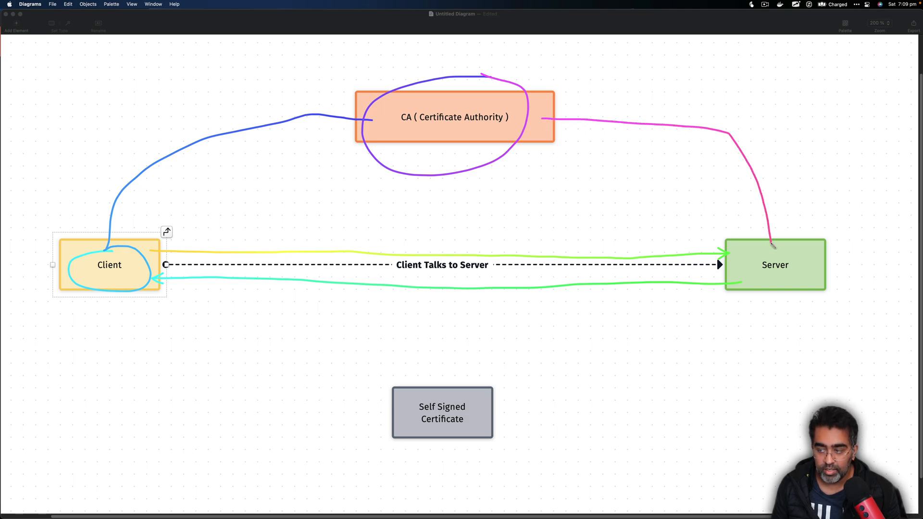
pyautogui.moveTo(517, 354)
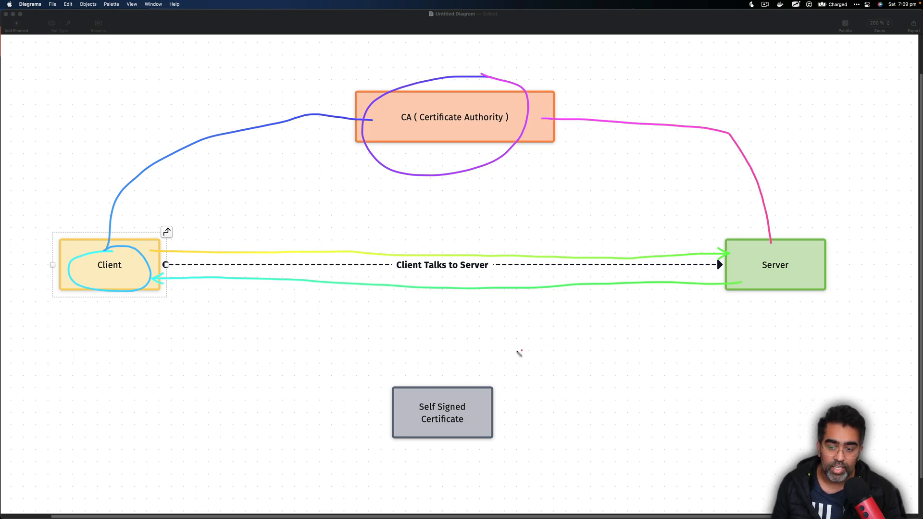
pyautogui.moveTo(418, 366)
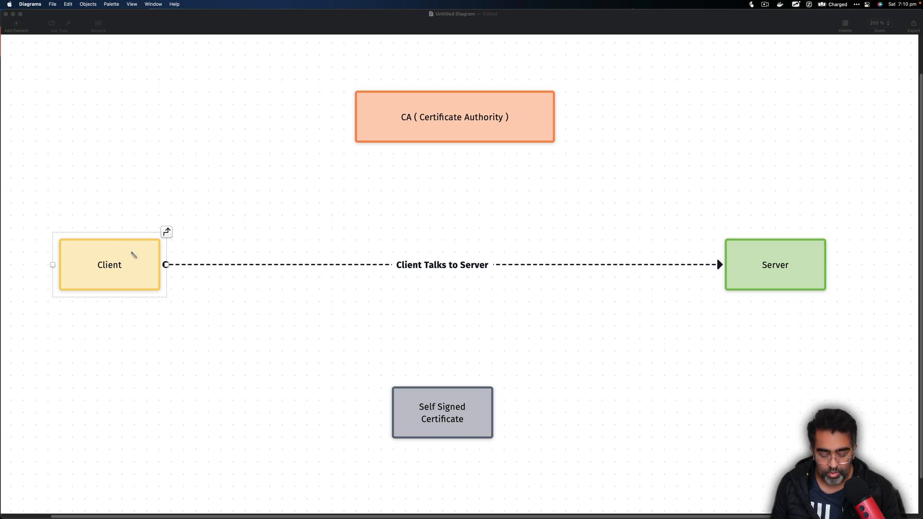
pyautogui.moveTo(127, 244); pyautogui.dragTo(365, 116)
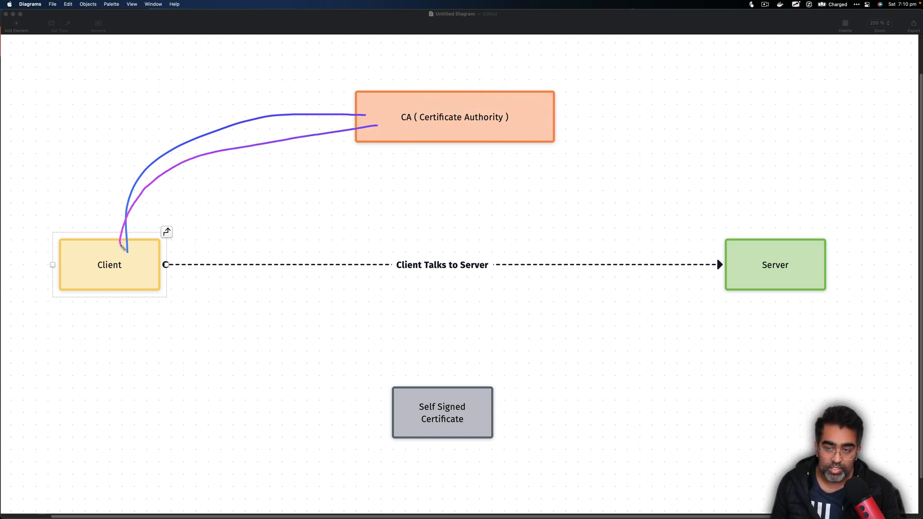
pyautogui.moveTo(172, 240)
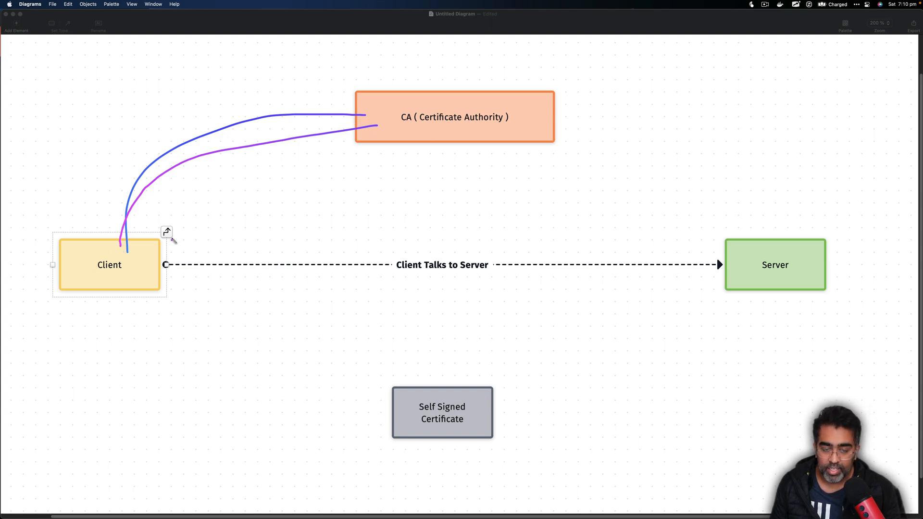
pyautogui.moveTo(256, 206)
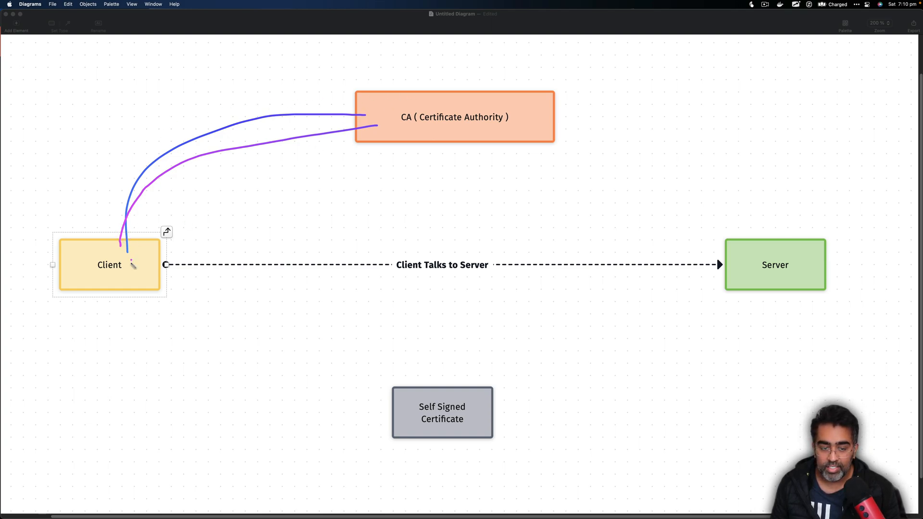
pyautogui.moveTo(779, 260)
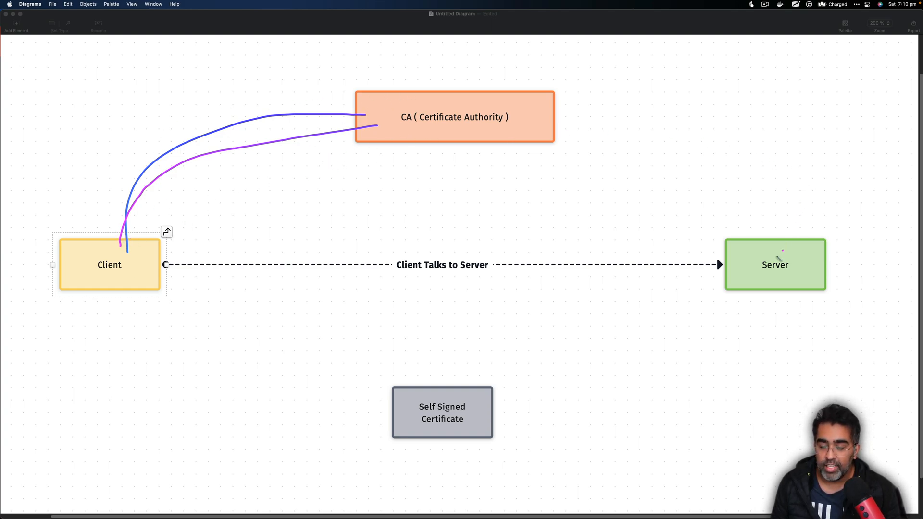
pyautogui.moveTo(741, 279)
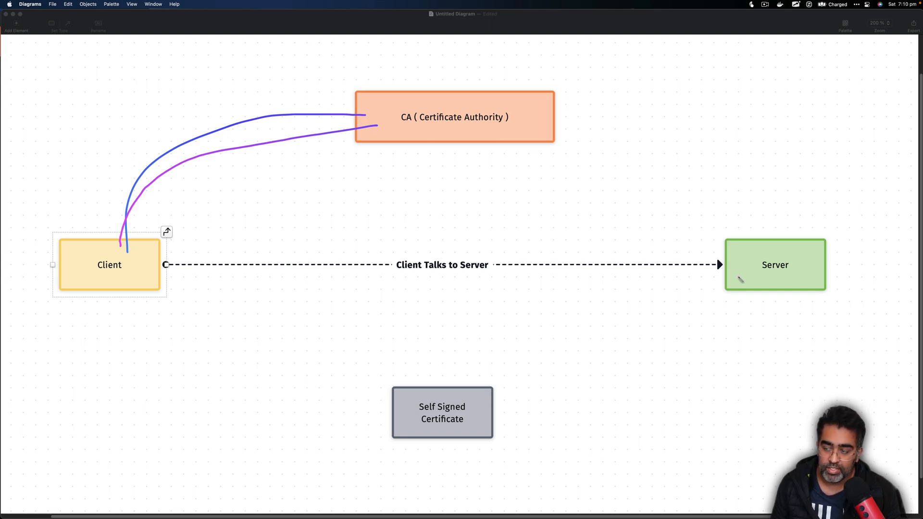
pyautogui.moveTo(810, 277)
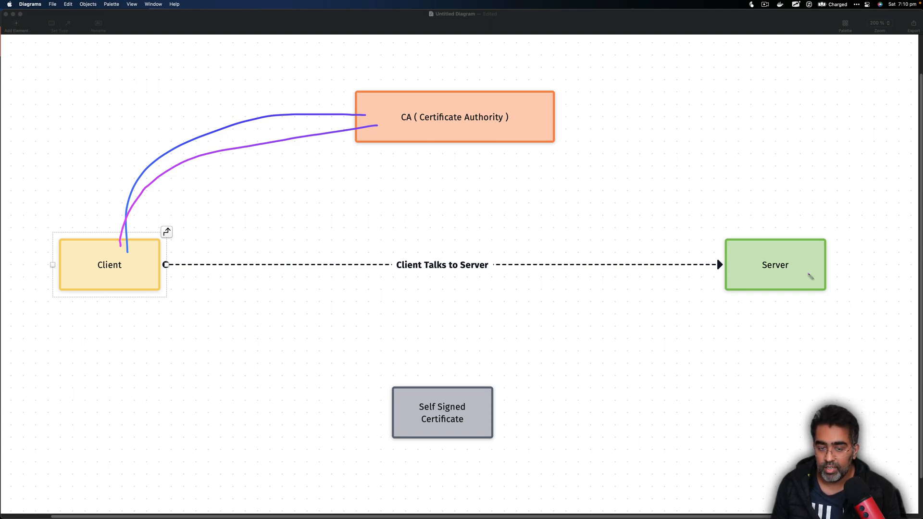
pyautogui.moveTo(136, 267)
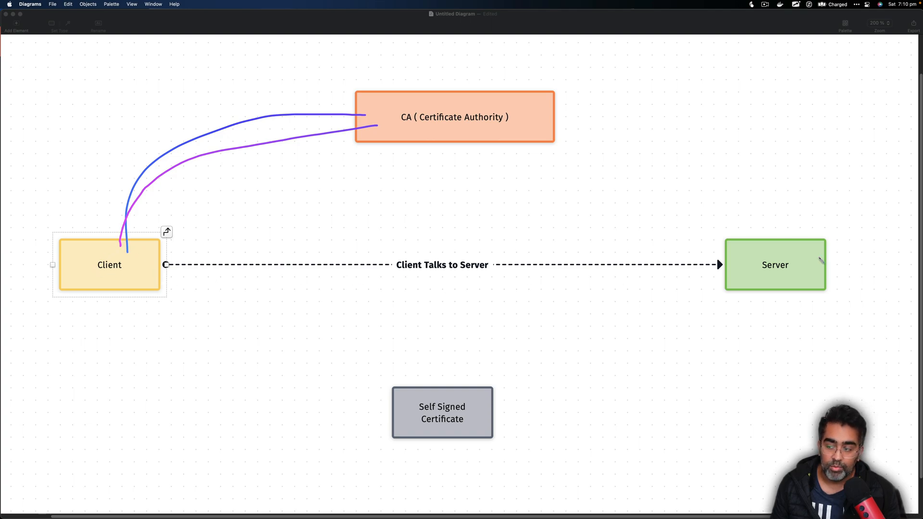
pyautogui.moveTo(803, 273)
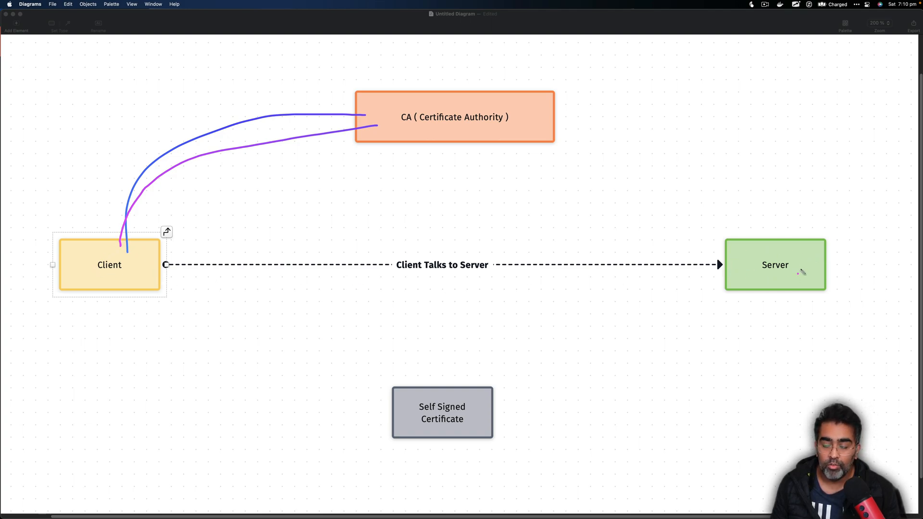
pyautogui.moveTo(149, 277)
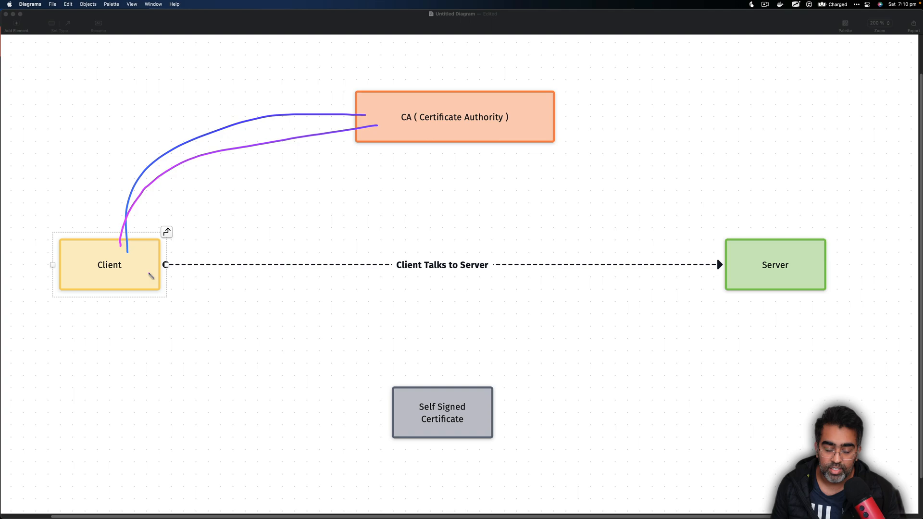
pyautogui.moveTo(126, 314)
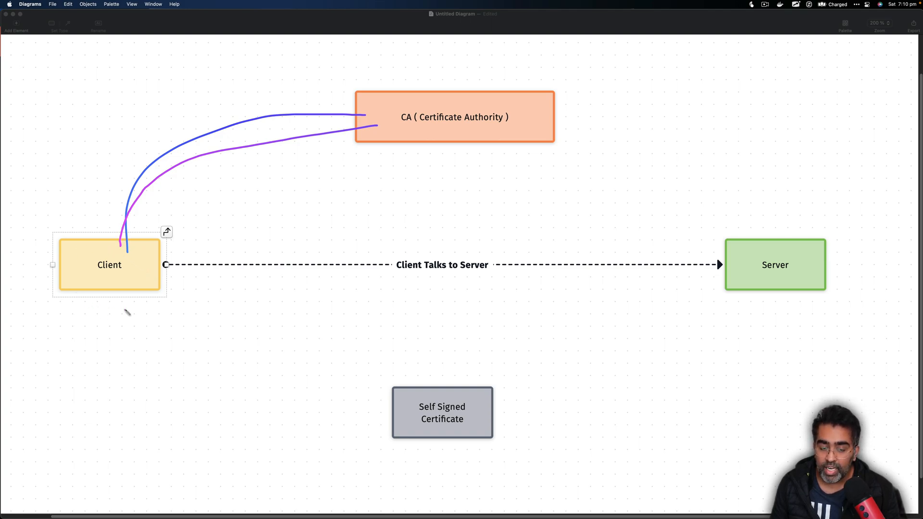
pyautogui.moveTo(149, 265)
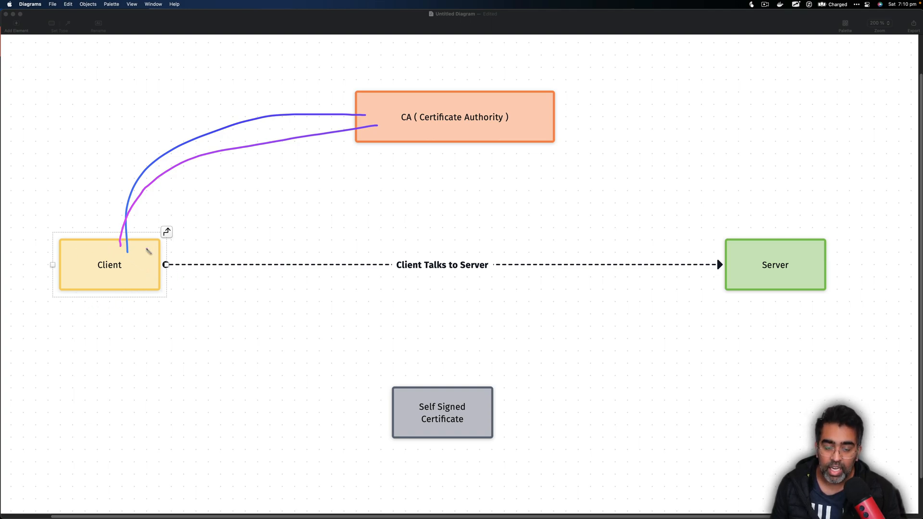
pyautogui.moveTo(128, 286)
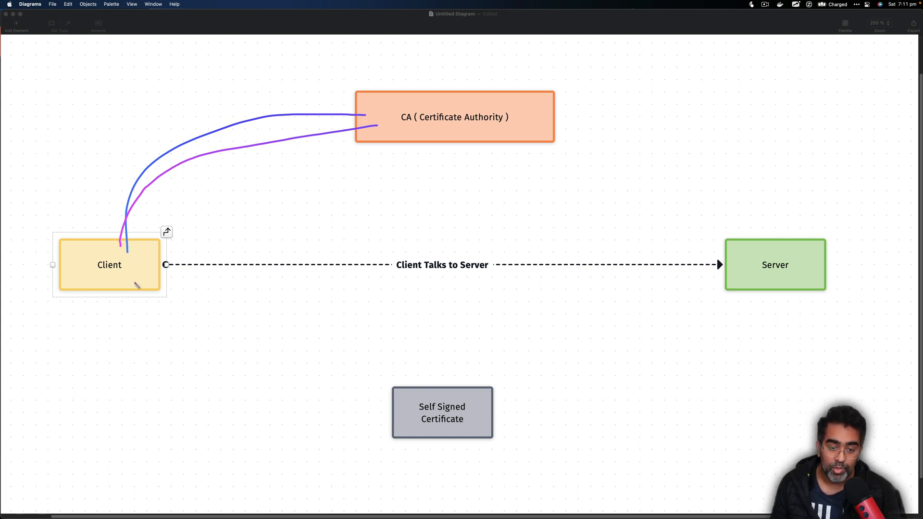
pyautogui.moveTo(90, 266)
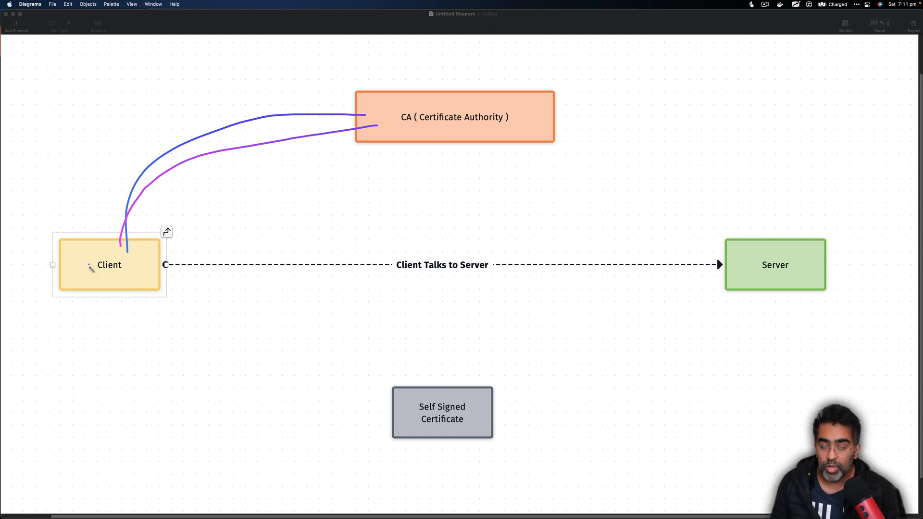
pyautogui.moveTo(165, 282); pyautogui.dragTo(503, 280)
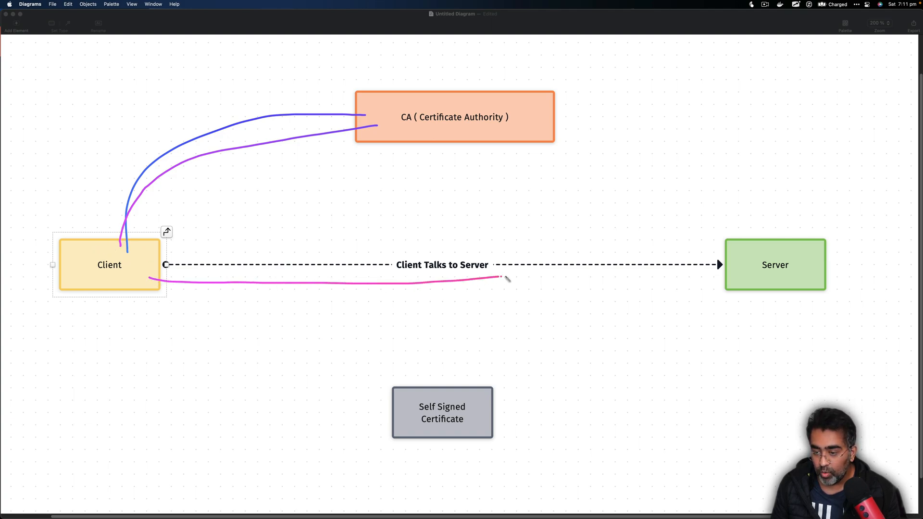
pyautogui.moveTo(500, 280); pyautogui.dragTo(738, 277)
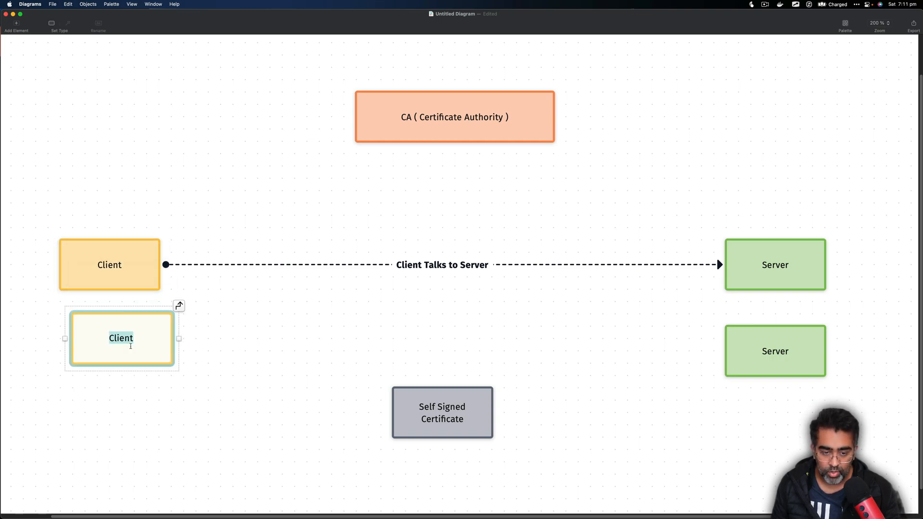
# Rename the duplicated boxes under Client and Server to key.
pyautogui.write('key')
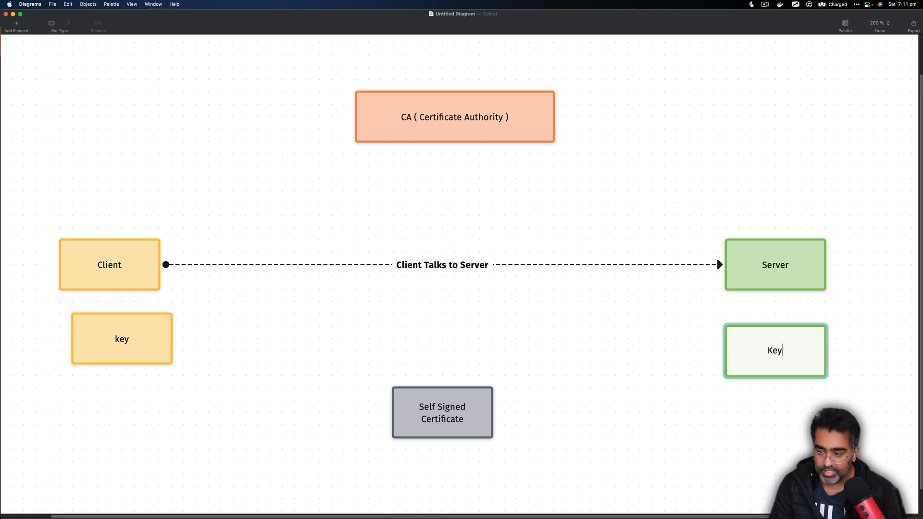
pyautogui.click(239, 353)
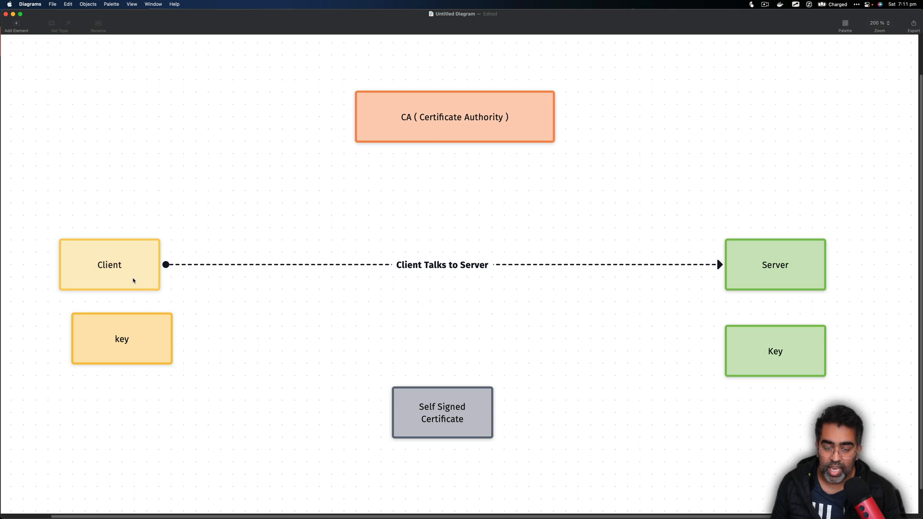
pyautogui.moveTo(814, 354)
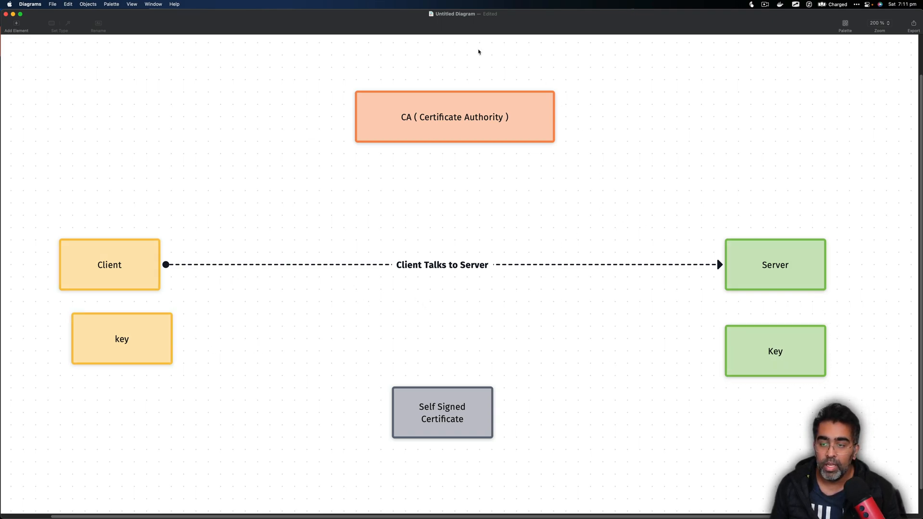
pyautogui.moveTo(494, 184)
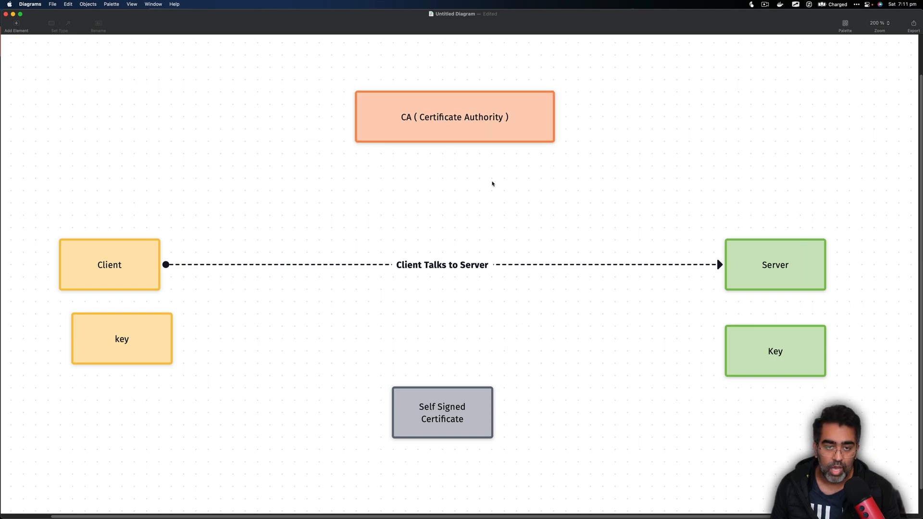
pyautogui.click(121, 339)
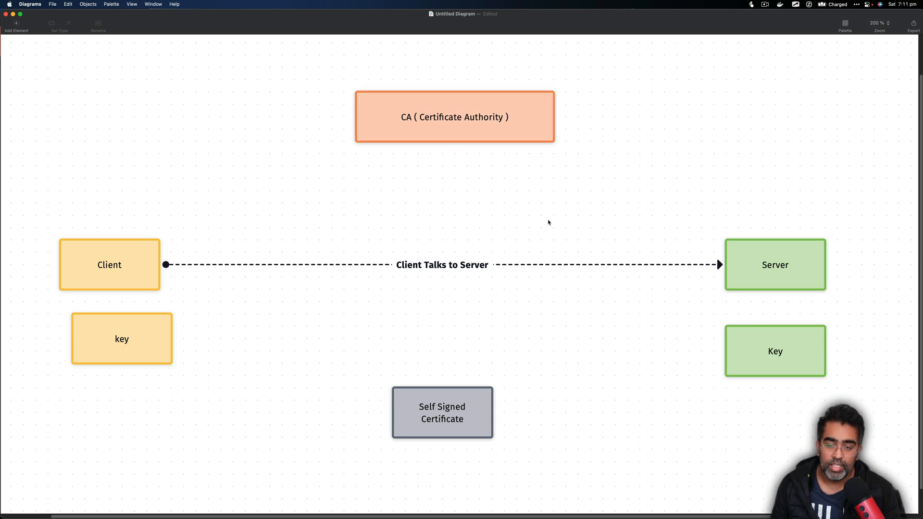
pyautogui.click(455, 116)
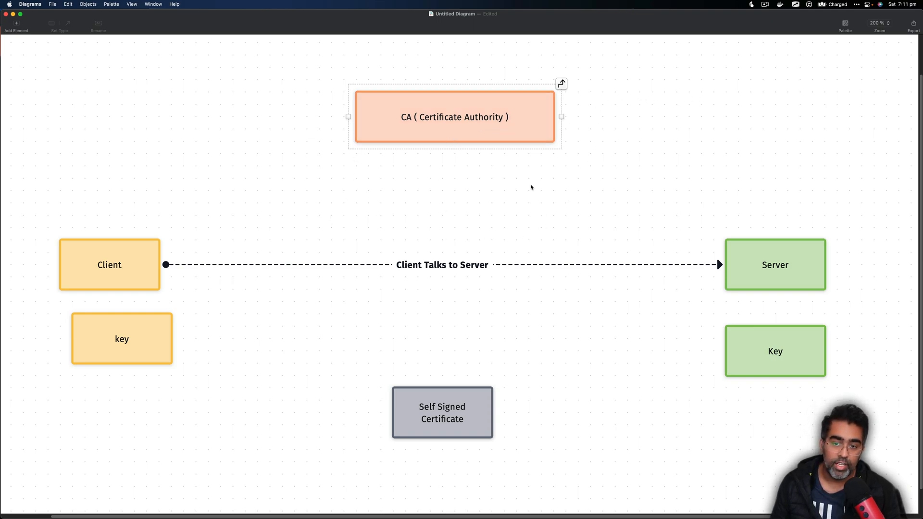
pyautogui.click(456, 217)
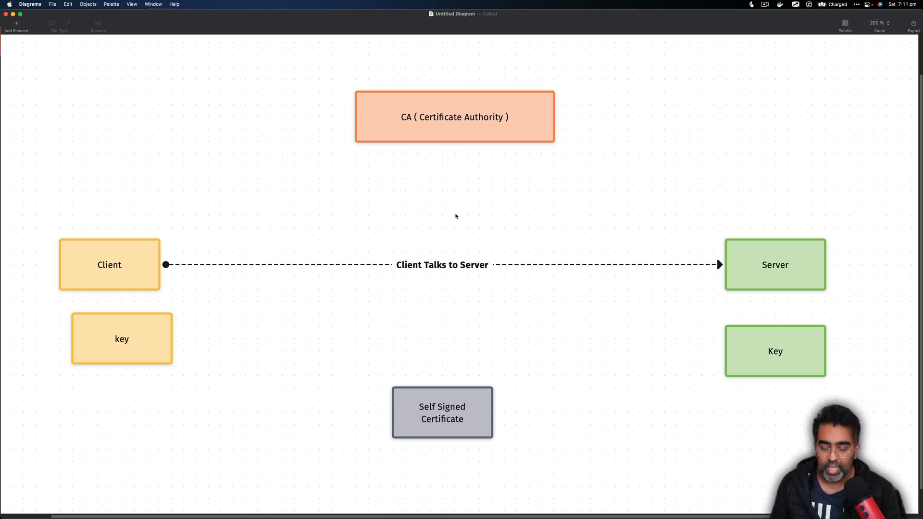
pyautogui.moveTo(419, 286)
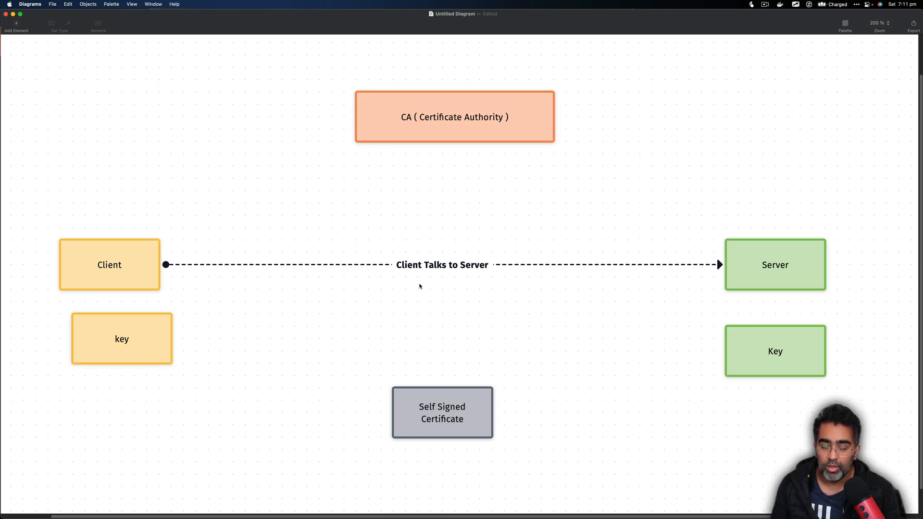
pyautogui.moveTo(531, 174)
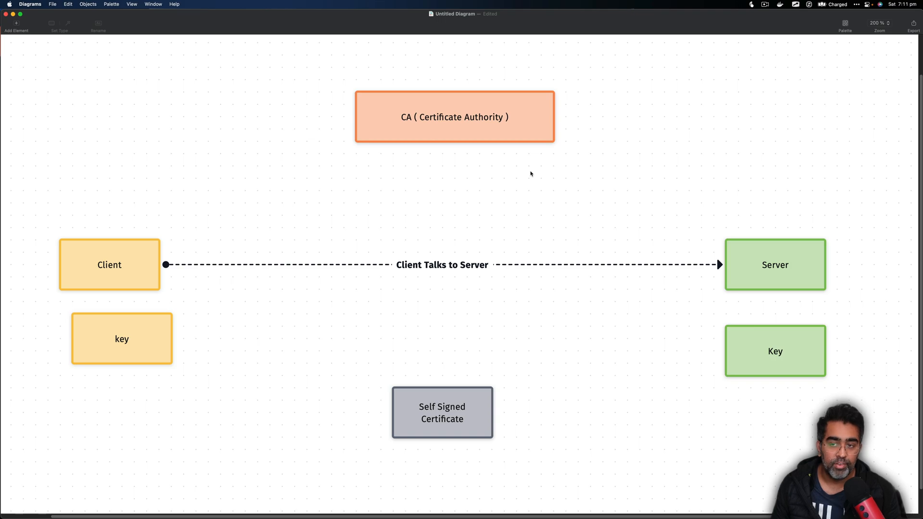
pyautogui.moveTo(472, 315)
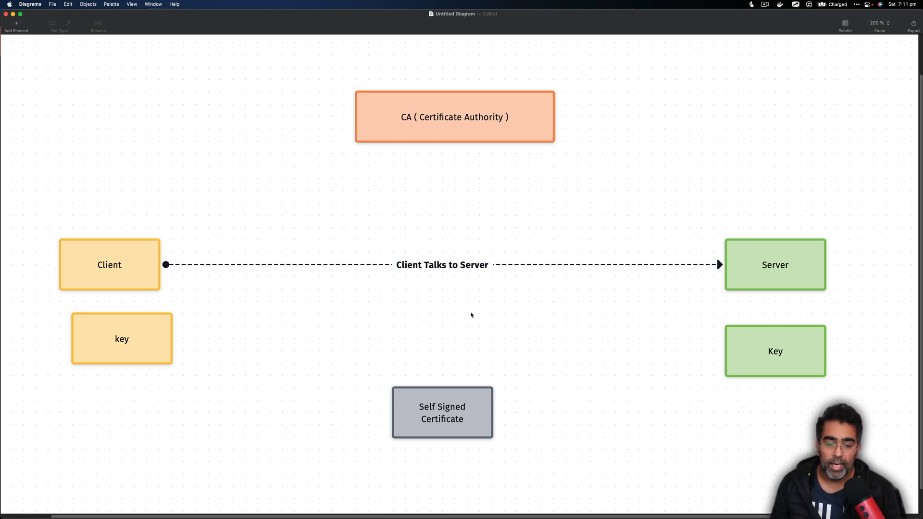
pyautogui.moveTo(518, 371)
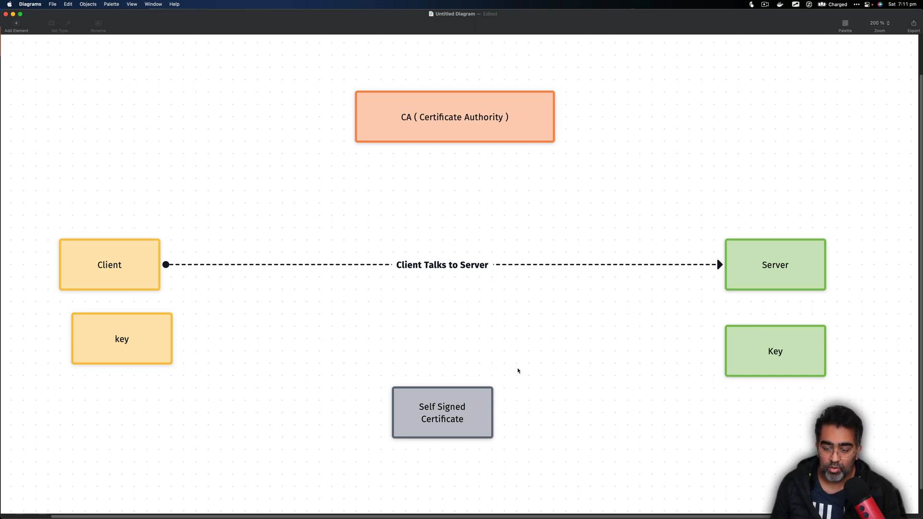
pyautogui.moveTo(457, 345)
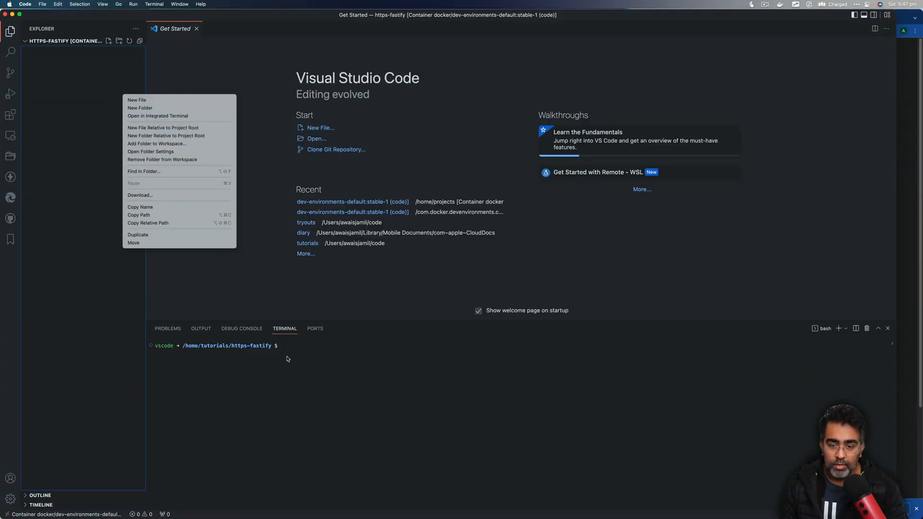
# Run npm init and npm i fastify in the terminal, then create server.js with the hello world route.
pyautogui.click(324, 356)
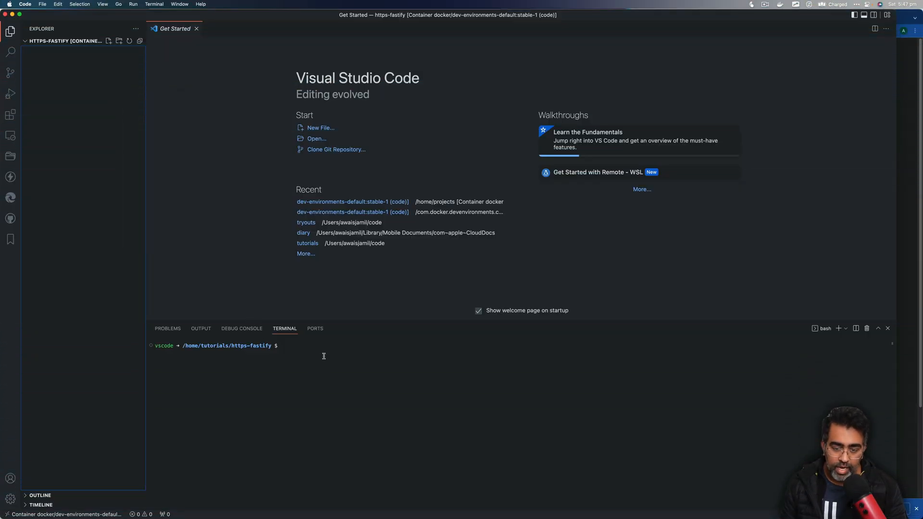
pyautogui.write('npm init -y')
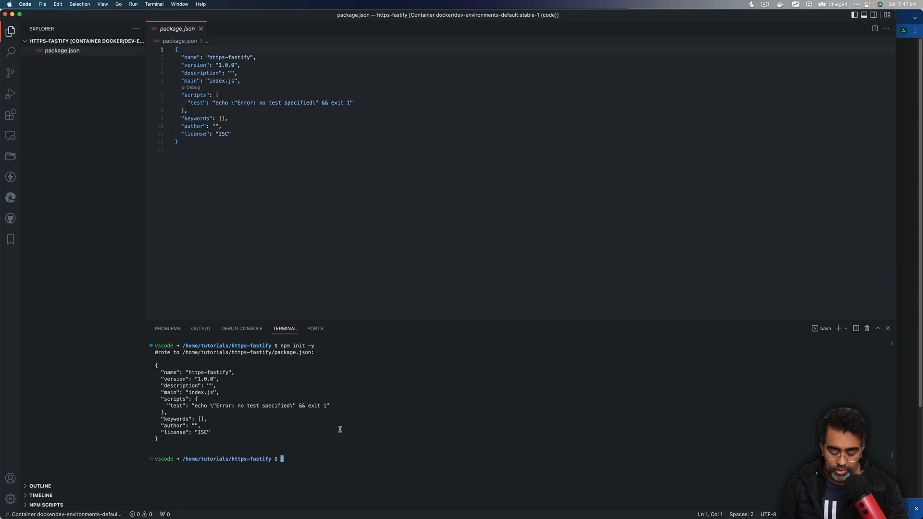
pyautogui.write('npm i')
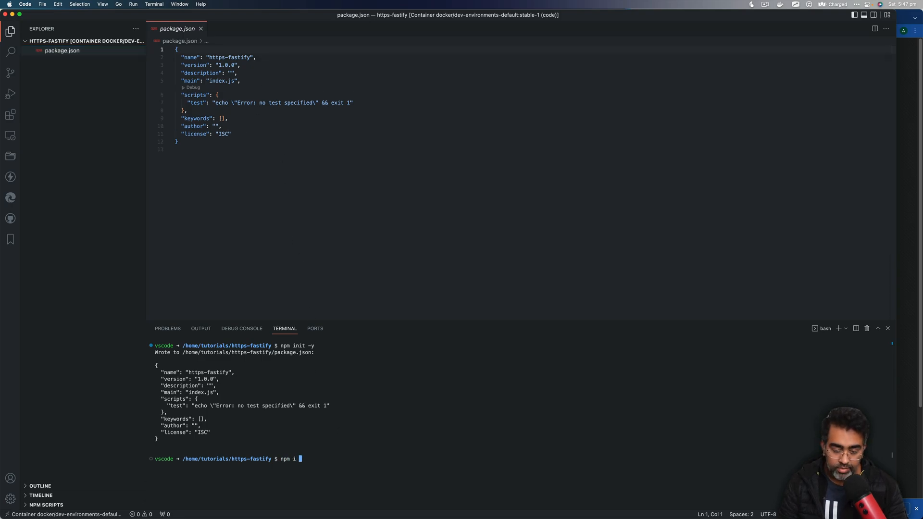
pyautogui.write('fastify')
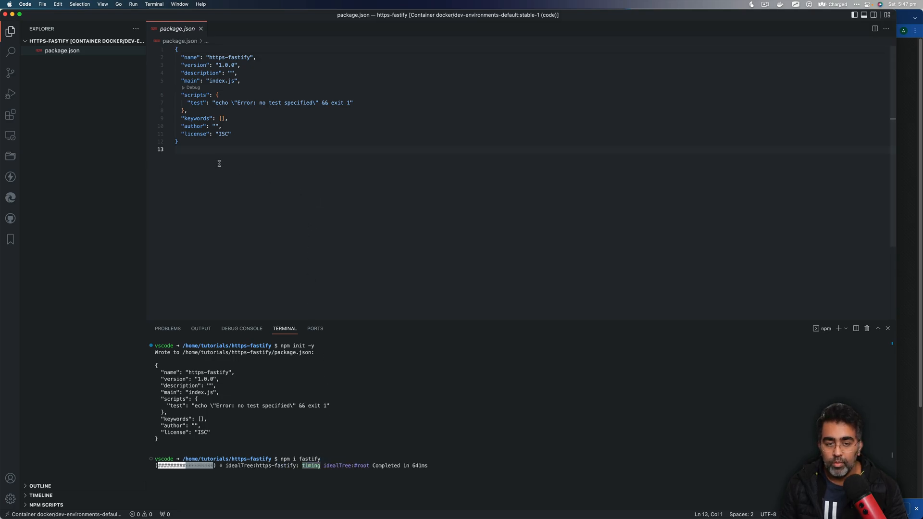
pyautogui.click(109, 41)
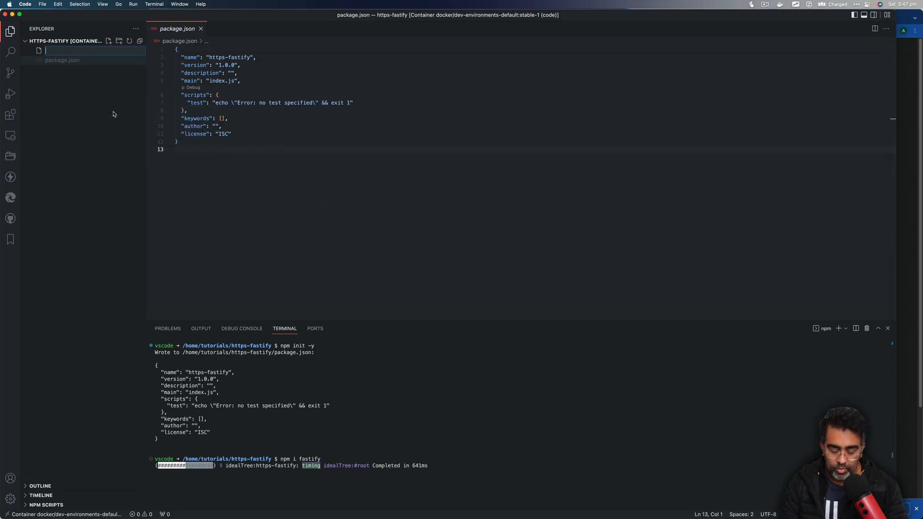
pyautogui.write('server.js')
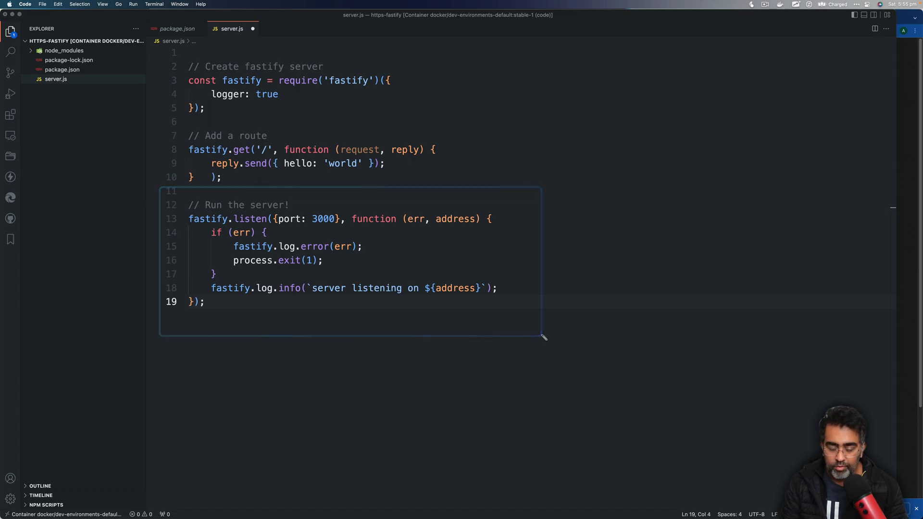
# Run node server.js, then add https options reading key.pem and cert.pem, save, and stop the server.
pyautogui.write('node')
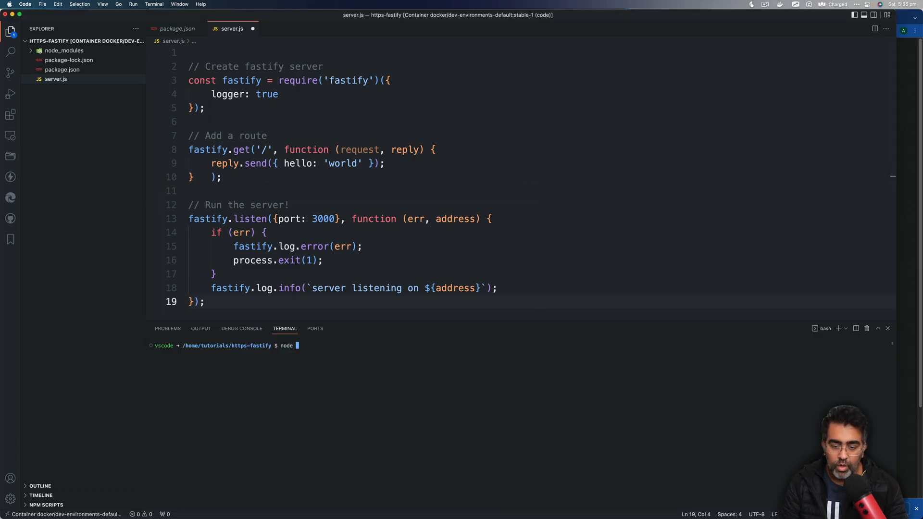
pyautogui.write('server.js')
pyautogui.click(542, 95)
pyautogui.write(',')
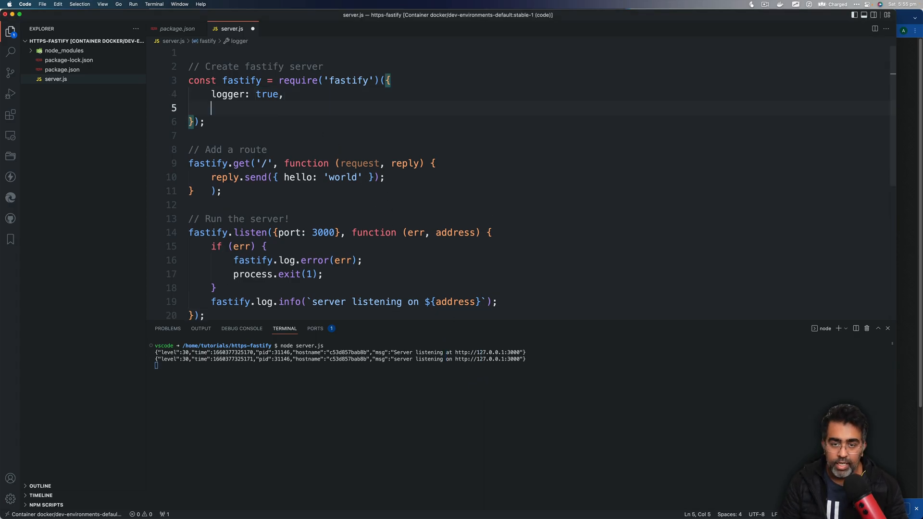
pyautogui.write('https: {')
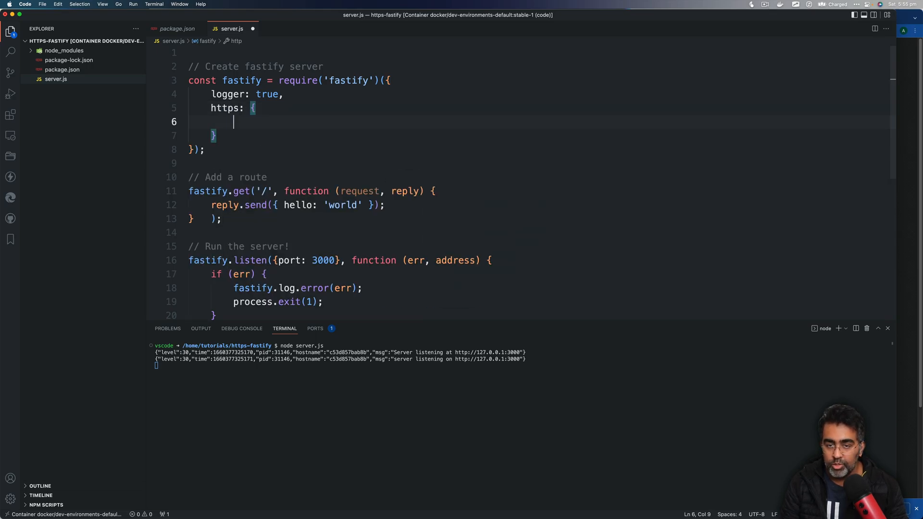
pyautogui.write("key: fs.readFileSync('./key.pem'),")
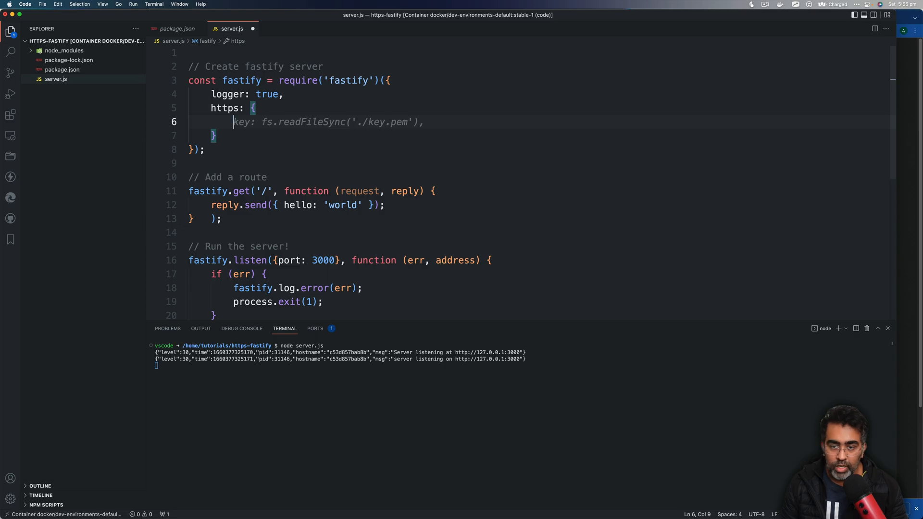
pyautogui.write("cert: fs.readFileSync('./cert.pem')")
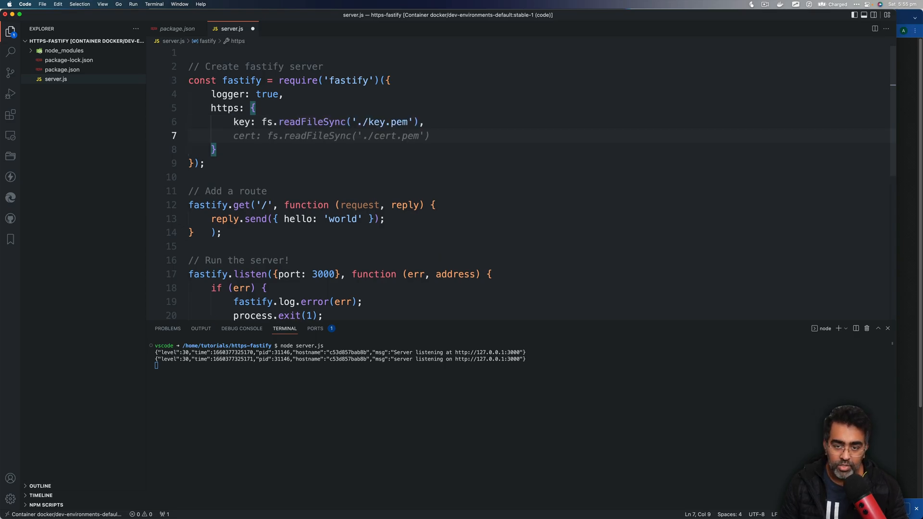
pyautogui.press('Enter')
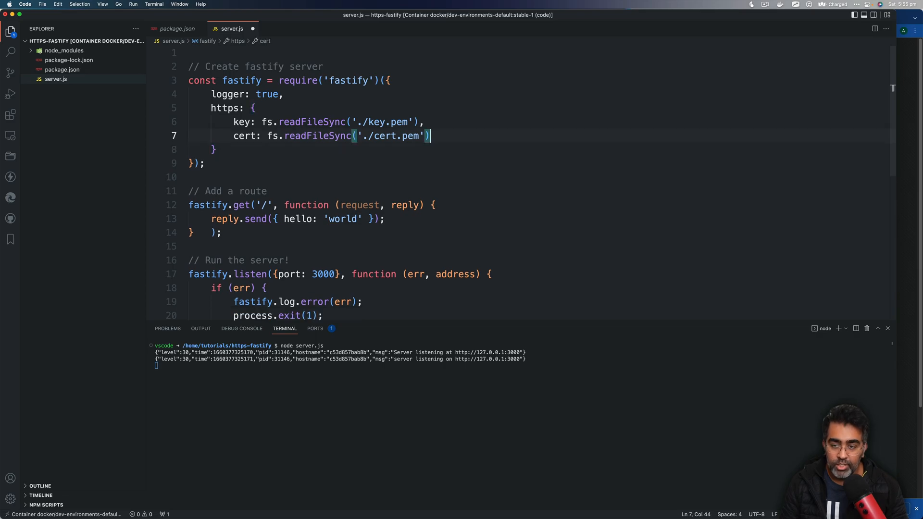
pyautogui.press('Cmd+s')
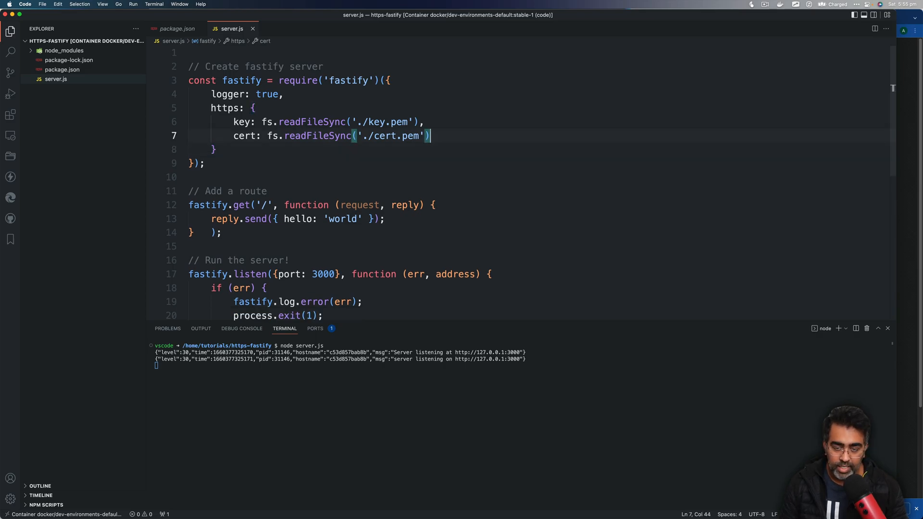
pyautogui.moveTo(360, 380)
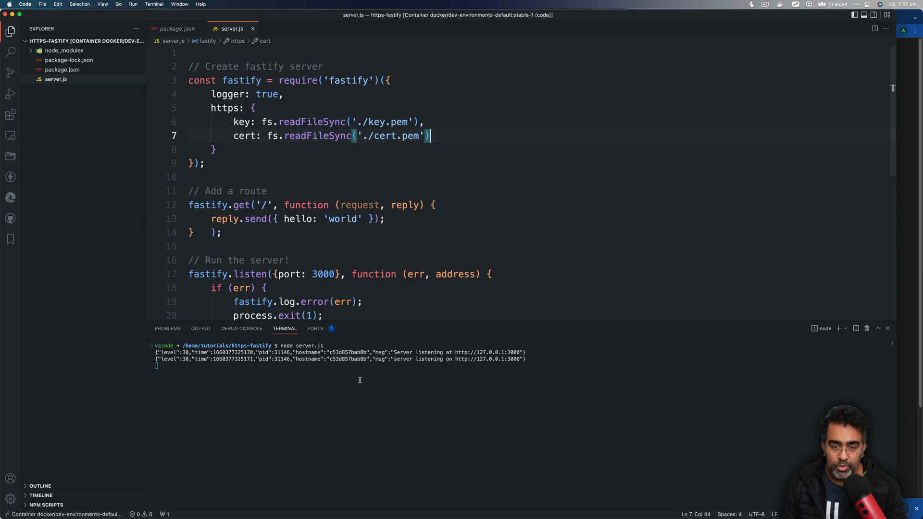
pyautogui.press('ctrl+c')
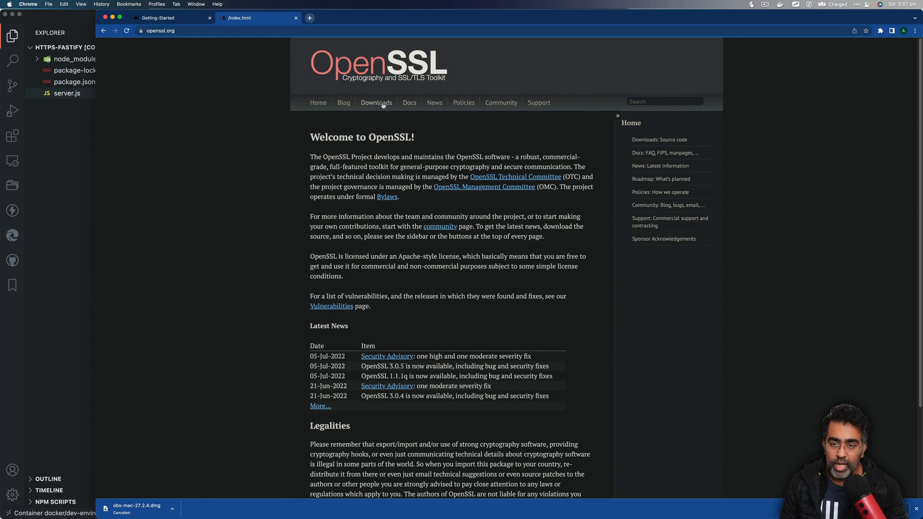
# View the OpenSSL Downloads page on openssl.org.
pyautogui.click(376, 102)
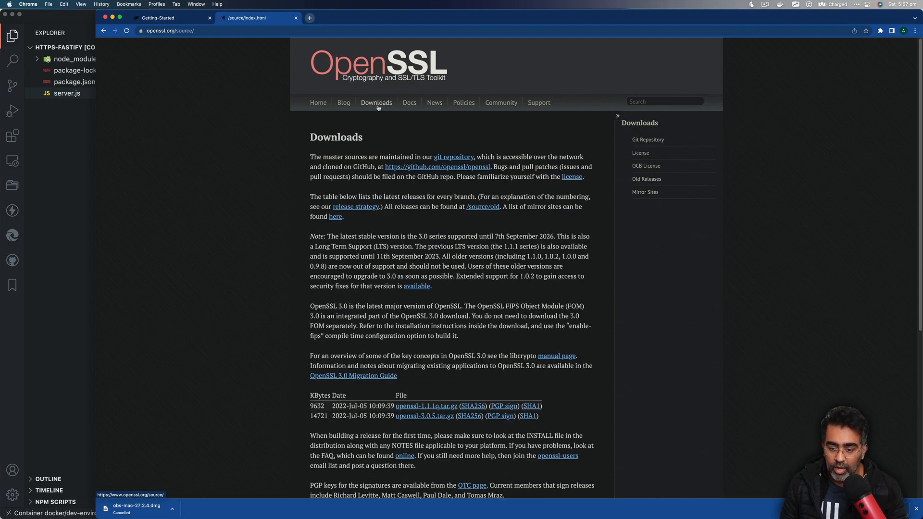
pyautogui.scroll(-3)
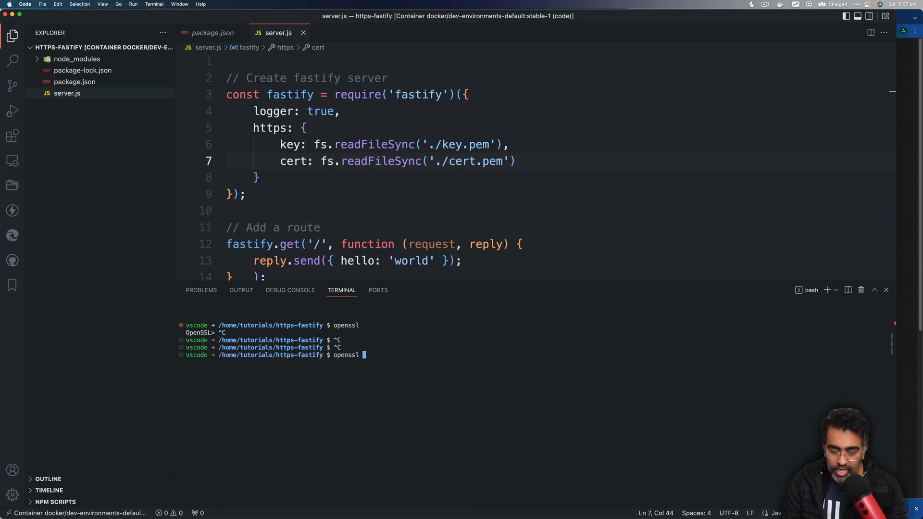
# Compose 'openssl genrsa -out server.key 2048' in the terminal.
pyautogui.write('genrsa')
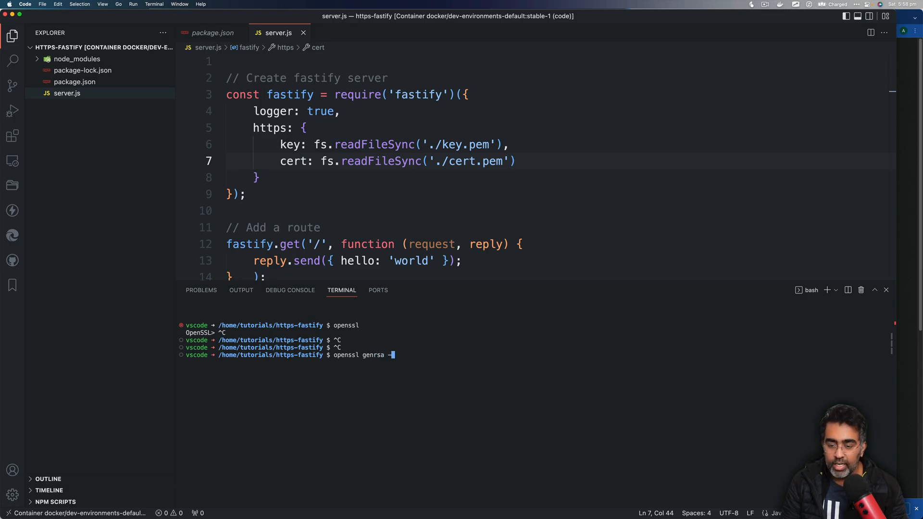
pyautogui.write('-out server.key')
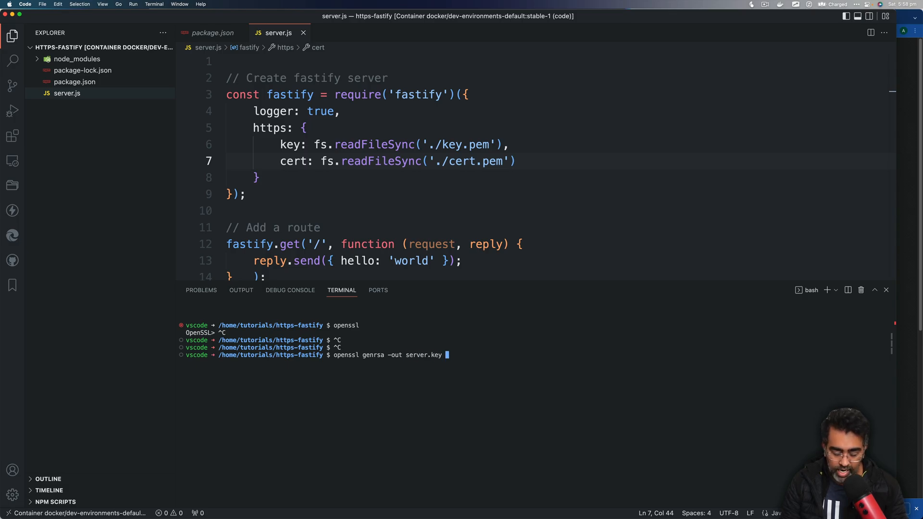
pyautogui.write('2048')
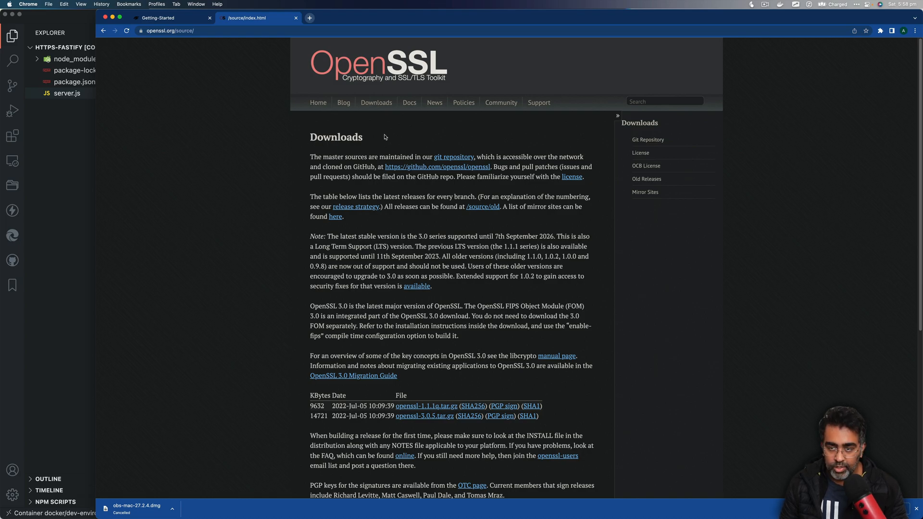
# Navigate Docs > Manpages > 3.0 > Commands to the genrsa reference on openssl.org.
pyautogui.click(410, 102)
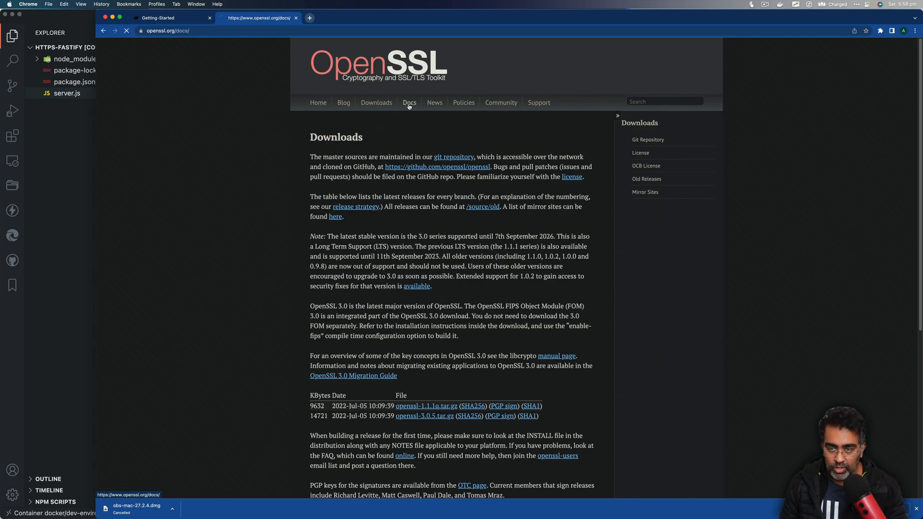
pyautogui.click(409, 102)
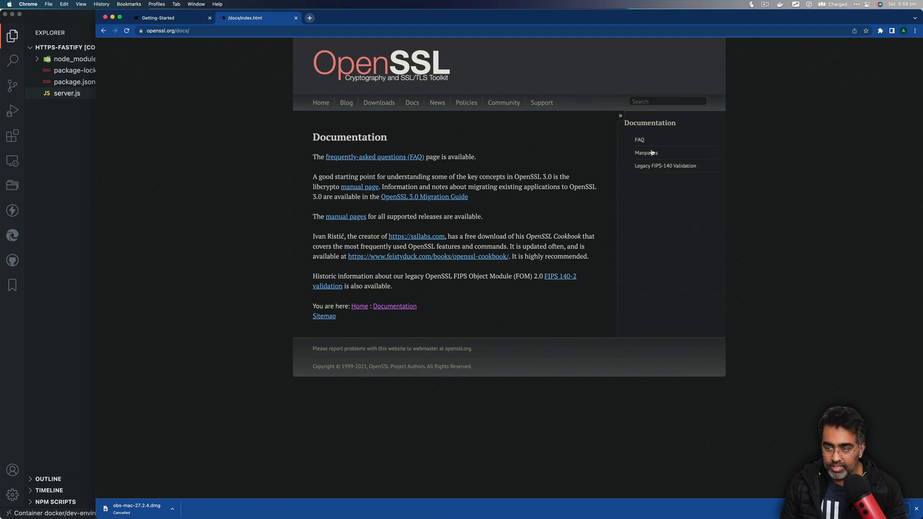
pyautogui.click(647, 152)
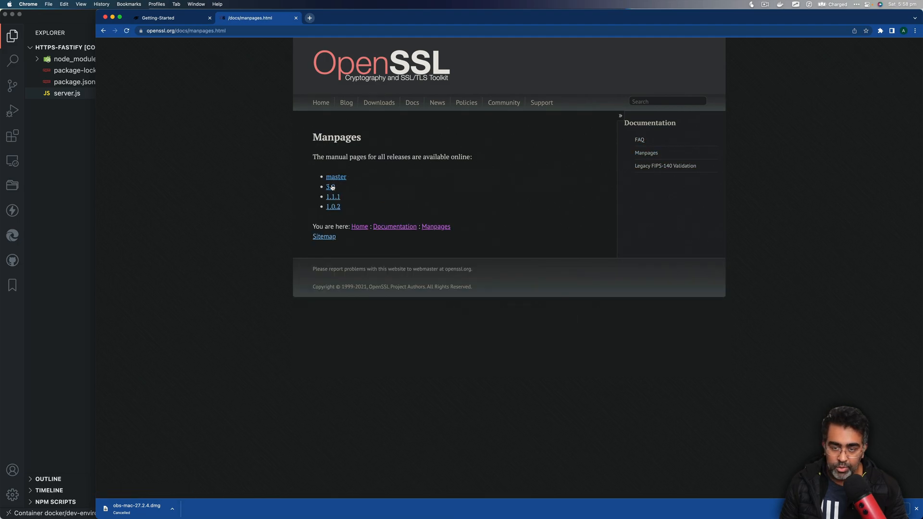
pyautogui.click(328, 186)
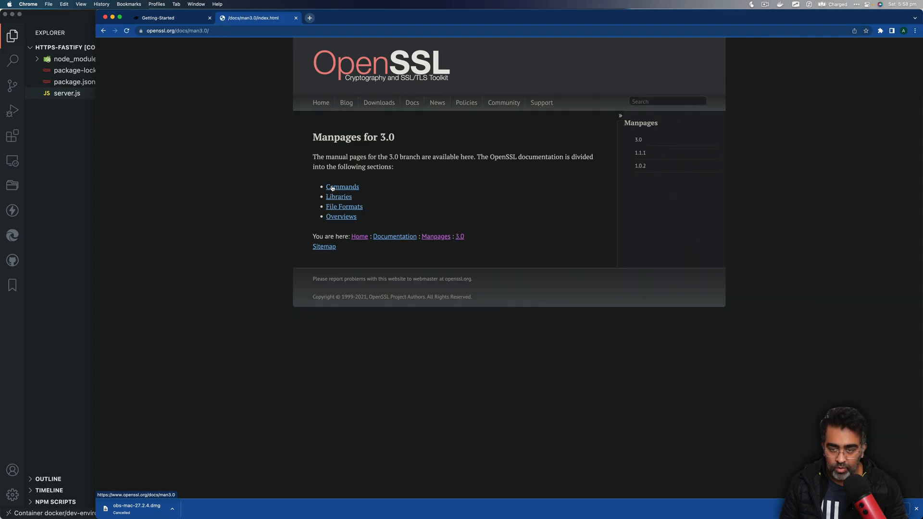
pyautogui.click(343, 187)
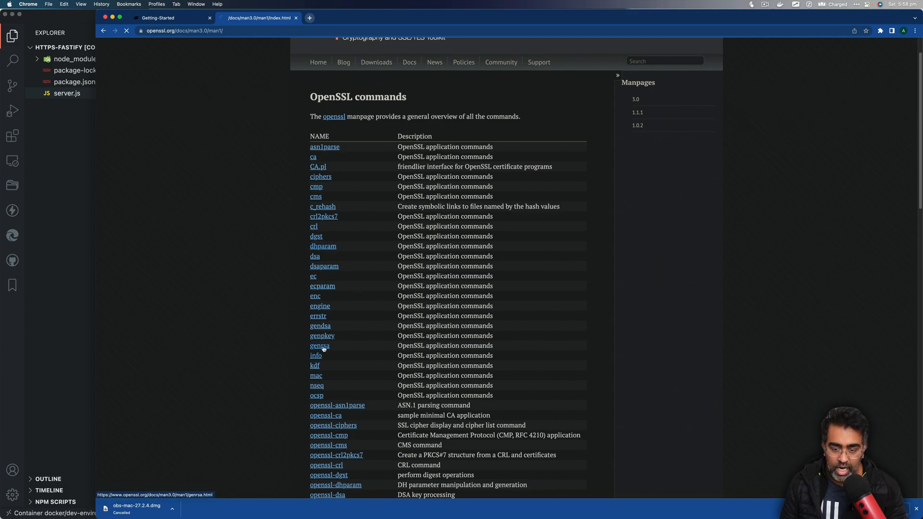
pyautogui.click(319, 345)
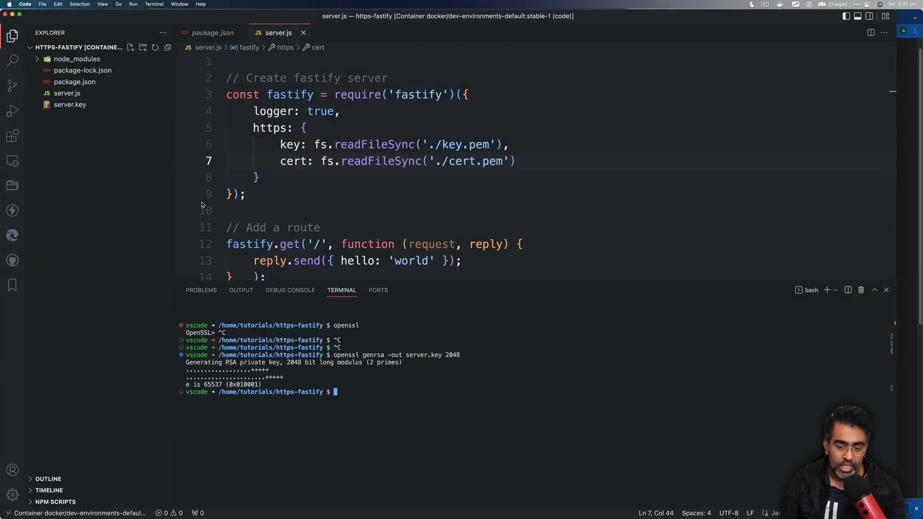
pyautogui.moveTo(487, 377)
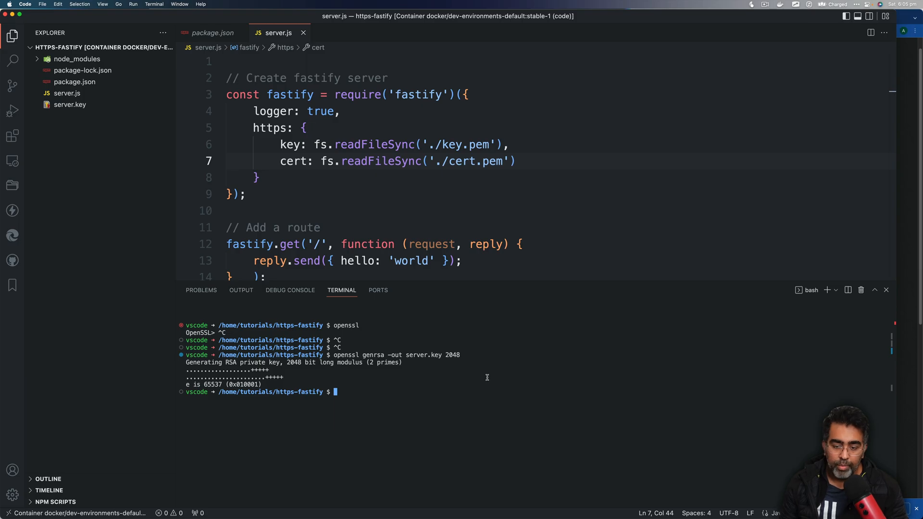
# Run 'openssl req -new -key server.key -out server.csr' in the terminal.
pyautogui.write('openssl')
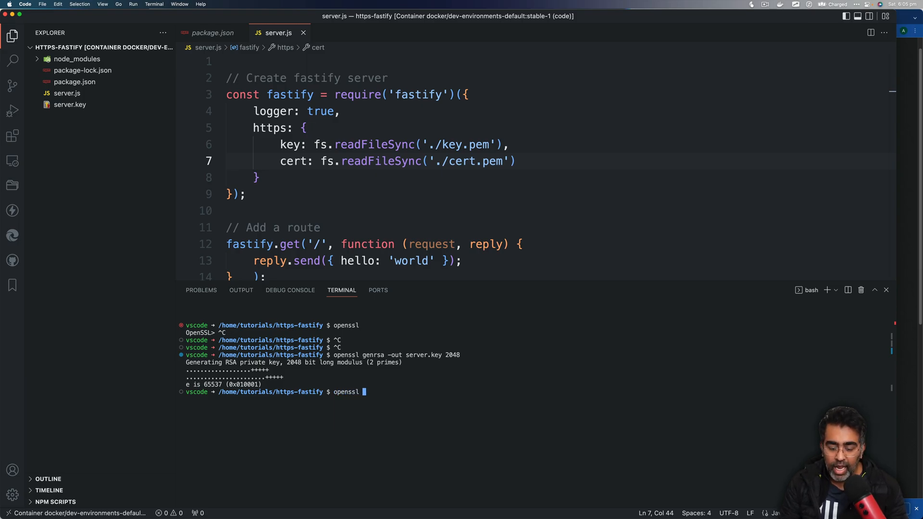
pyautogui.write('req')
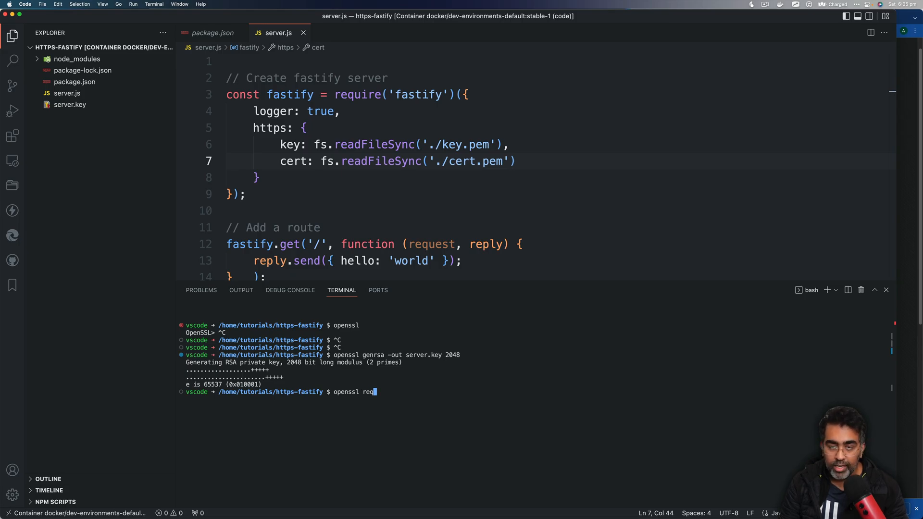
pyautogui.write('-new')
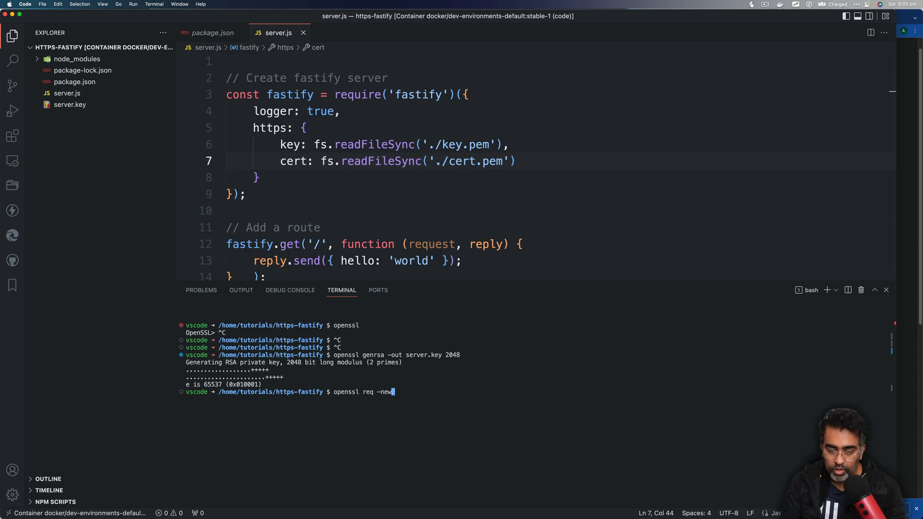
pyautogui.write('" "')
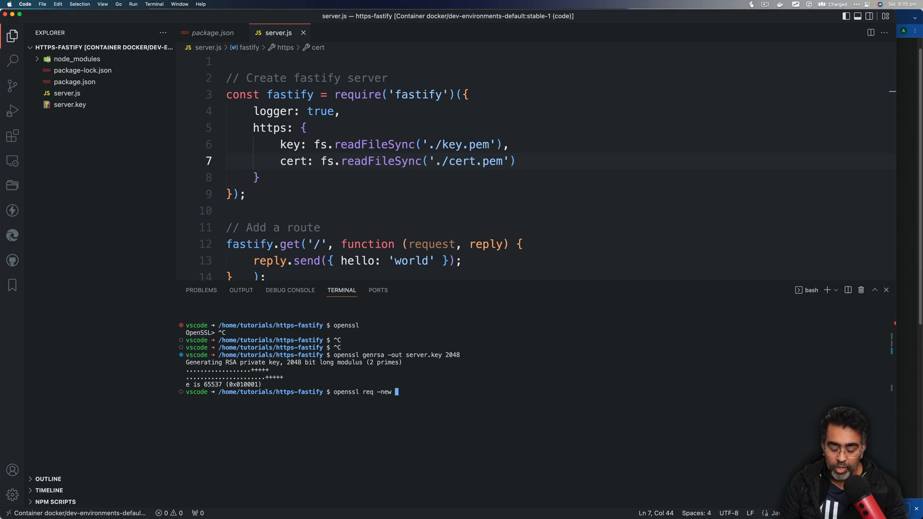
pyautogui.write('-key')
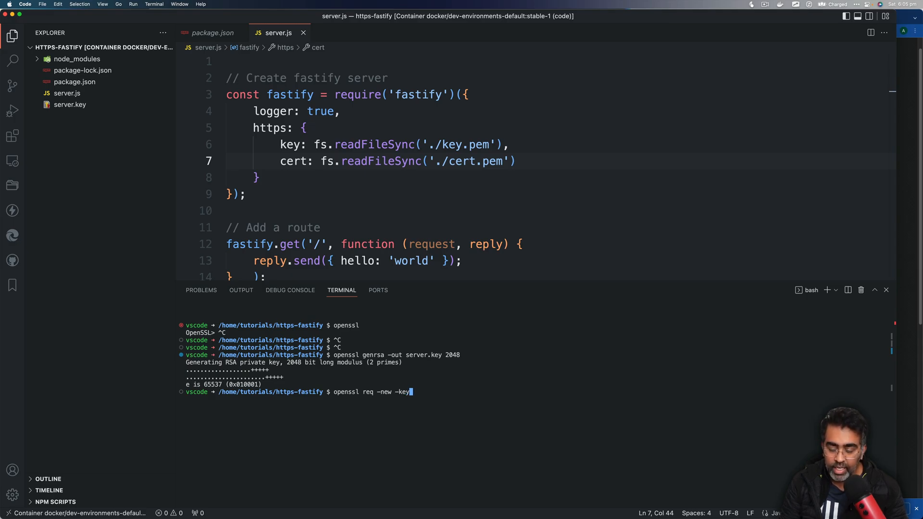
pyautogui.write('server.key')
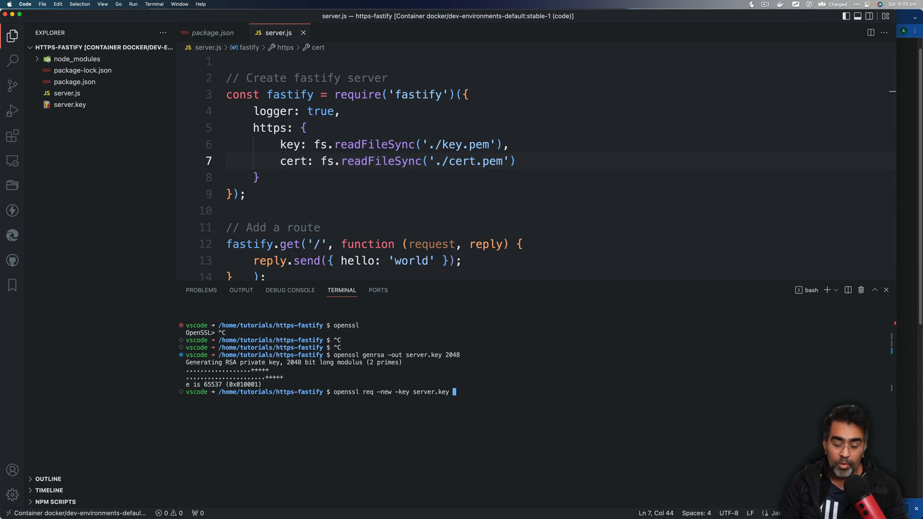
pyautogui.write('-out')
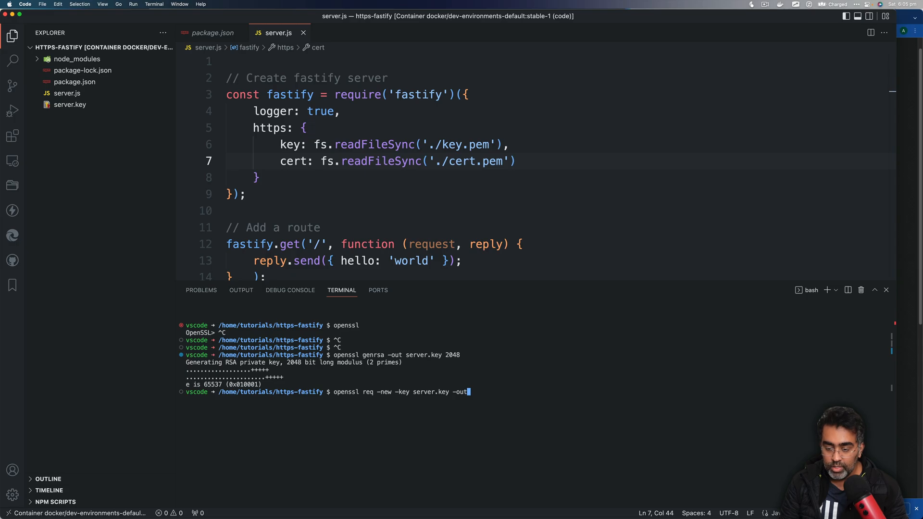
pyautogui.write('s')
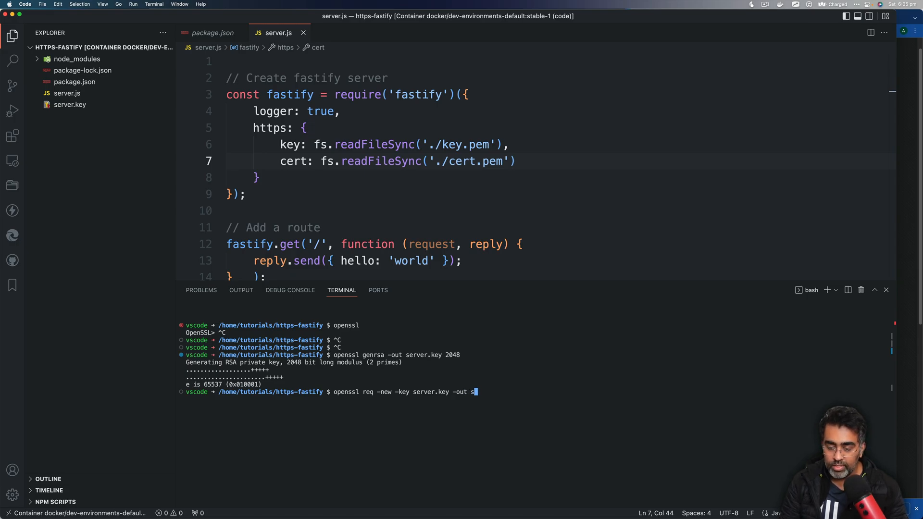
pyautogui.write('erver.csr')
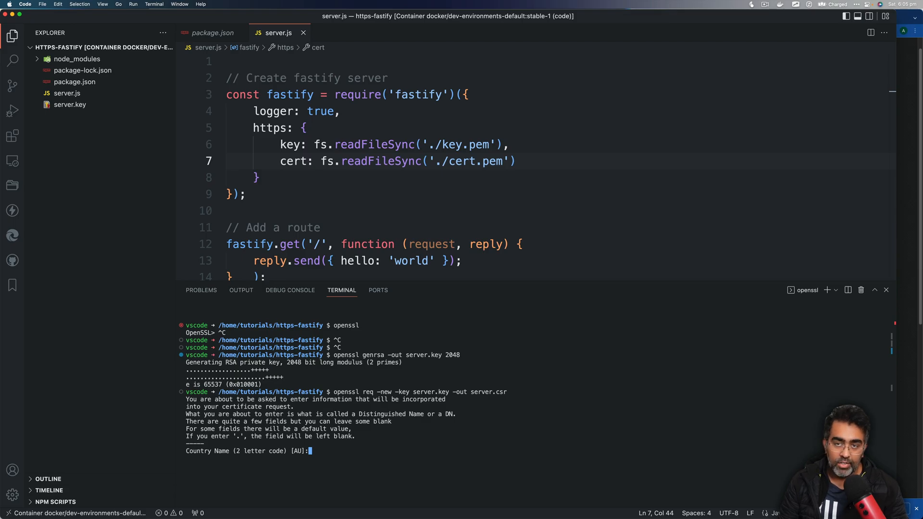
# Answer the CSR prompts with AU, Vic, Sydney, awaismirza, software, awaismirza.com, leaving password blank.
pyautogui.write('AU')
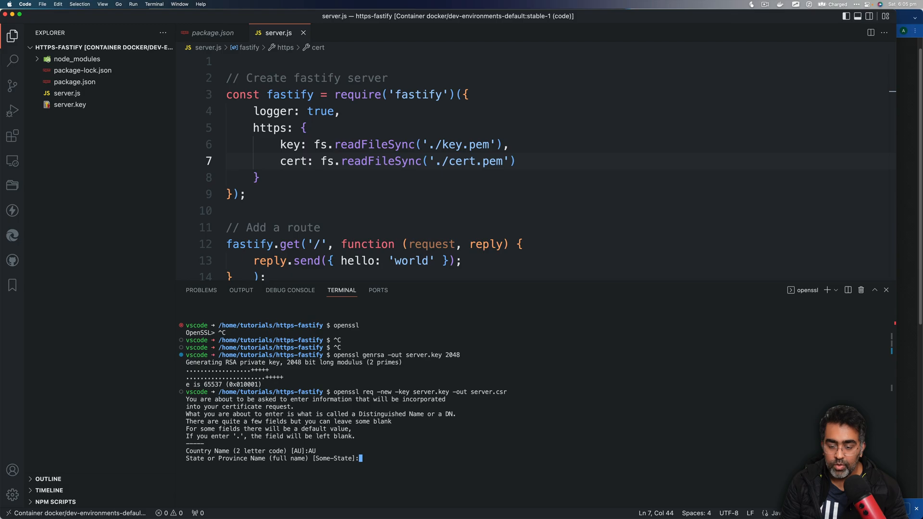
pyautogui.write('Vic')
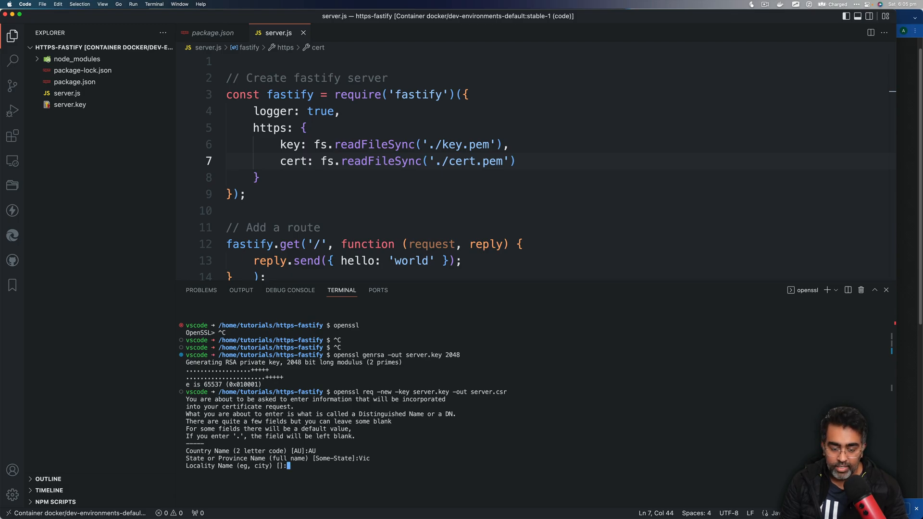
pyautogui.write('M')
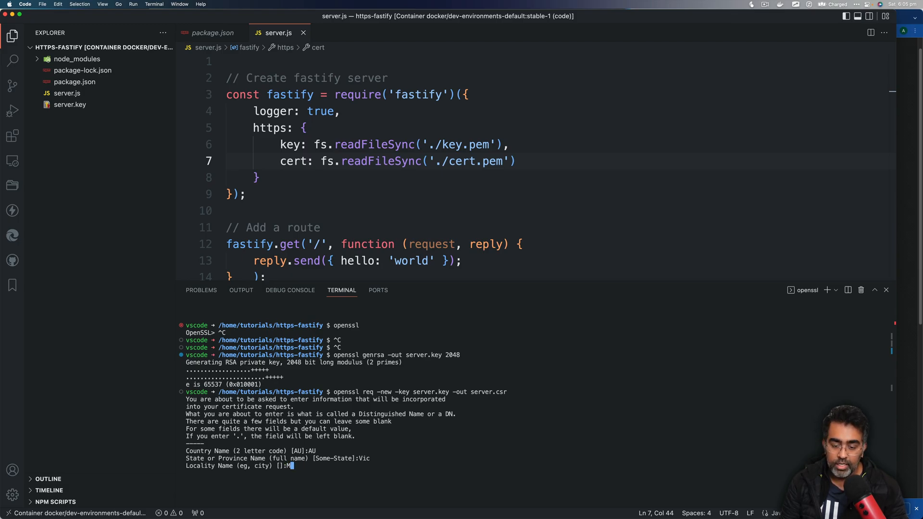
pyautogui.write('Sydney')
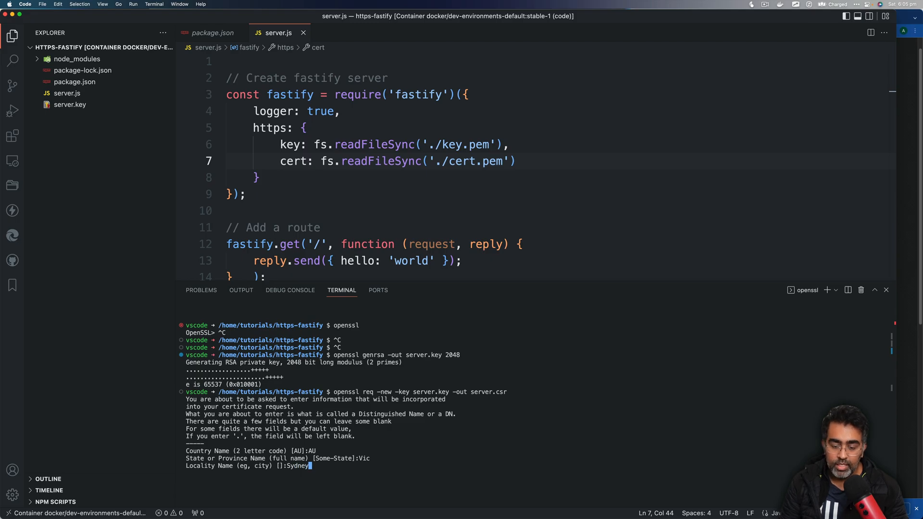
pyautogui.press('Enter')
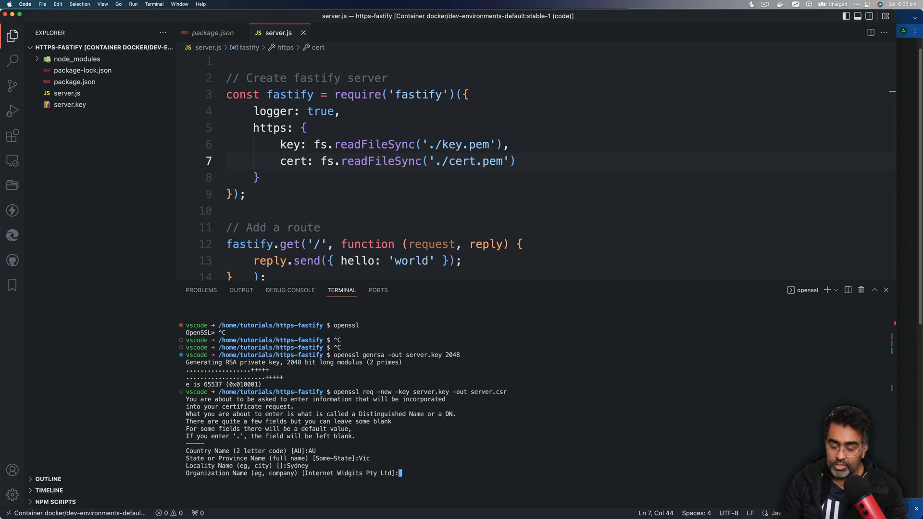
pyautogui.write('awaismirza')
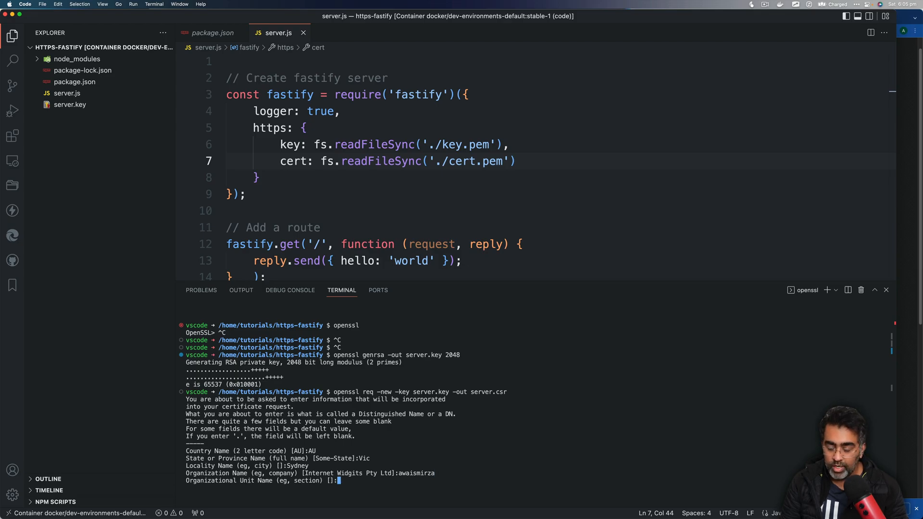
pyautogui.write('software')
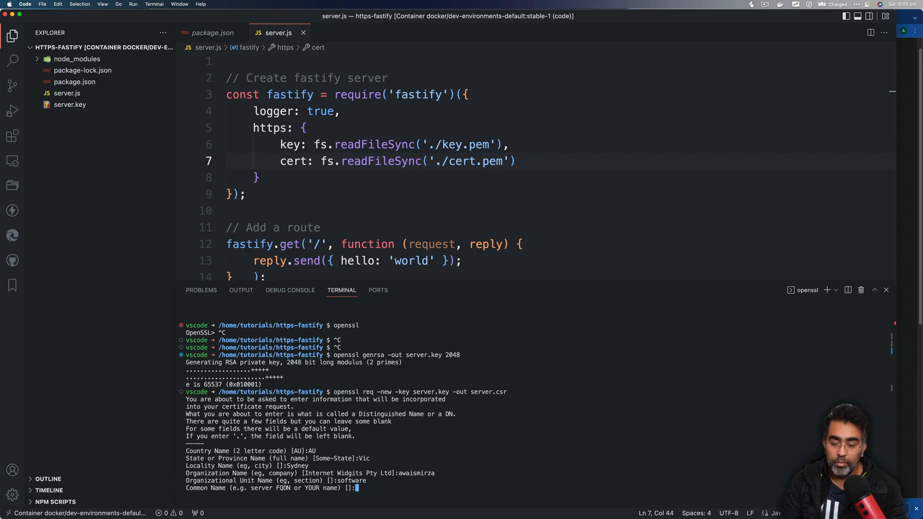
pyautogui.write('awaismirza.com')
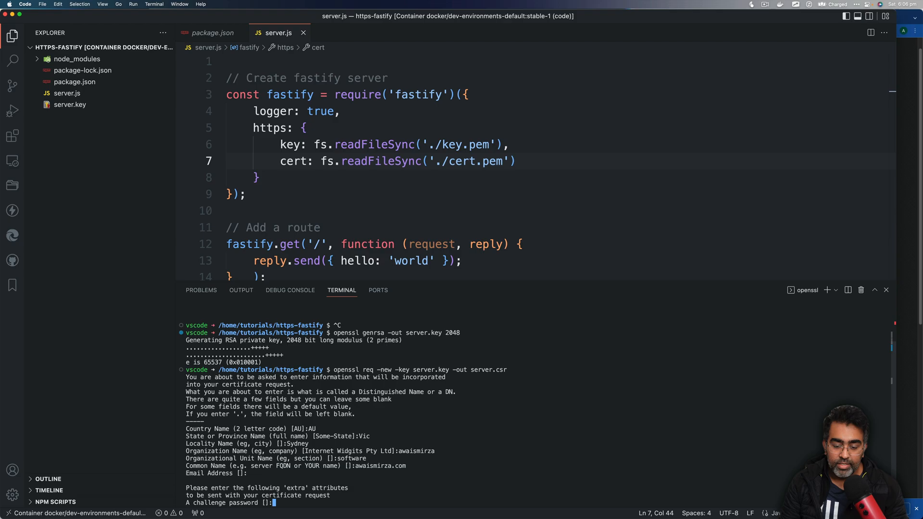
pyautogui.press('Enter')
pyautogui.write('awaismirza')
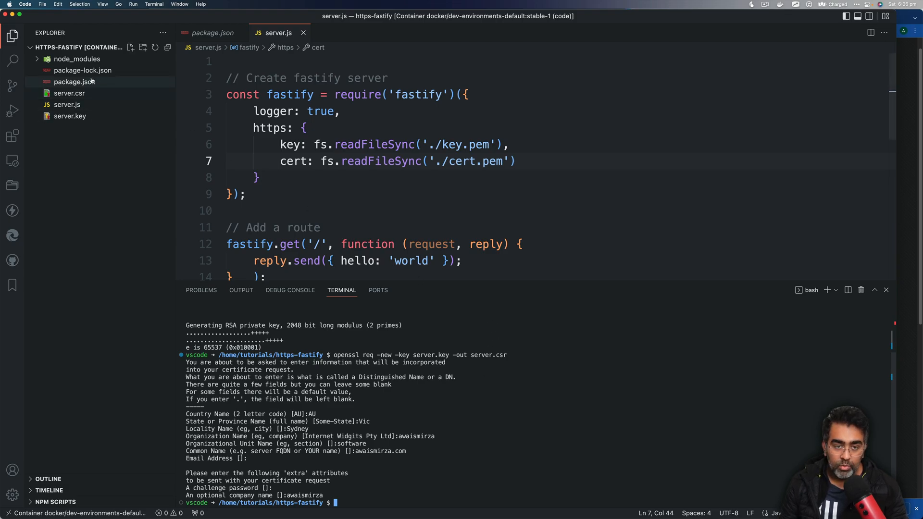
pyautogui.click(69, 93)
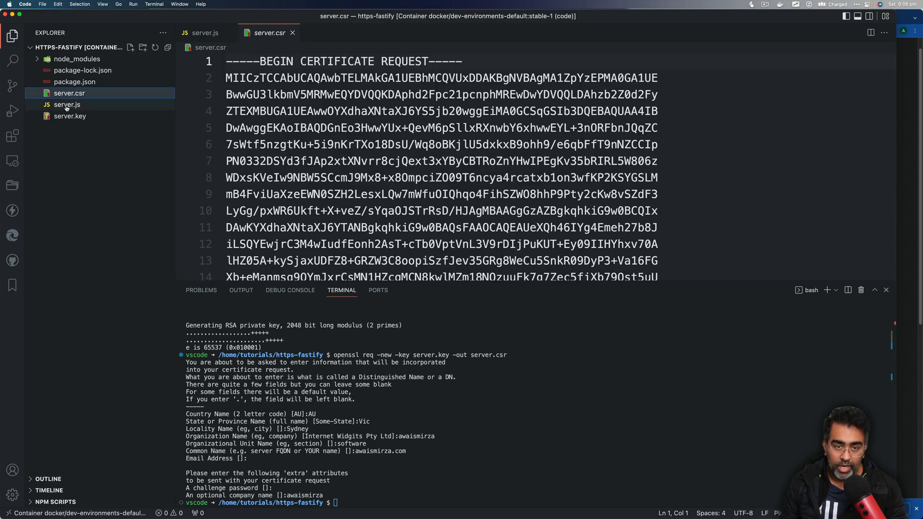
pyautogui.click(69, 116)
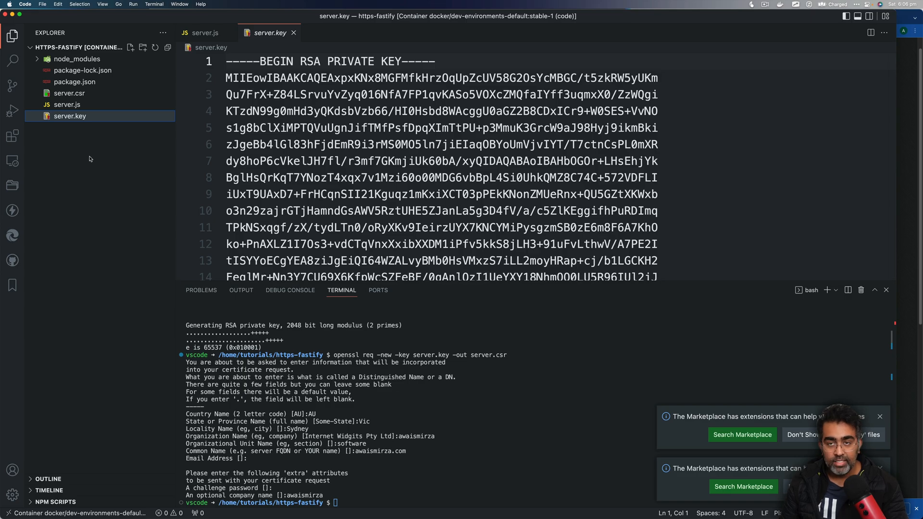
pyautogui.moveTo(73, 105)
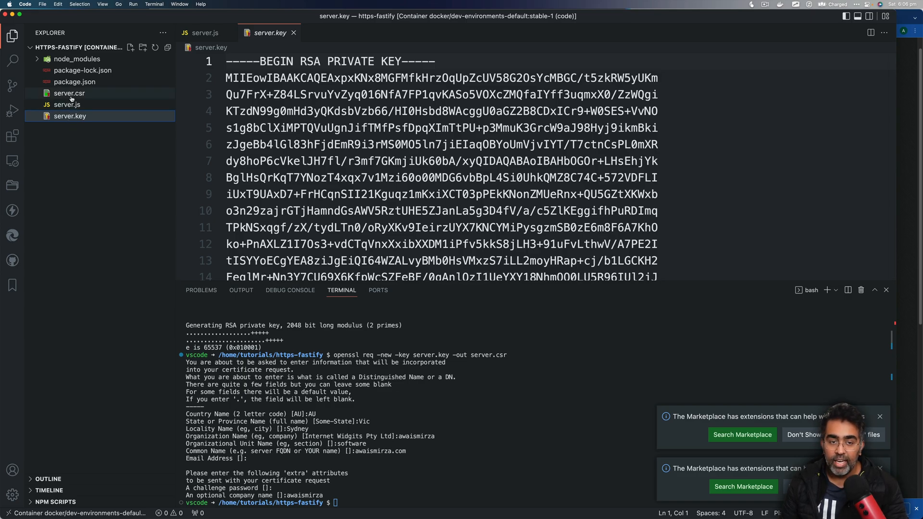
pyautogui.click(70, 93)
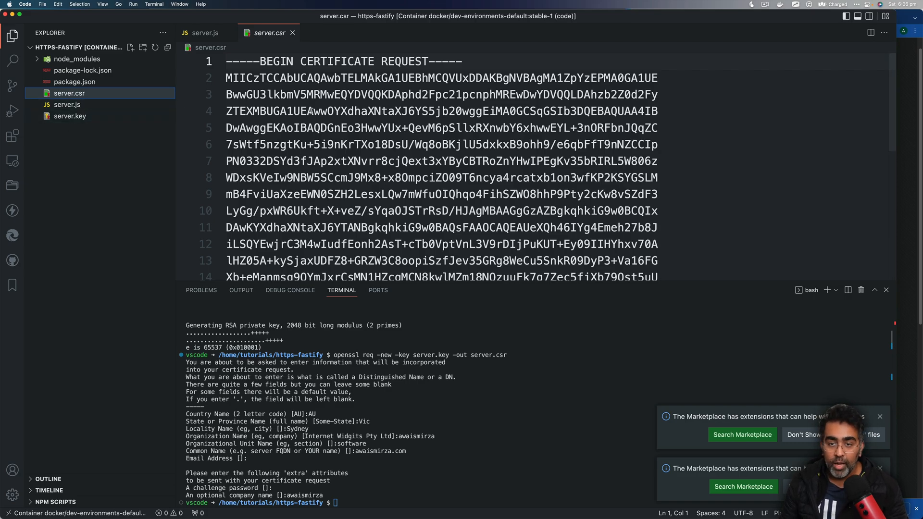
pyautogui.moveTo(274, 62); pyautogui.dragTo(402, 62)
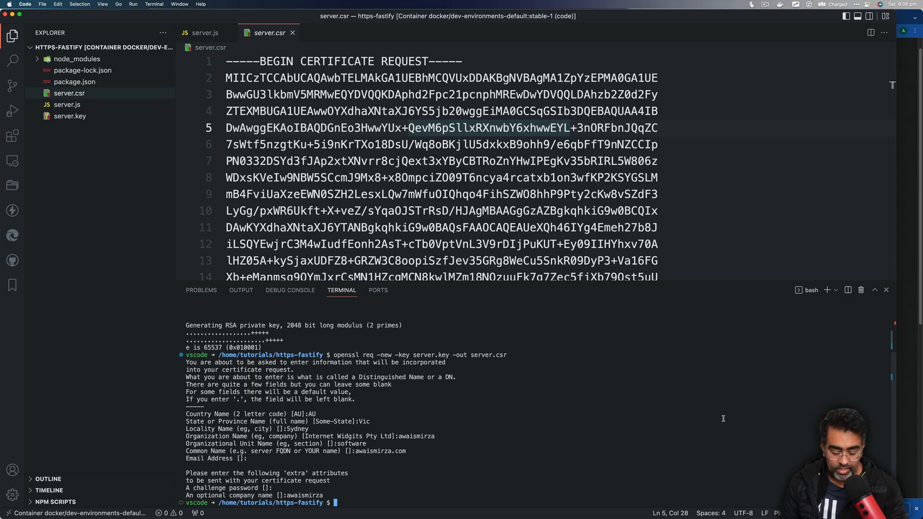
pyautogui.moveTo(538, 425)
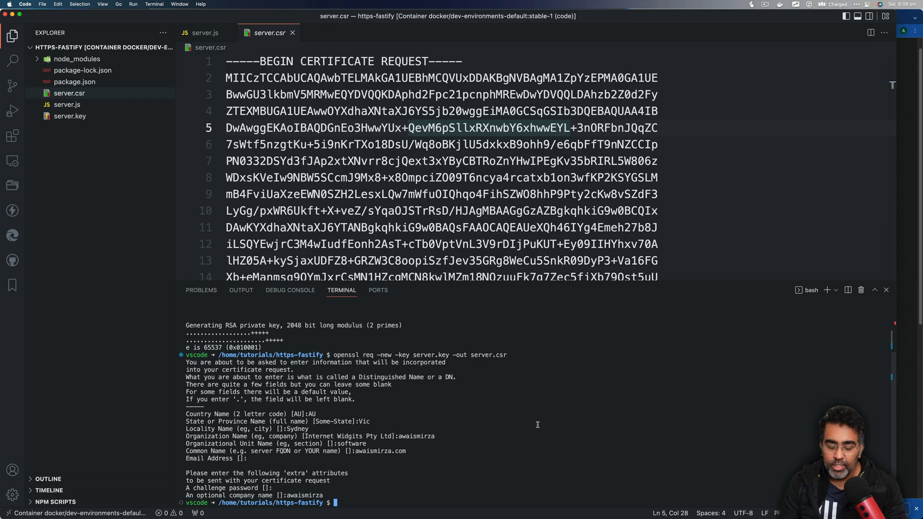
# Run openssl x509 -req -days 365 -in server.csr -signkey server.key -out server.crt.
pyautogui.write('openssl')
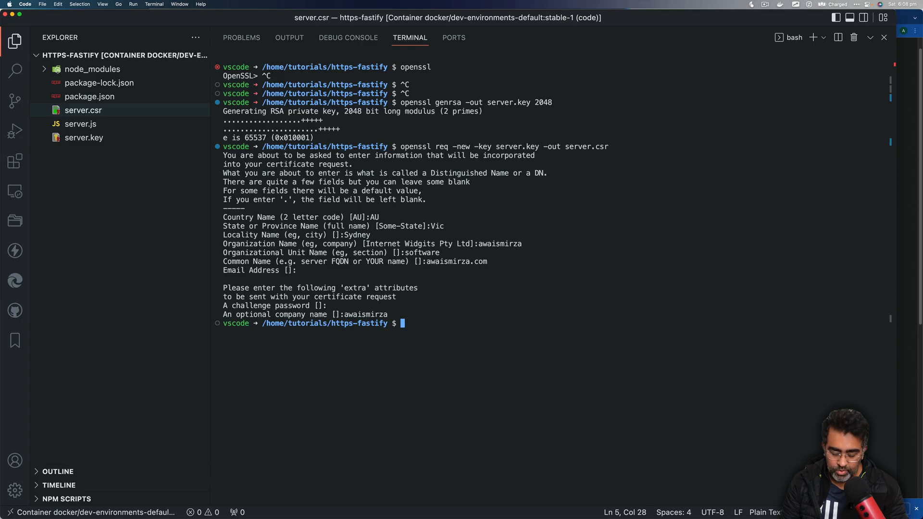
pyautogui.write('openssl')
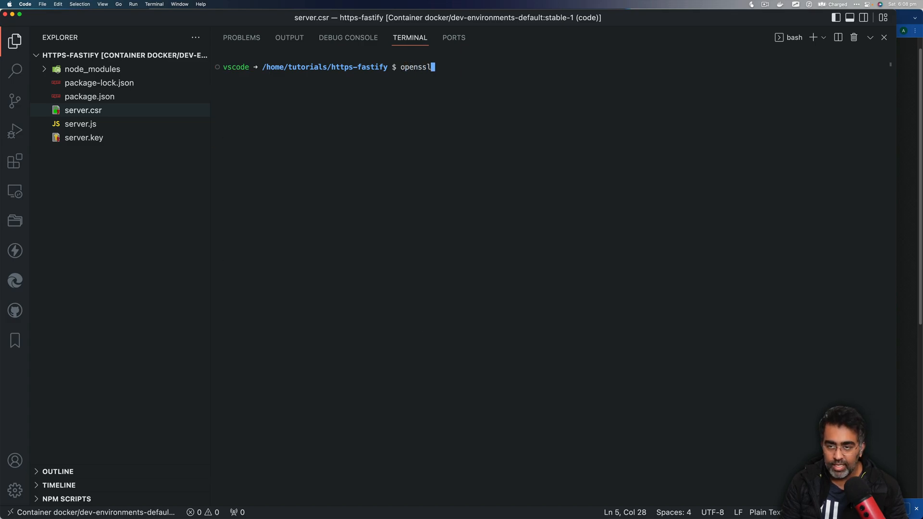
pyautogui.write('x')
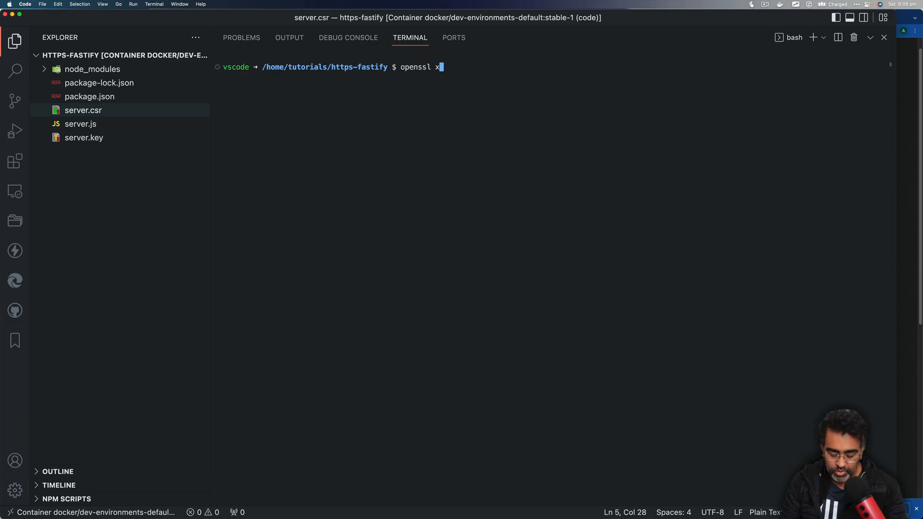
pyautogui.write('509 -r')
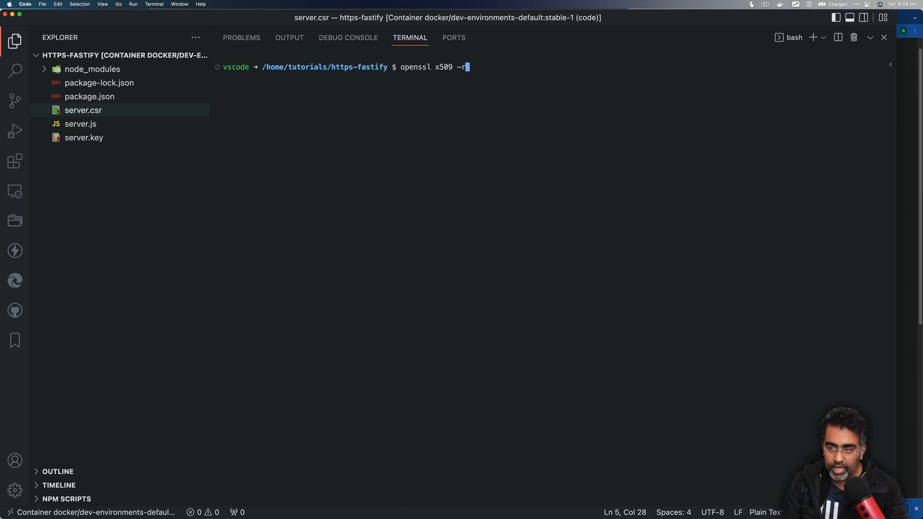
pyautogui.write('eq')
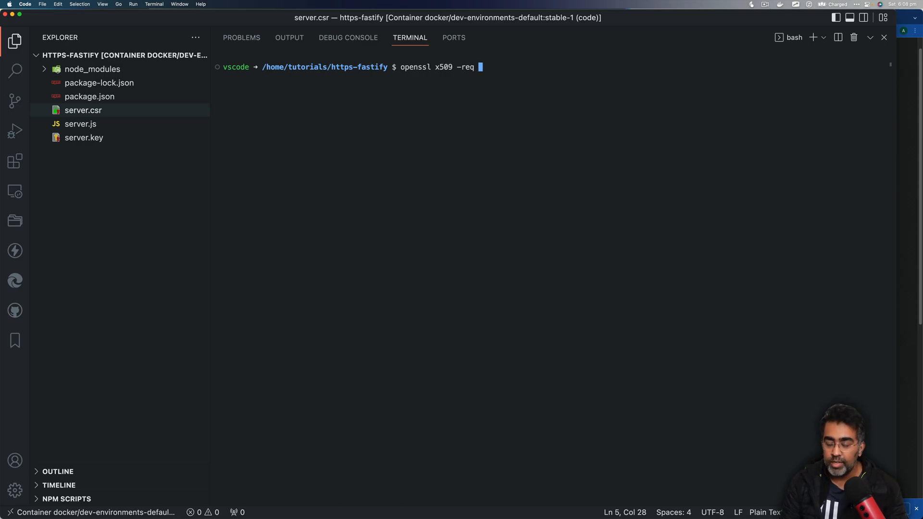
pyautogui.write('-days 36')
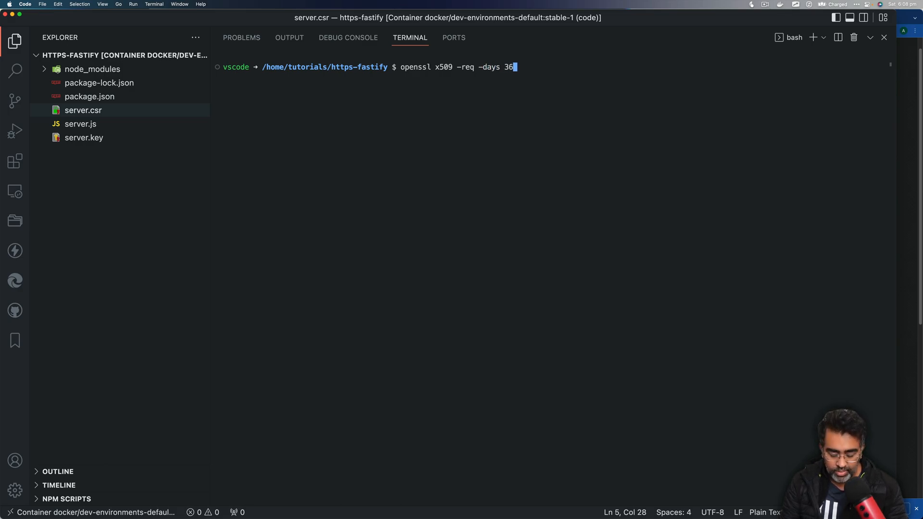
pyautogui.write('5')
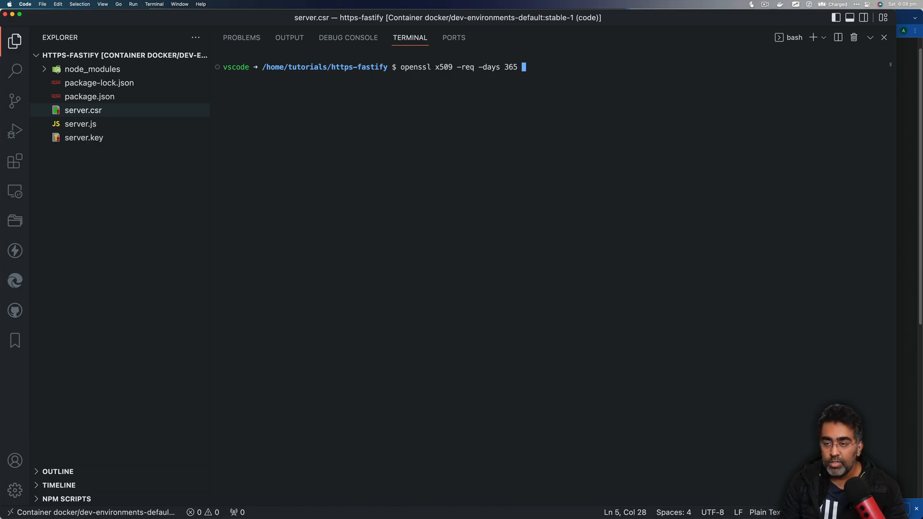
pyautogui.write('-in')
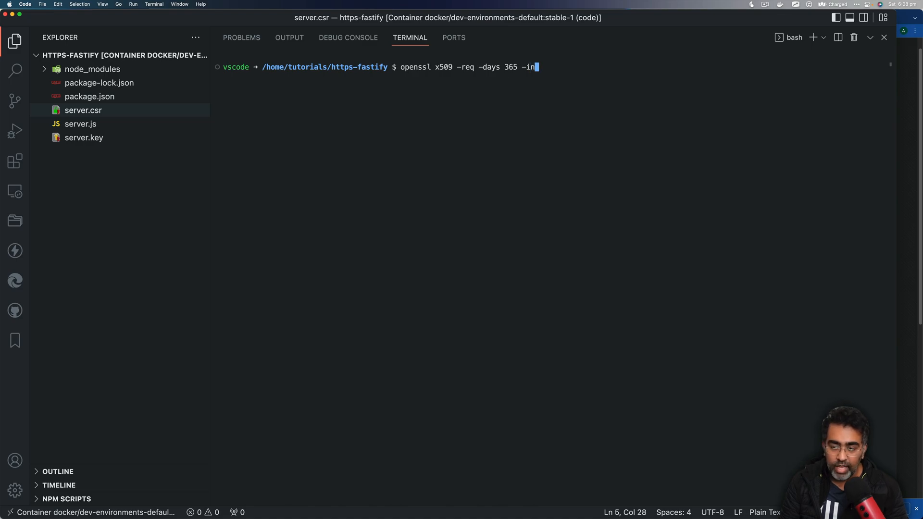
pyautogui.write('server.csr')
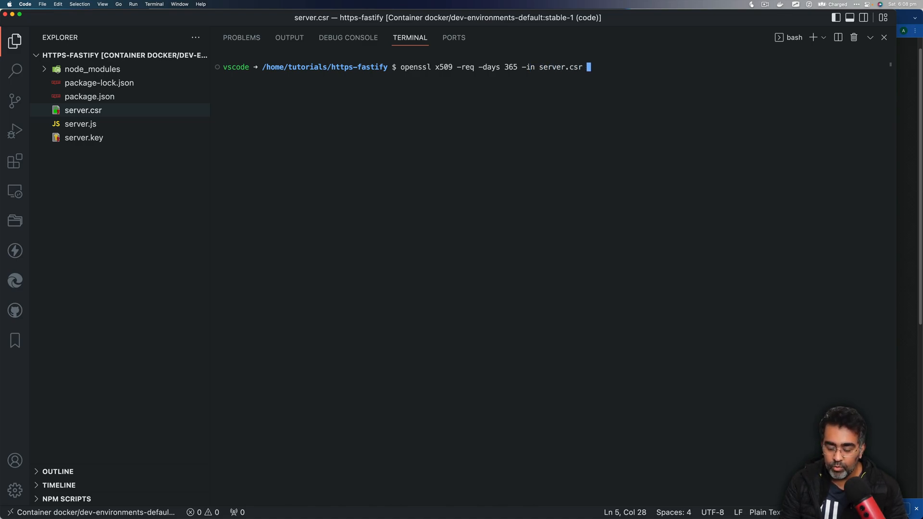
pyautogui.write('-')
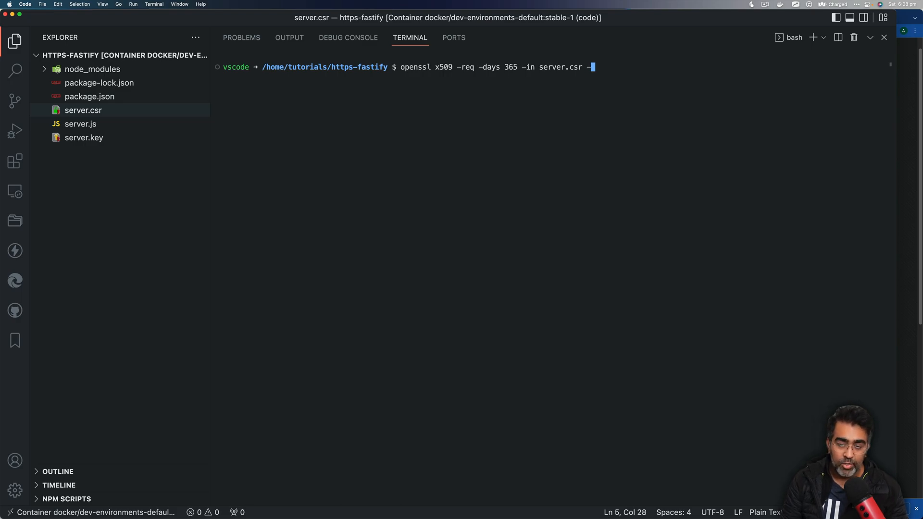
pyautogui.write('sn')
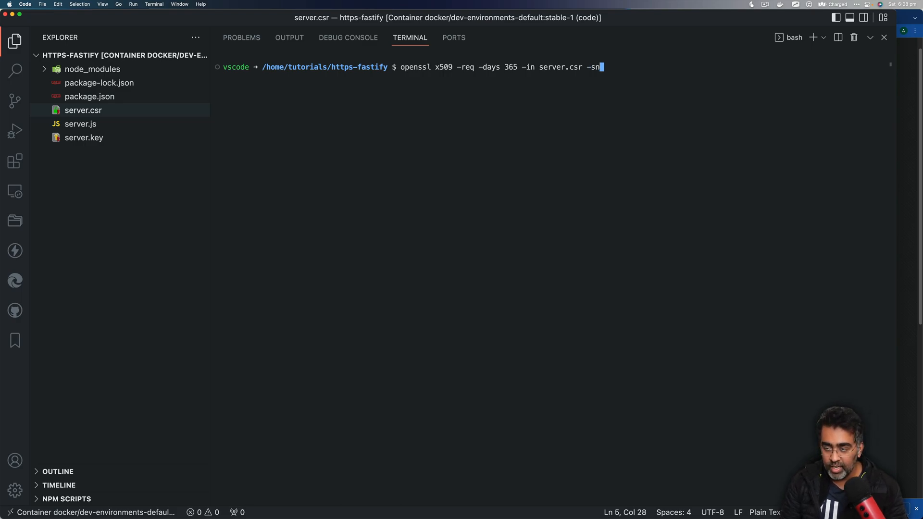
pyautogui.write('ig')
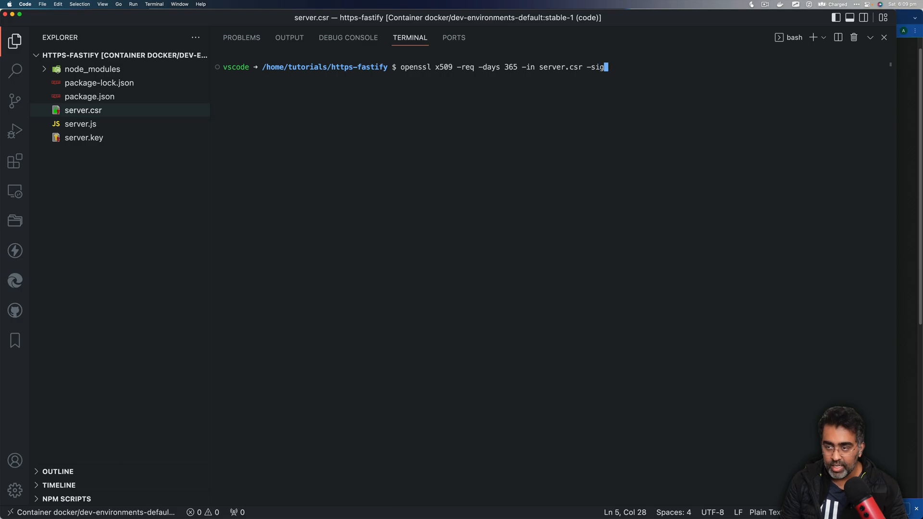
pyautogui.write('key')
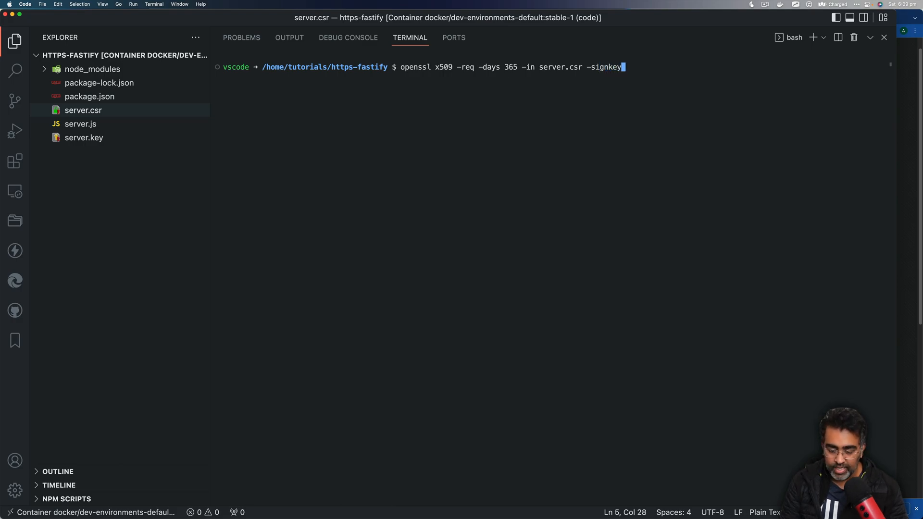
pyautogui.write('server.key')
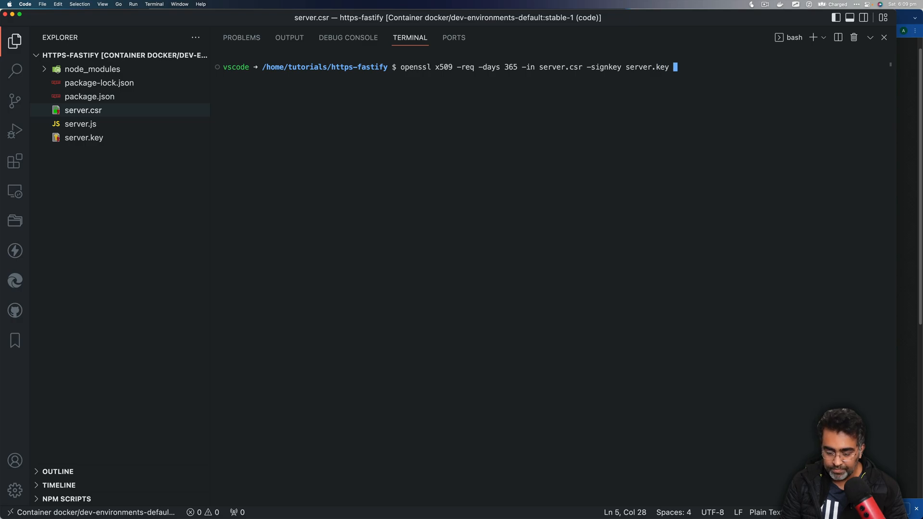
pyautogui.write('-out')
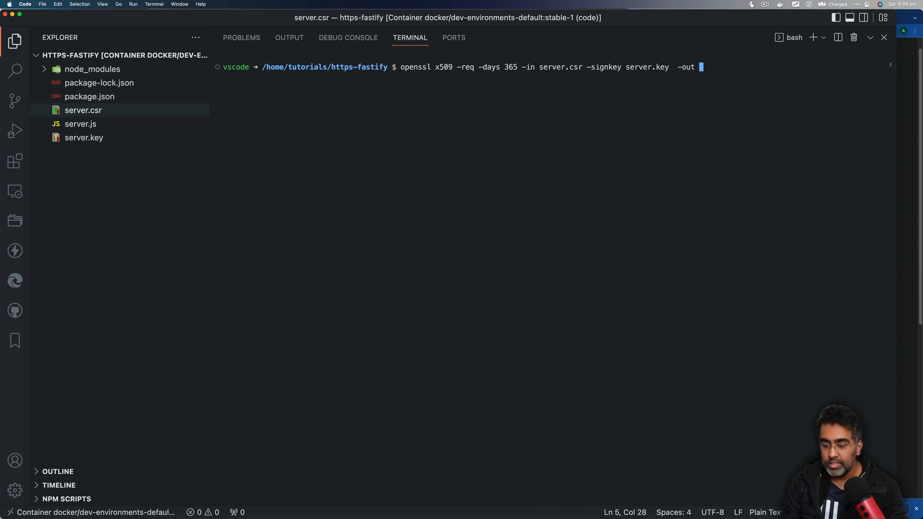
pyautogui.write('server')
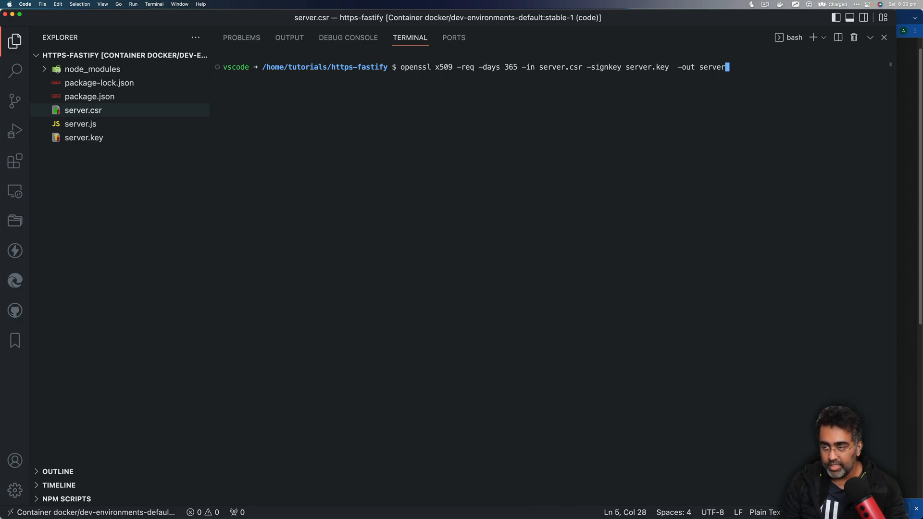
pyautogui.write('.cr')
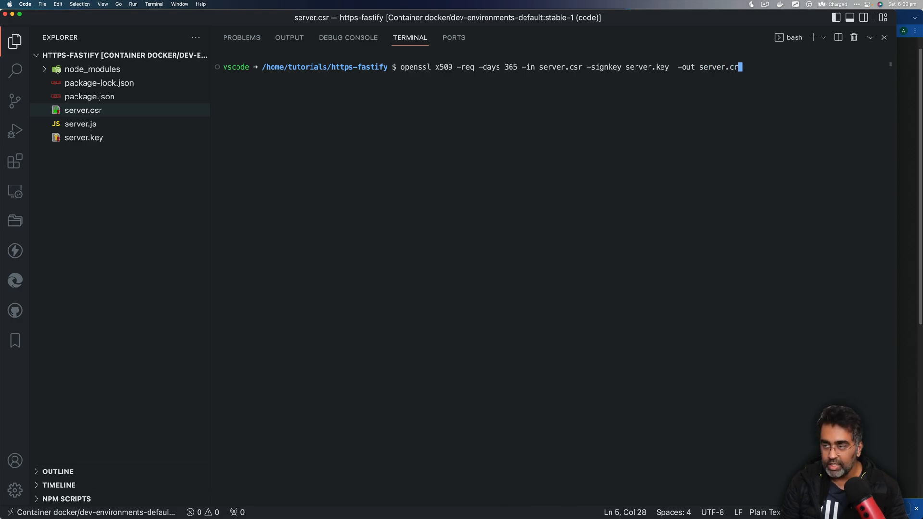
pyautogui.press('Enter')
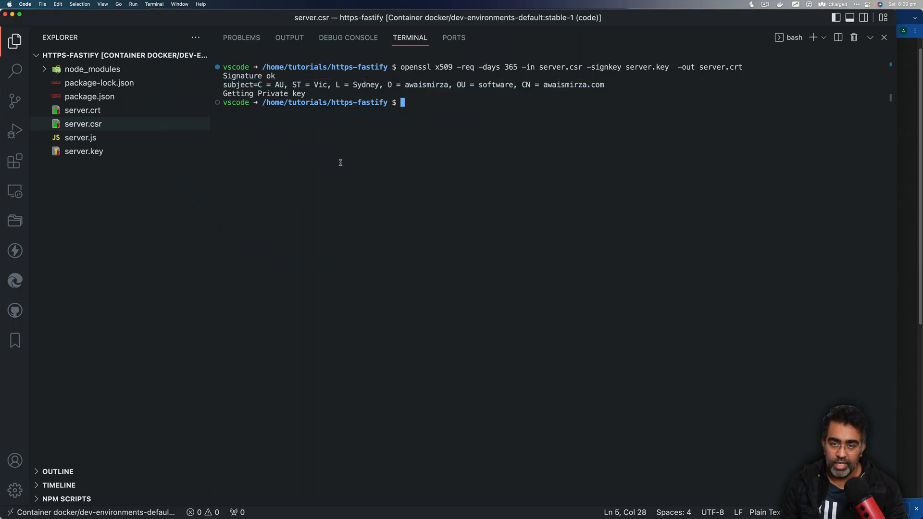
# Point the readFileSync paths in server.js at './server.key' and './server.crt'.
pyautogui.click(83, 123)
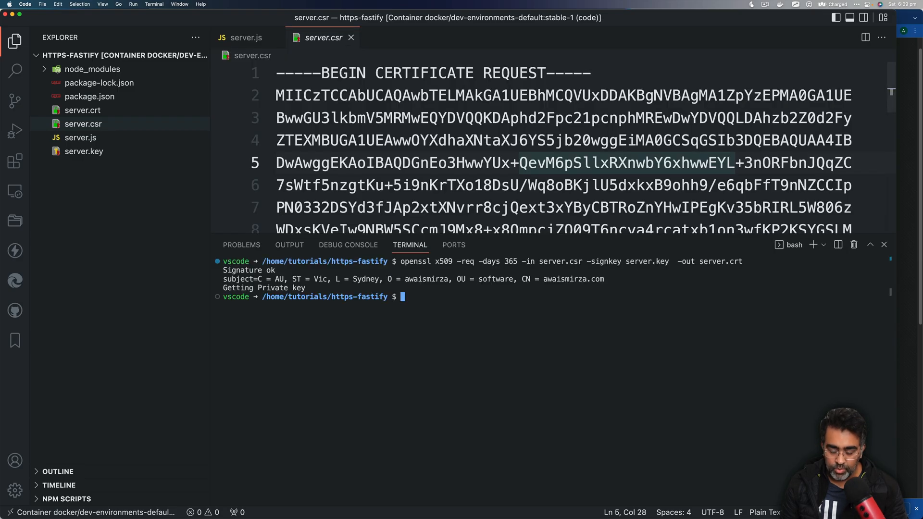
pyautogui.click(248, 38)
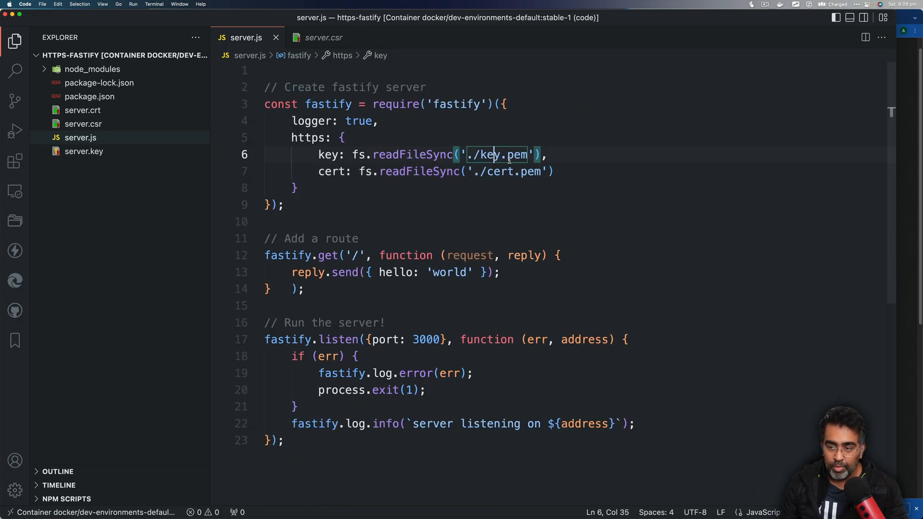
pyautogui.doubleClick(491, 155)
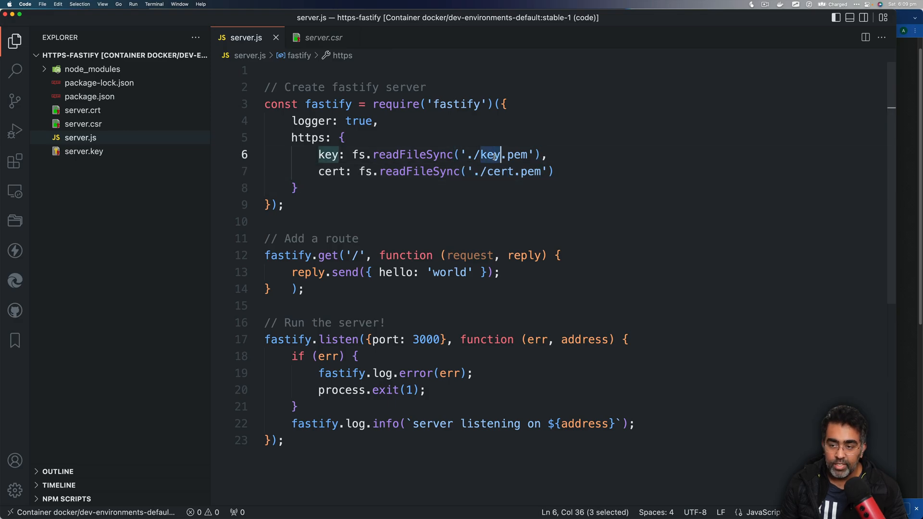
pyautogui.write('ser')
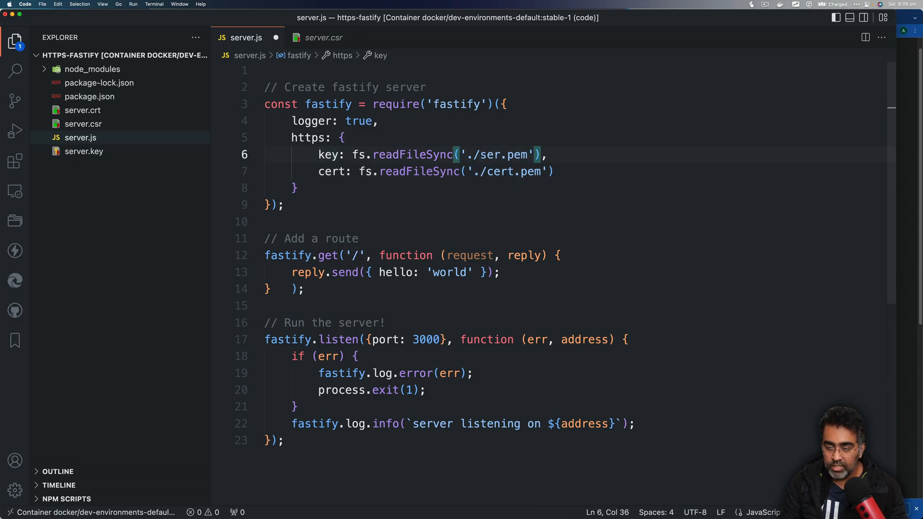
pyautogui.write('server.key')
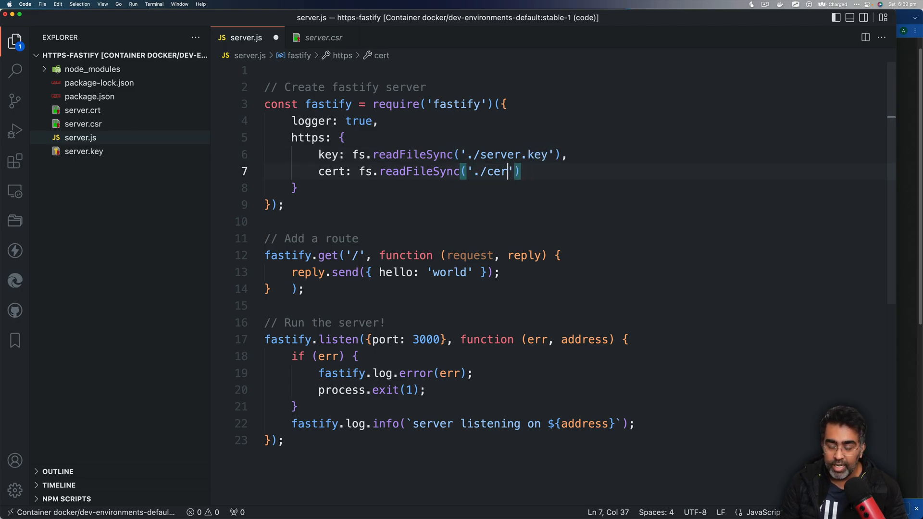
pyautogui.write('ificate.pem')
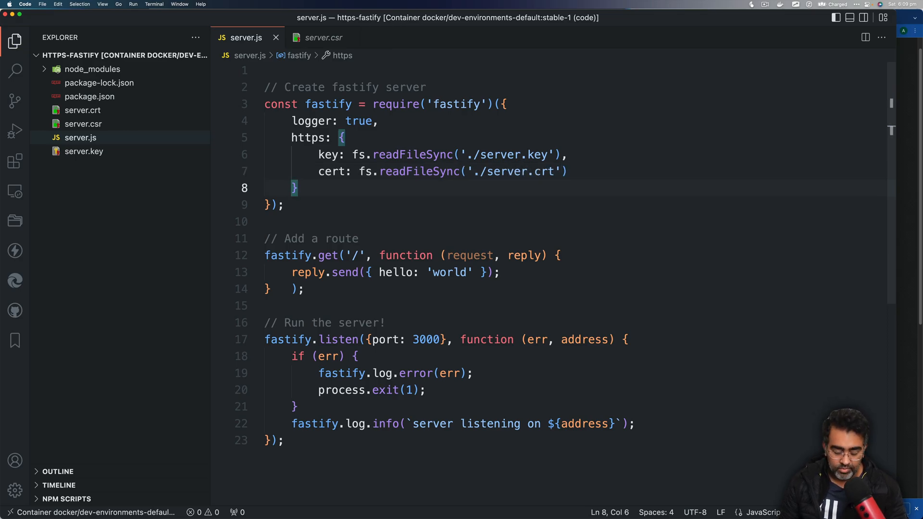
# Run node server.js in the terminal and hit the 'fs is not defined' error.
pyautogui.click(410, 245)
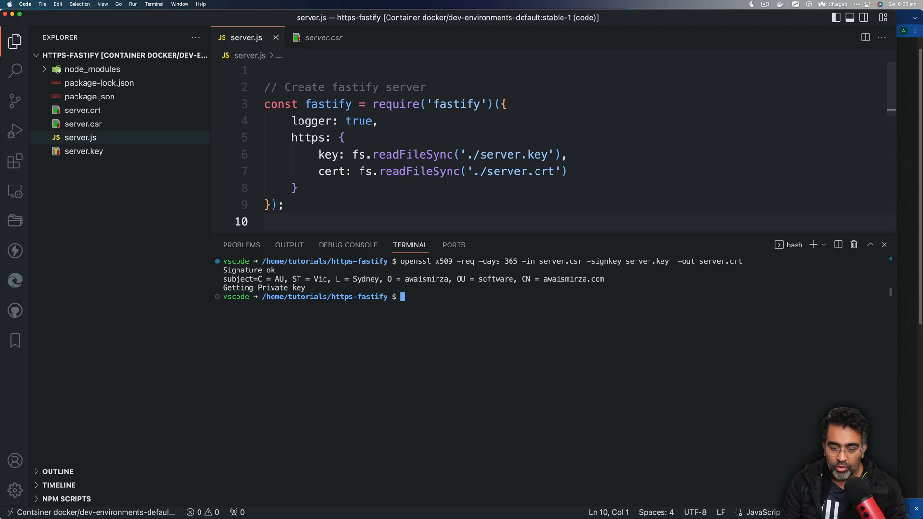
pyautogui.write('node server.')
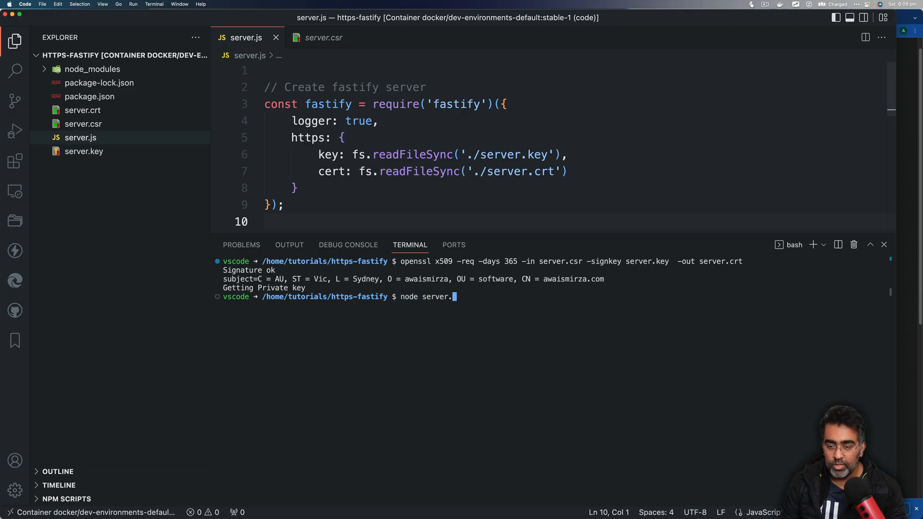
pyautogui.press('Enter')
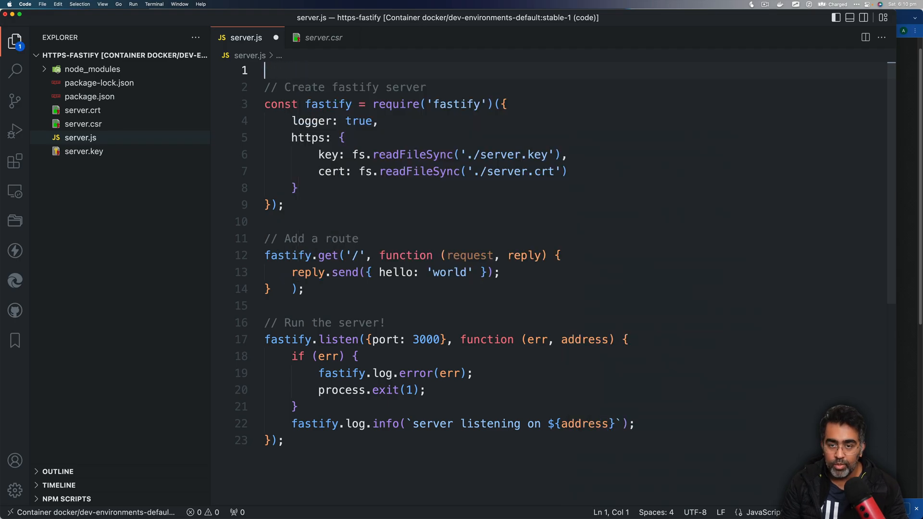
# Add const fs = require('fs'); at the top of server.js and rerun the server.
pyautogui.write('// import')
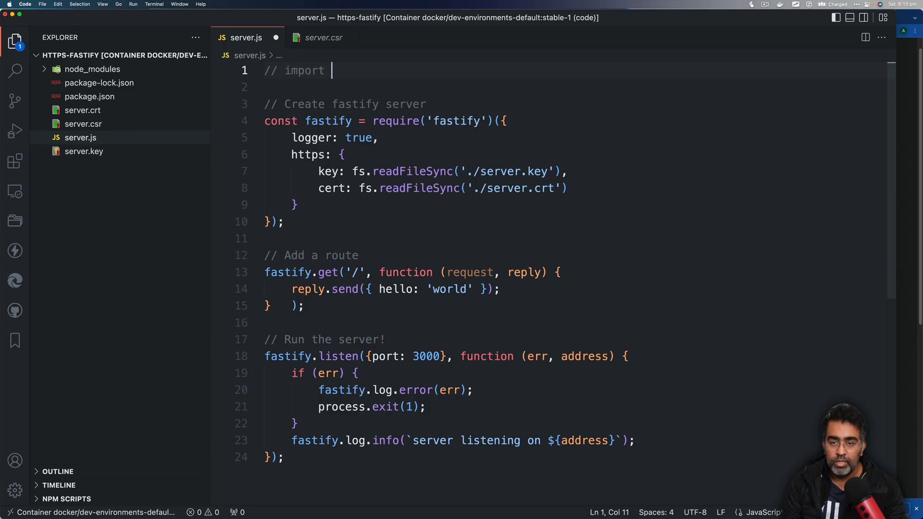
pyautogui.write('fs')
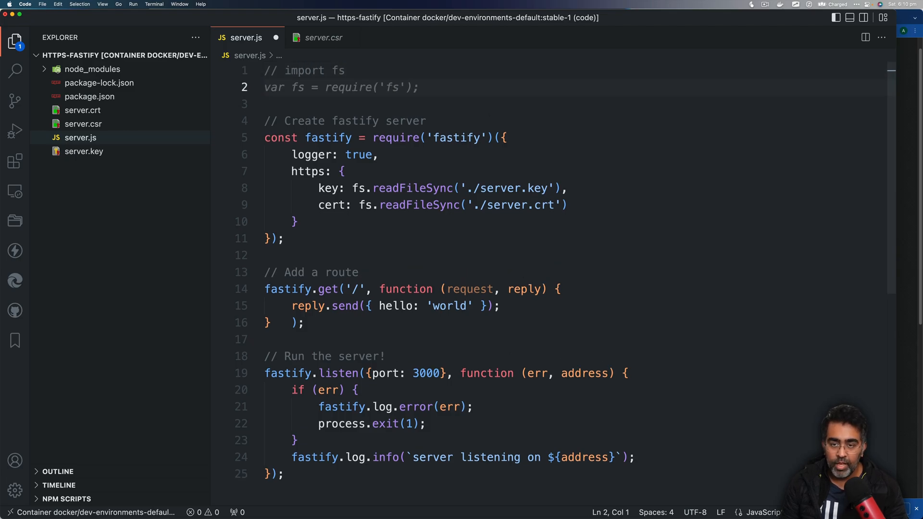
pyautogui.write('const')
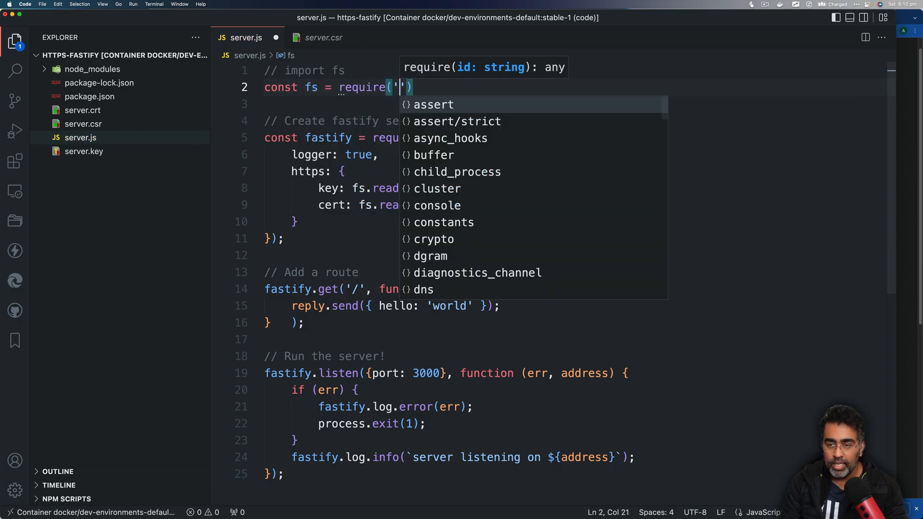
pyautogui.write('fs')
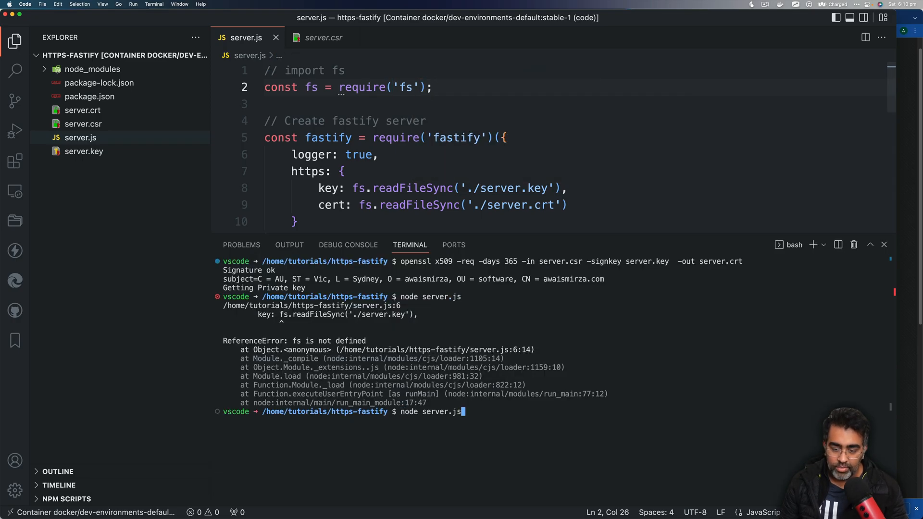
pyautogui.press('Enter')
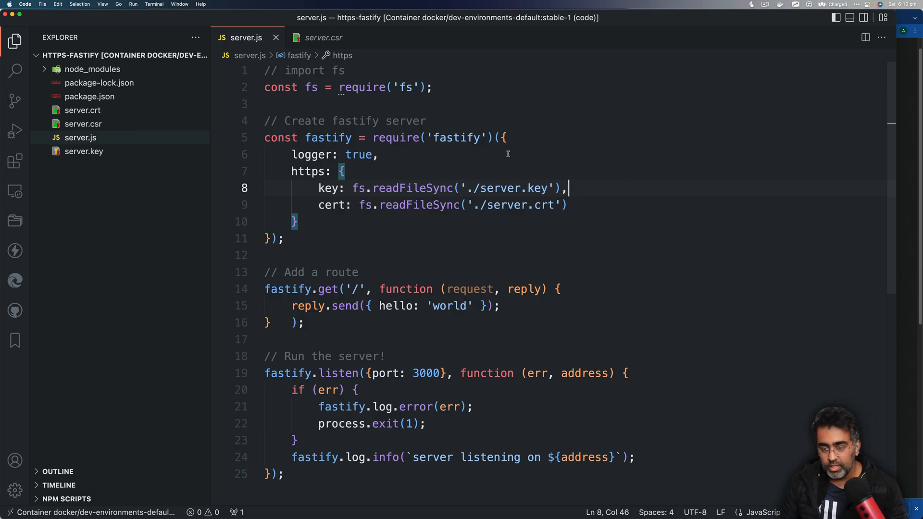
# Review the code, then switch to Chrome with a new blank tab.
pyautogui.click(329, 139)
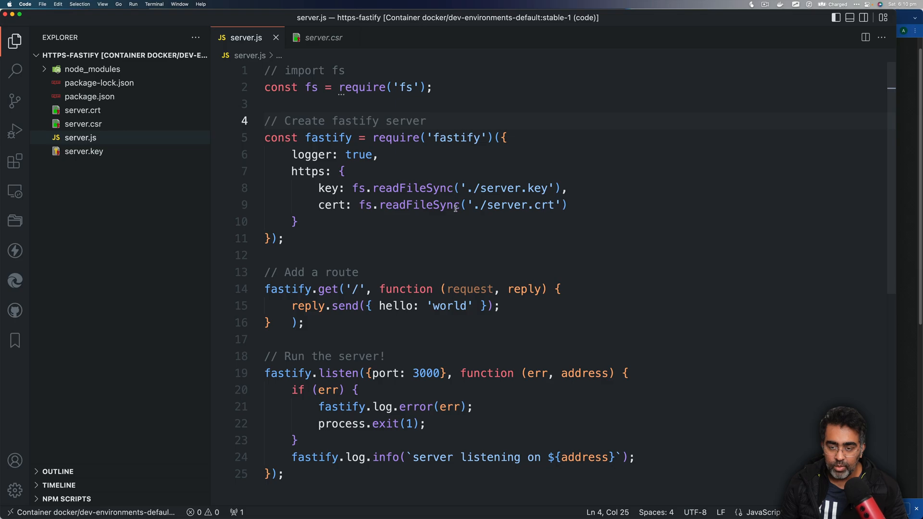
pyautogui.click(349, 289)
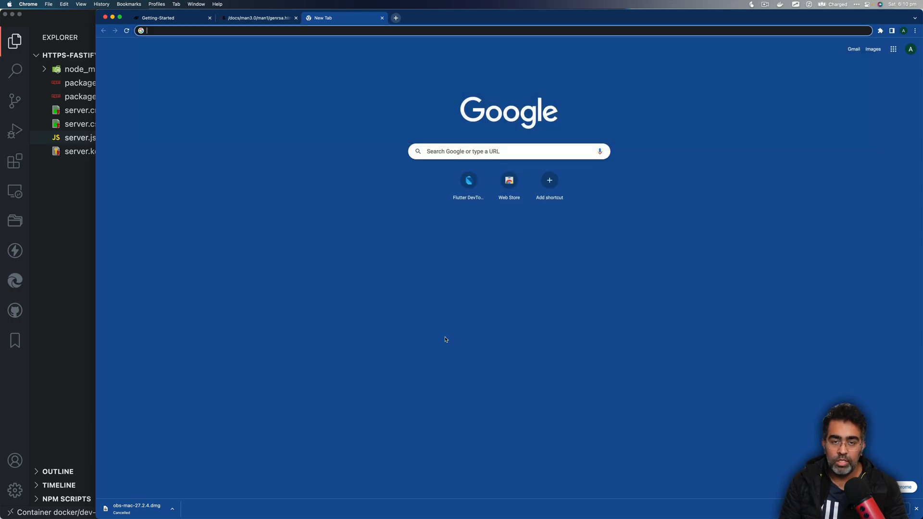
# Load localhost:3000 over plain HTTP, get an empty response, and start adding an https prefix.
pyautogui.write('localhost:3000')
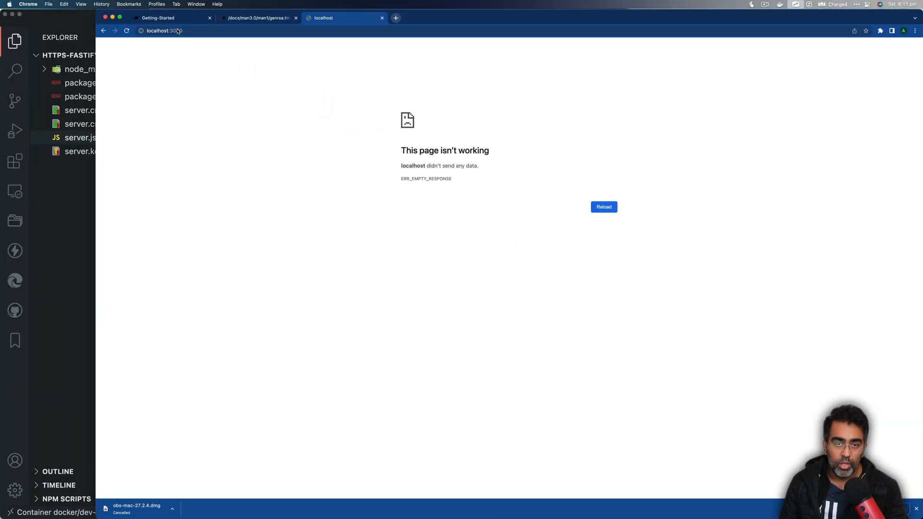
pyautogui.click(169, 31)
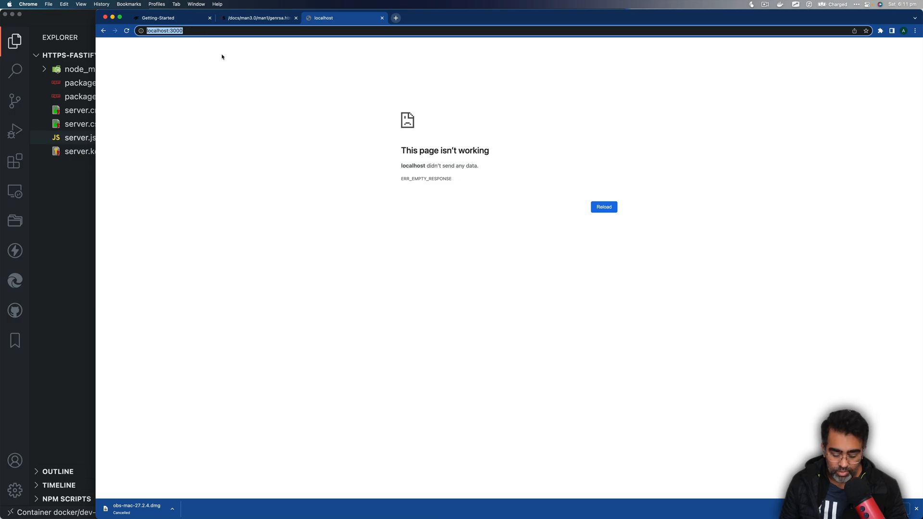
pyautogui.press('cmd+tab')
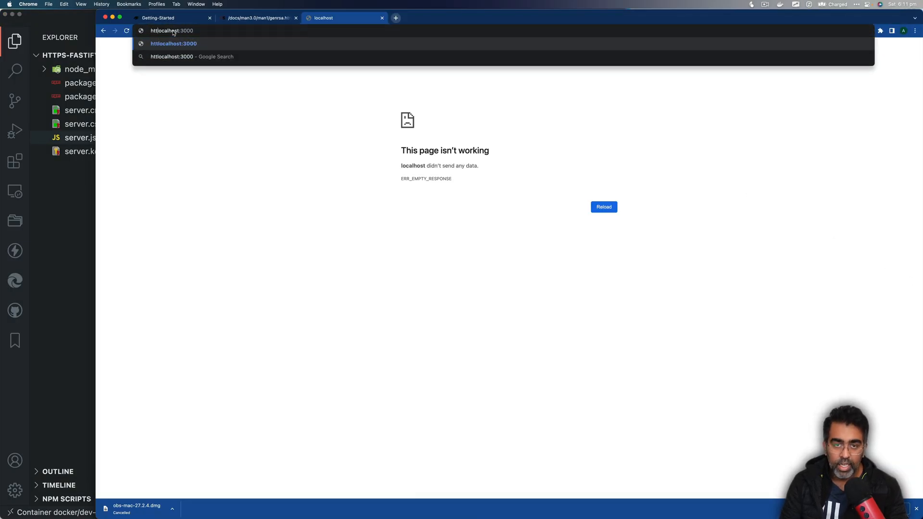
pyautogui.write('ps://')
pyautogui.press('Enter')
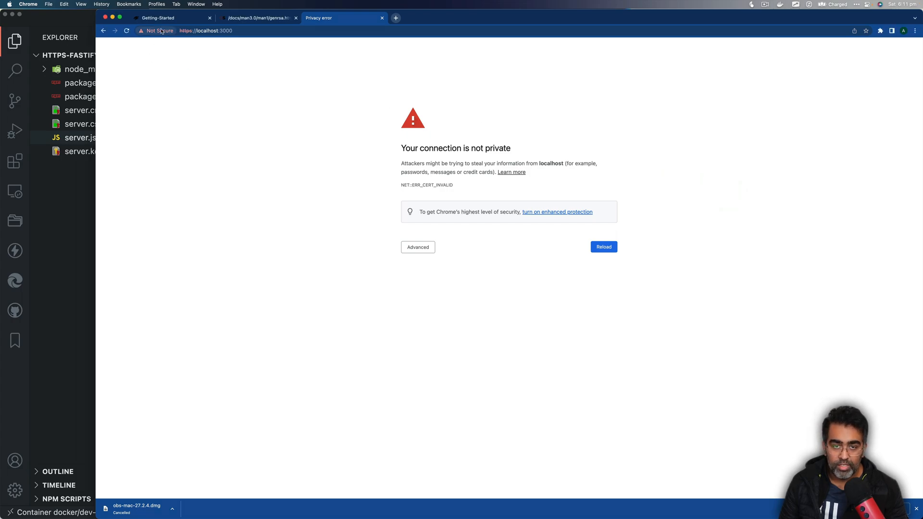
pyautogui.moveTo(442, 259)
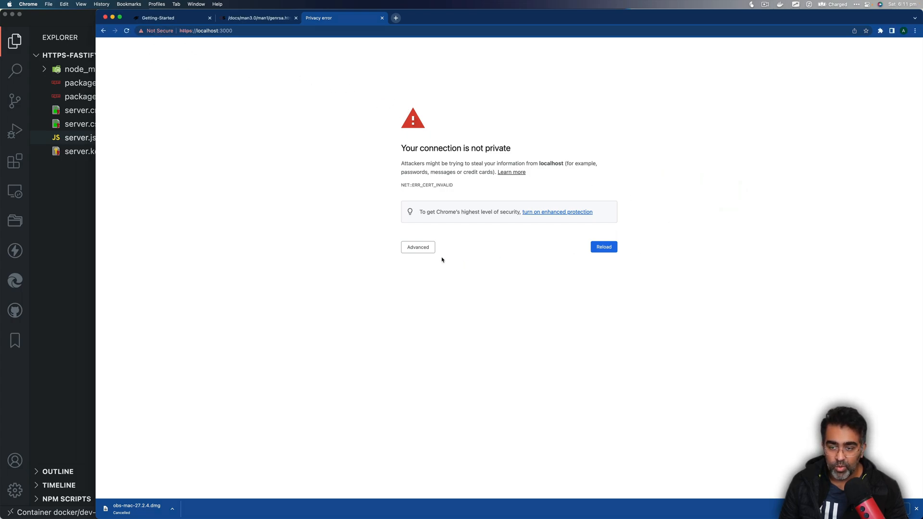
pyautogui.moveTo(303, 409)
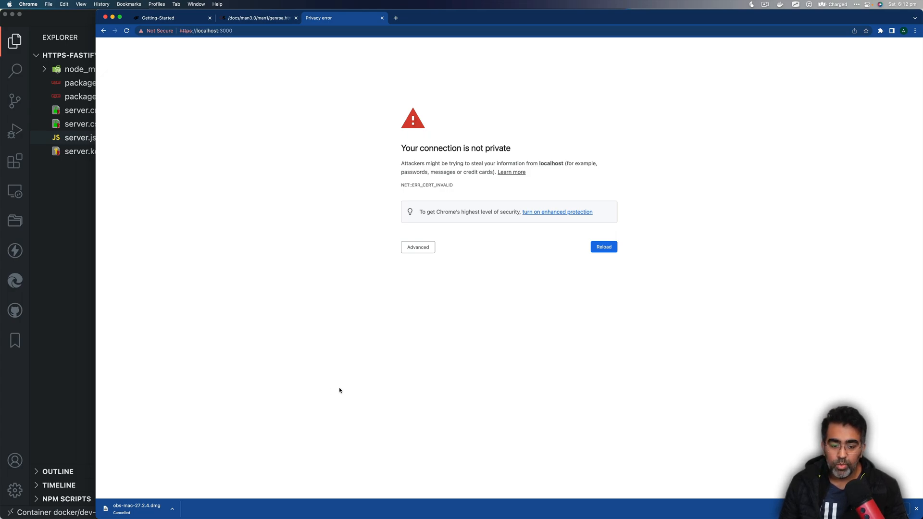
pyautogui.write('paw')
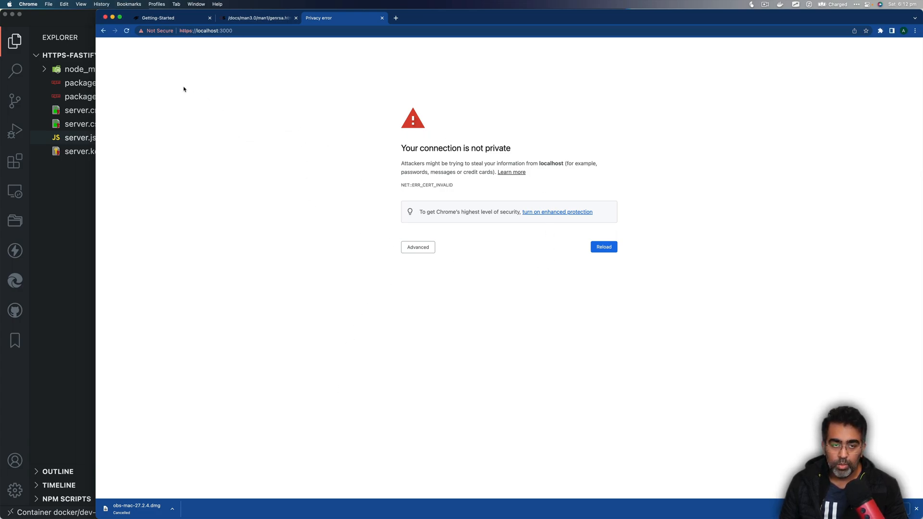
pyautogui.moveTo(271, 145)
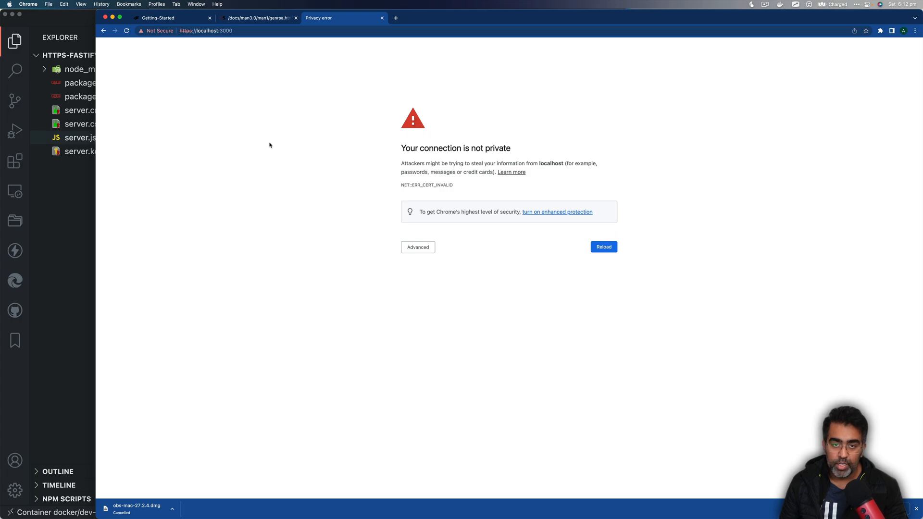
pyautogui.moveTo(249, 198)
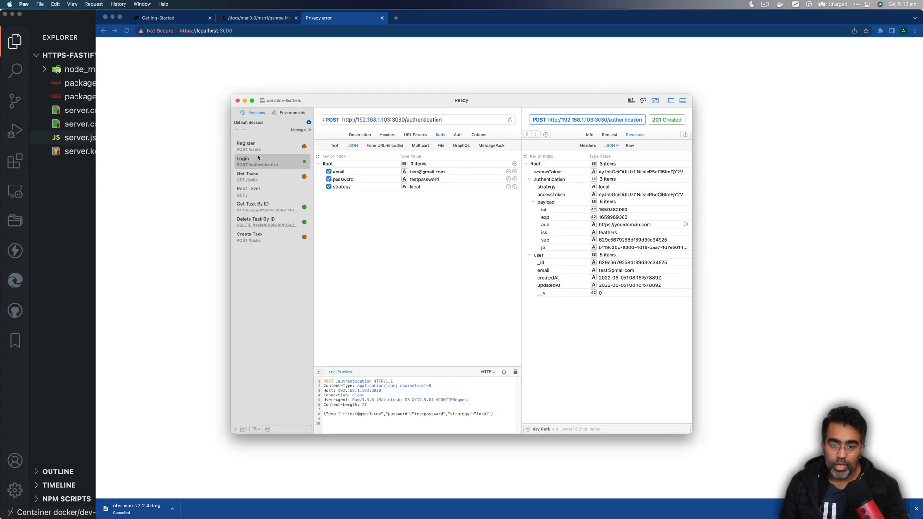
pyautogui.click(248, 190)
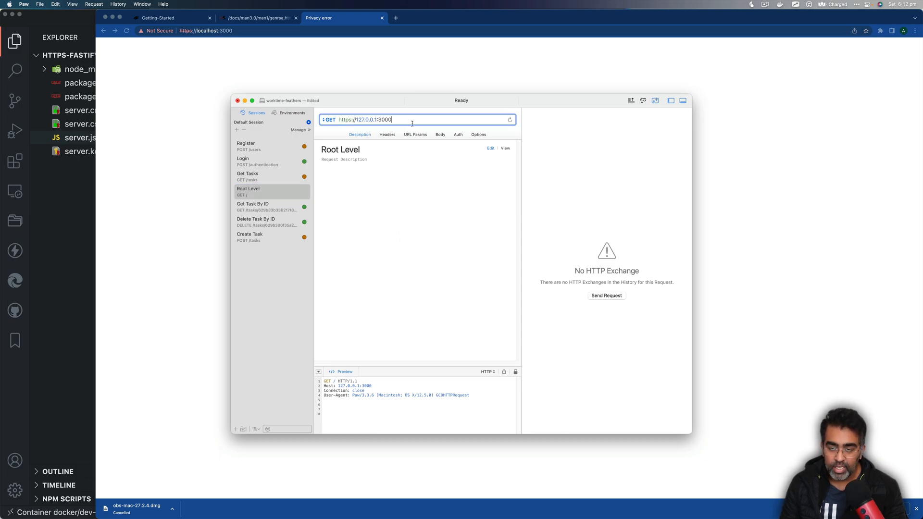
pyautogui.click(606, 296)
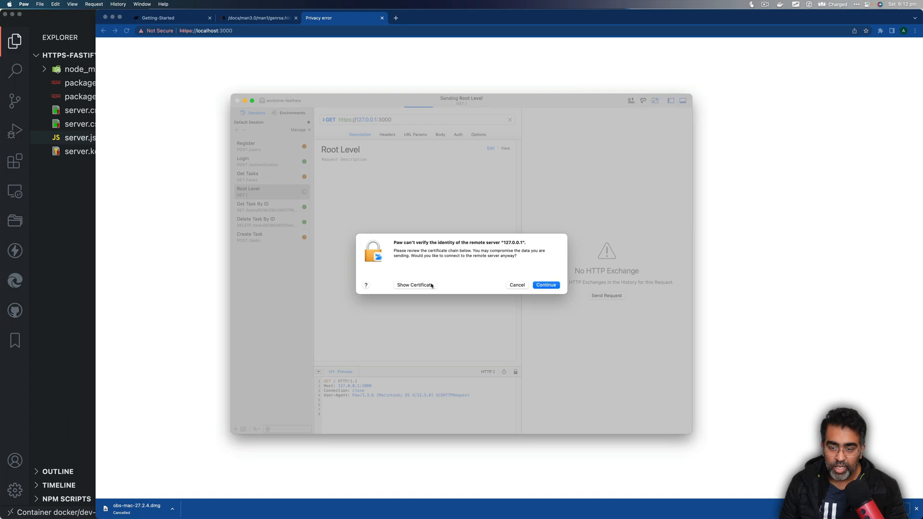
# Review the self-signed certificate, continue anyway, and receive 200 OK with hello: world.
pyautogui.click(414, 285)
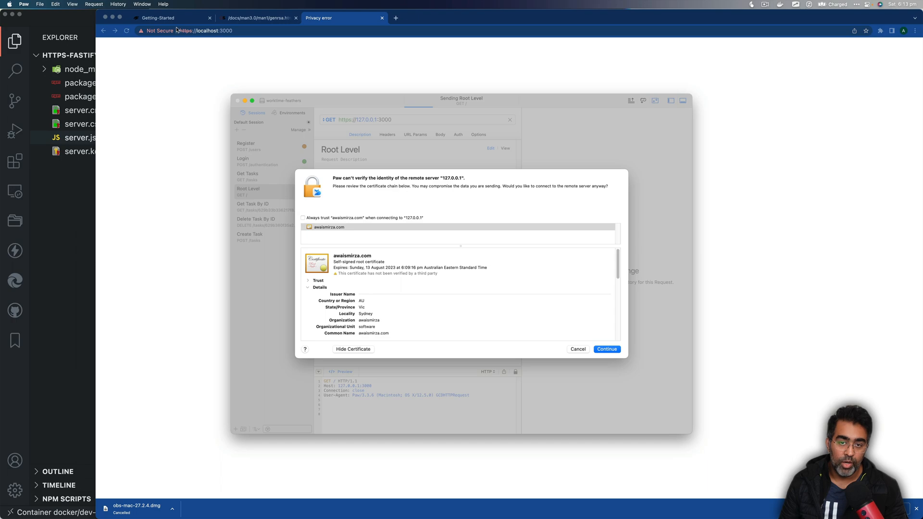
pyautogui.moveTo(576, 338)
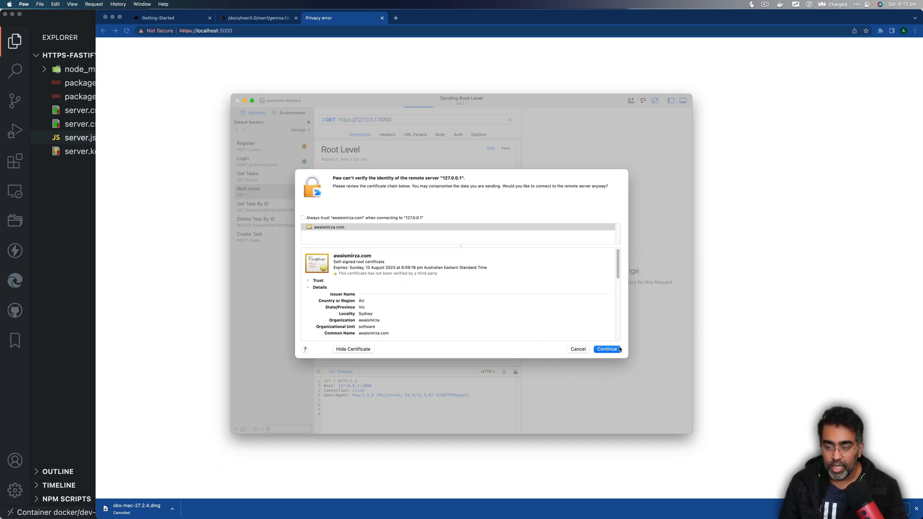
pyautogui.click(607, 349)
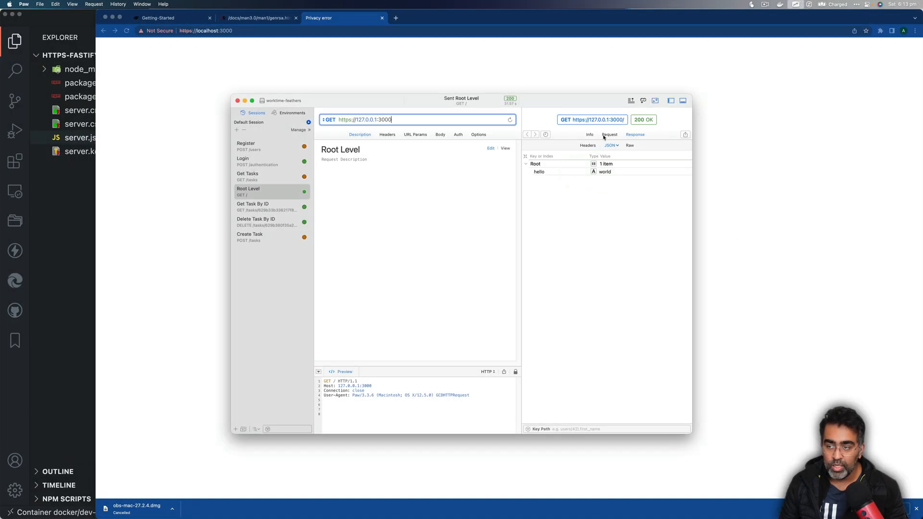
# View the node server.js terminal log showing the incoming GET completed with status 200.
pyautogui.click(630, 145)
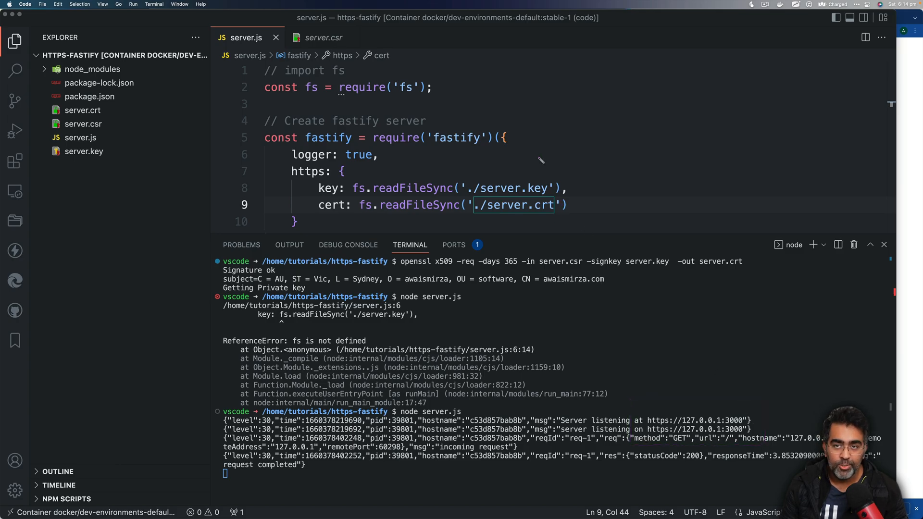
pyautogui.moveTo(524, 155)
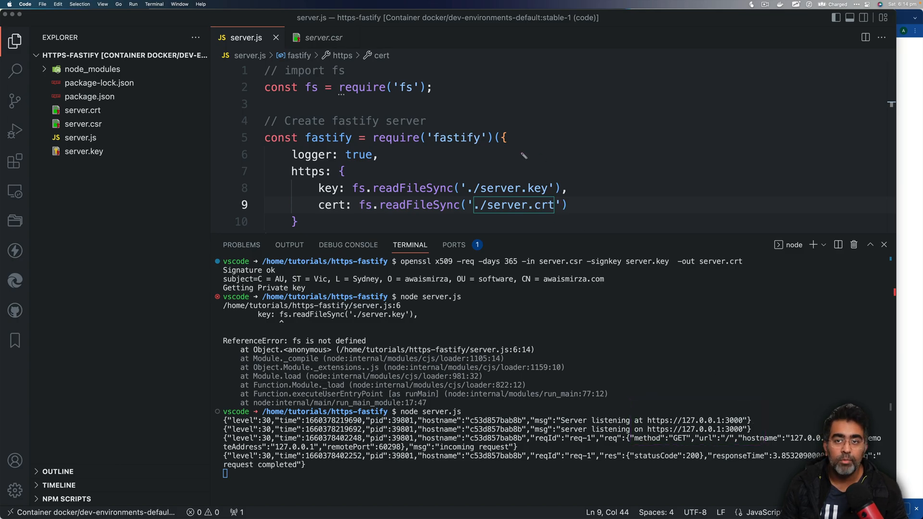